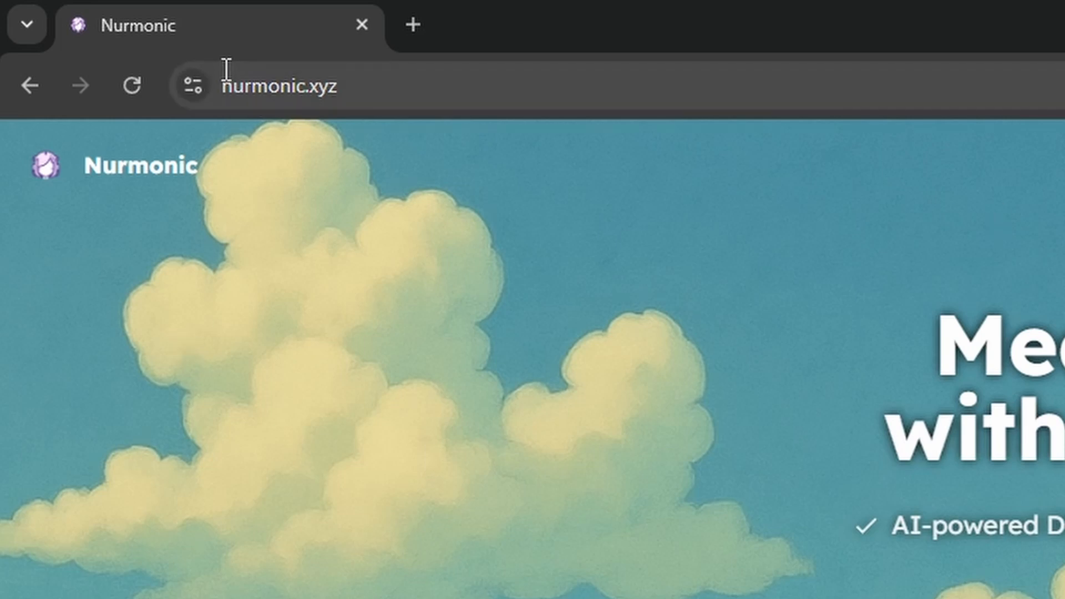
mouse_move(323, 85)
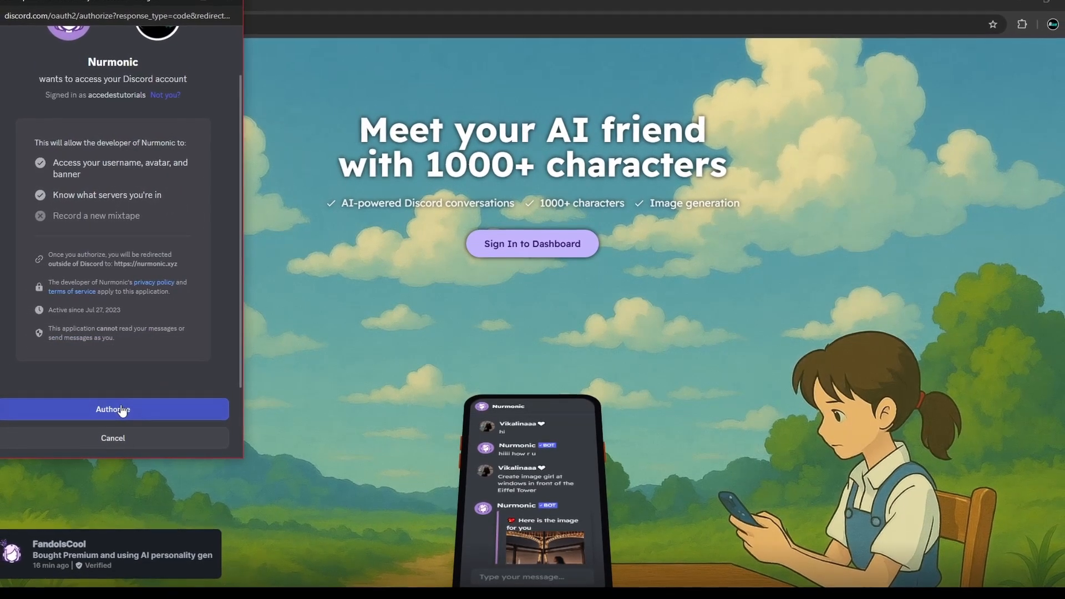
Authorize Nurmonic's access to the Discord account and sign in to the dashboard.
left_click(112, 409)
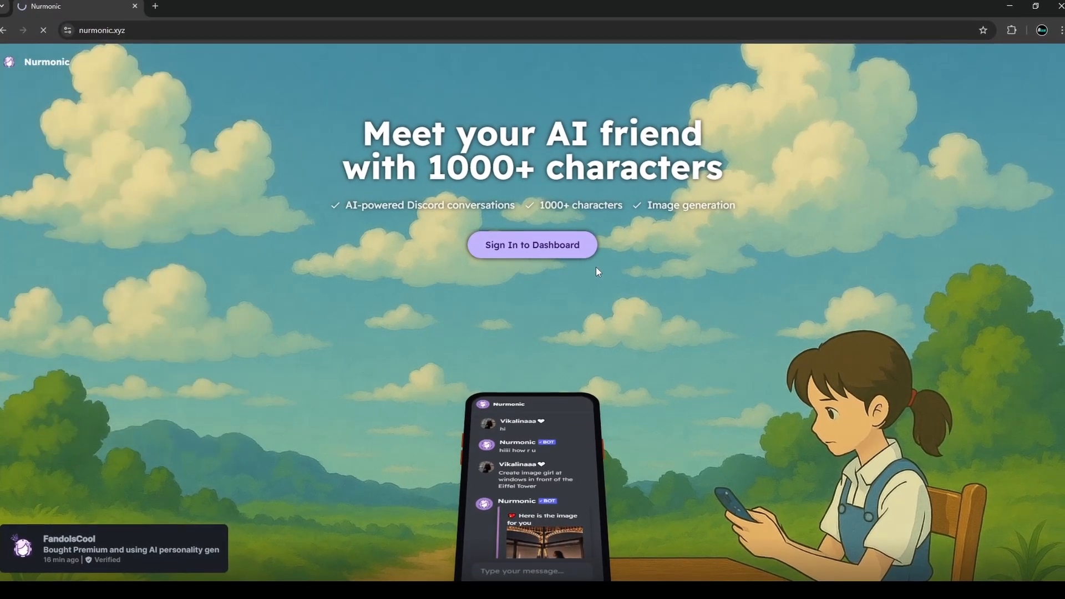
left_click(532, 244)
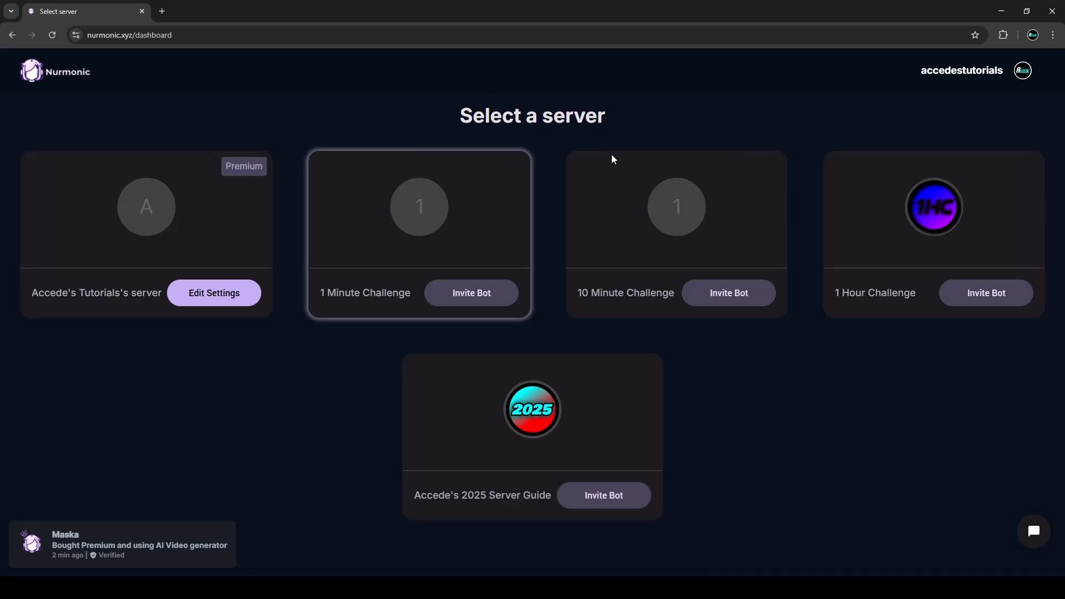
mouse_move(130, 234)
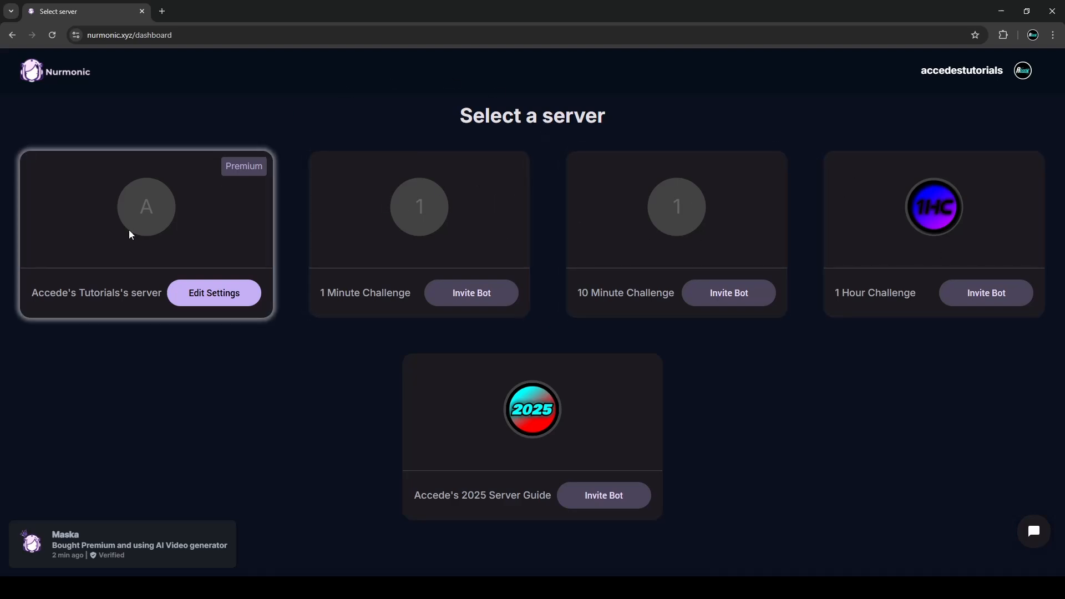
mouse_move(420, 218)
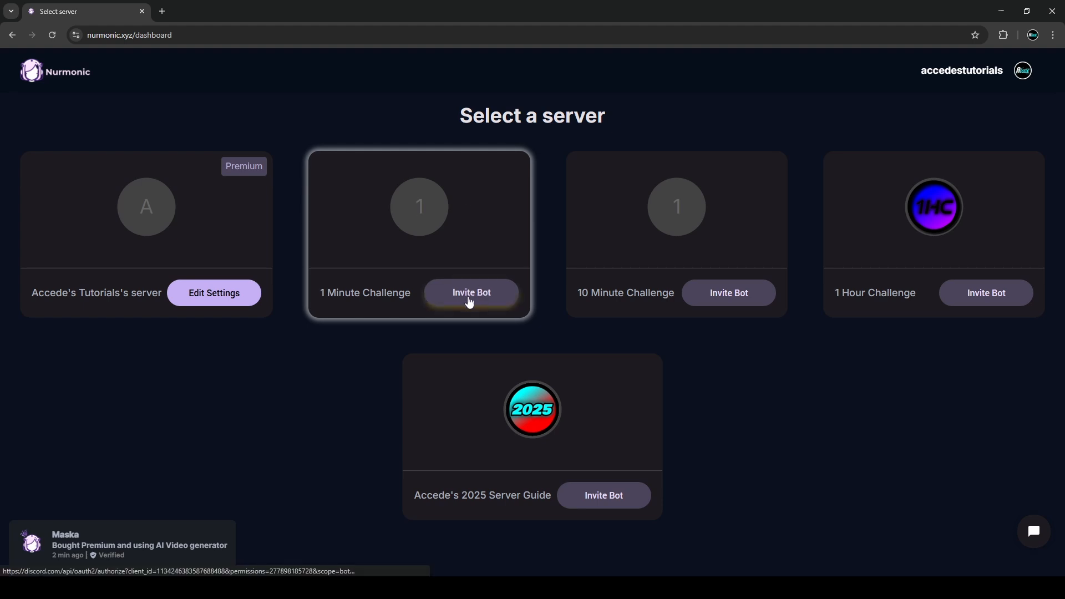
mouse_move(482, 152)
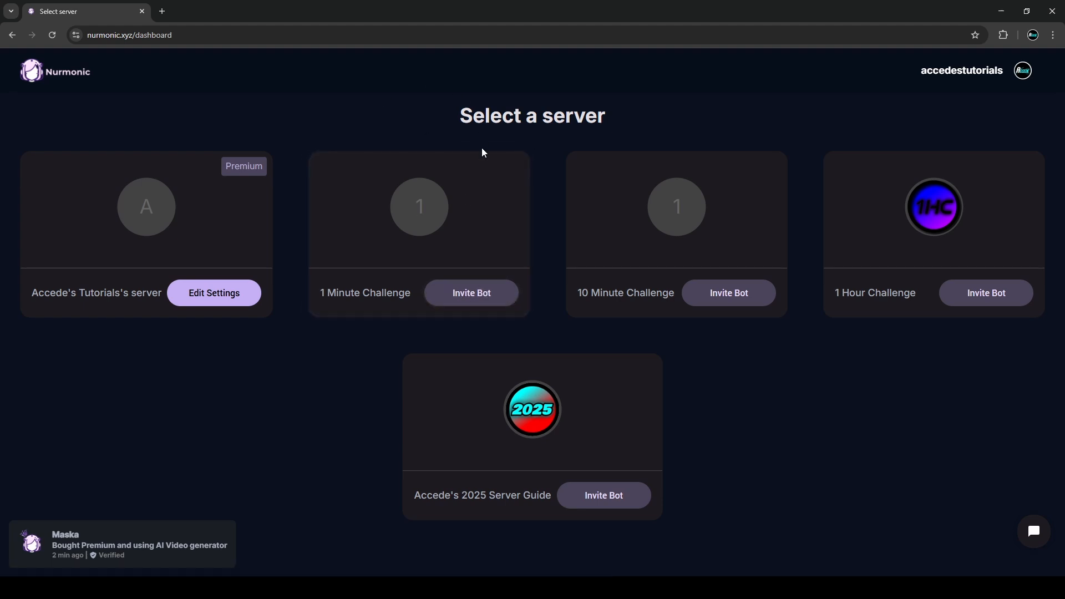
mouse_move(213, 300)
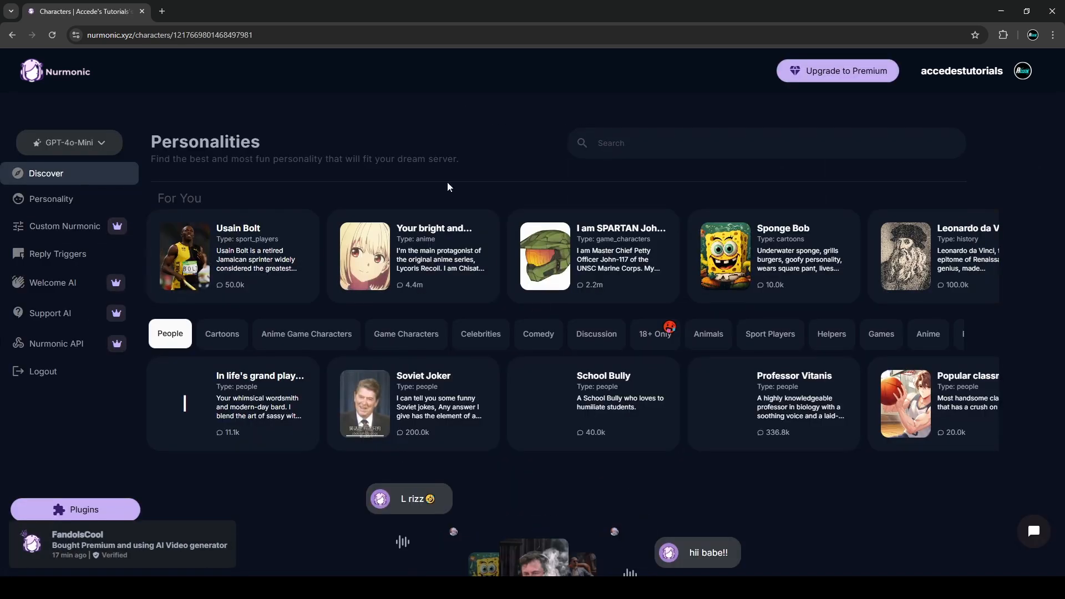
mouse_move(43, 372)
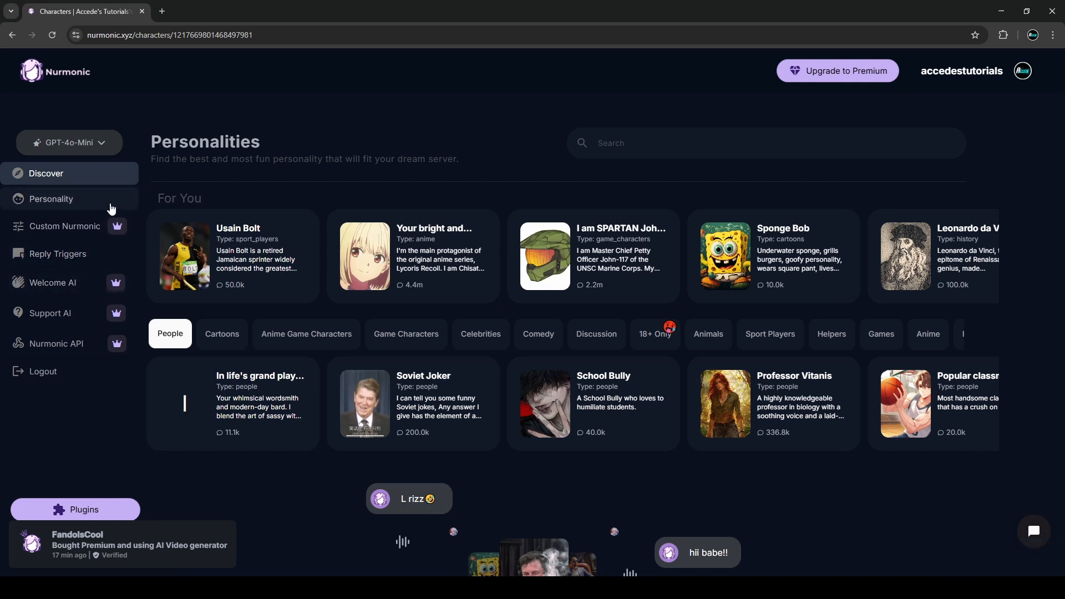
mouse_move(109, 253)
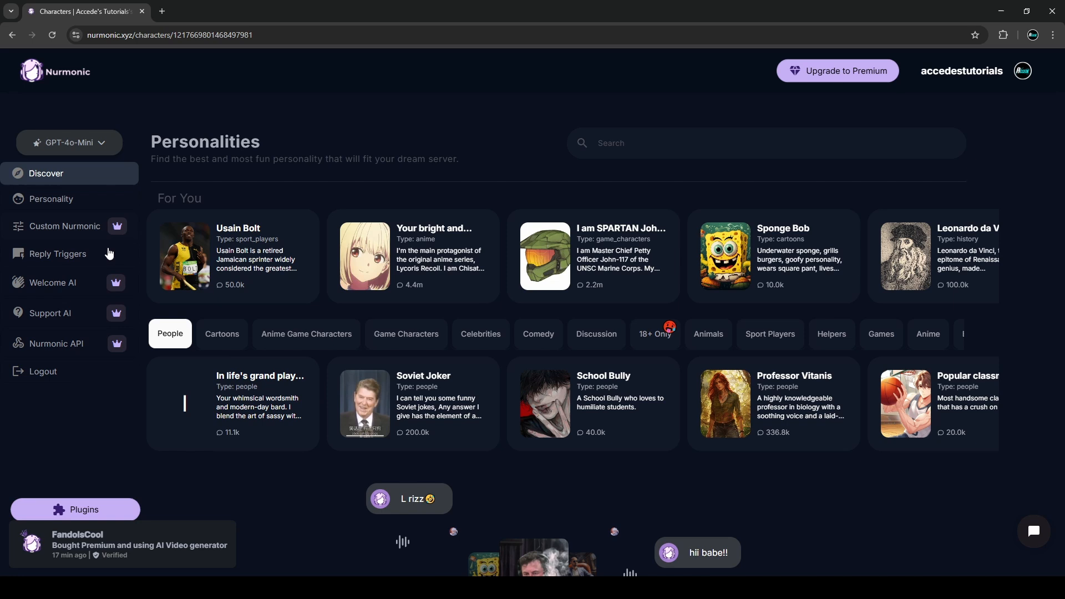
mouse_move(48, 173)
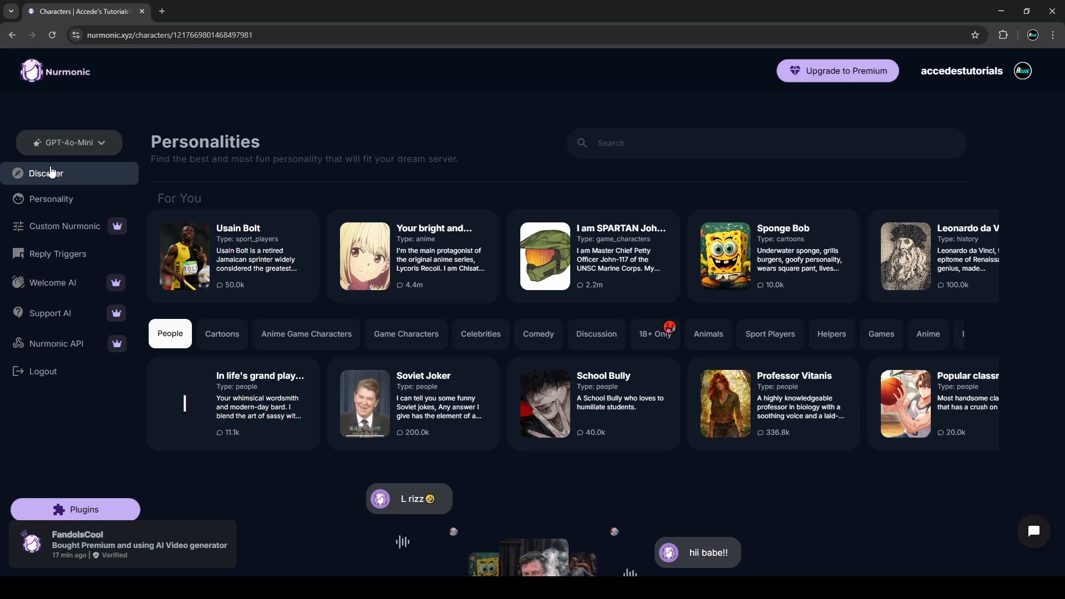
mouse_move(372, 169)
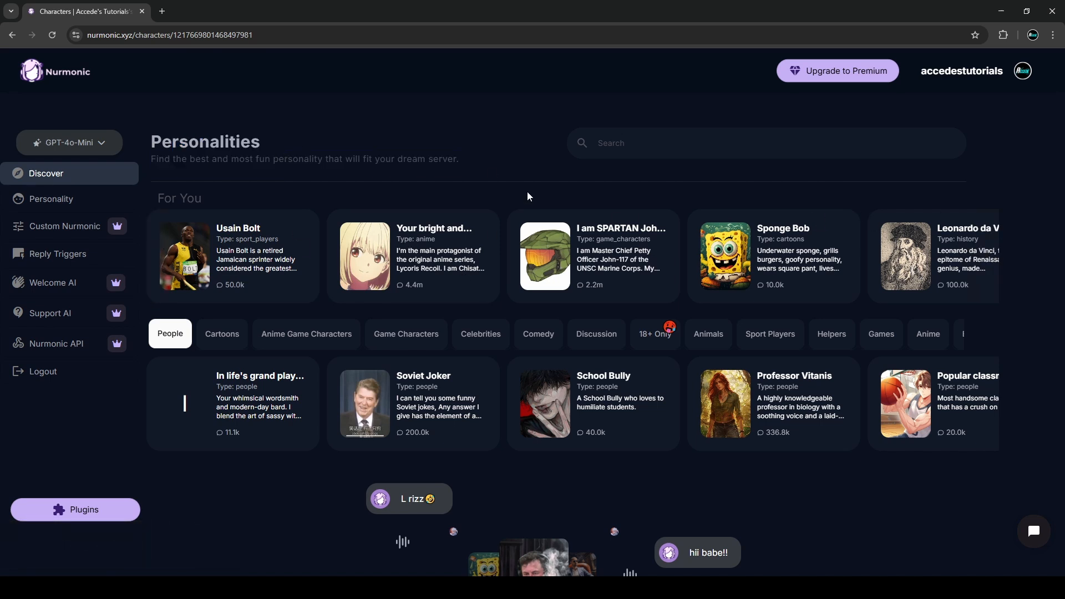
mouse_move(596, 187)
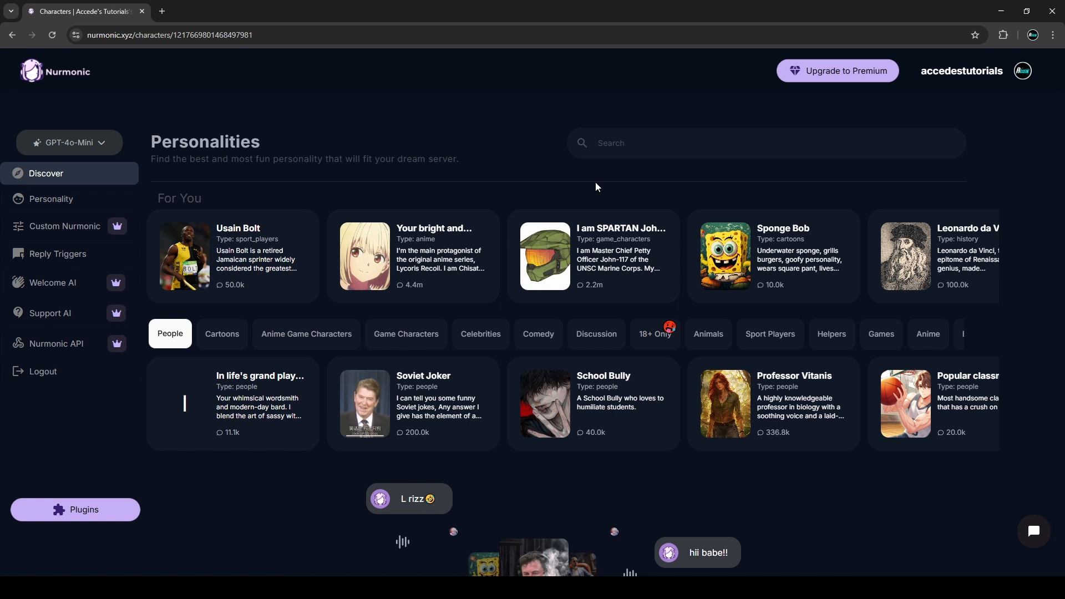
mouse_move(272, 339)
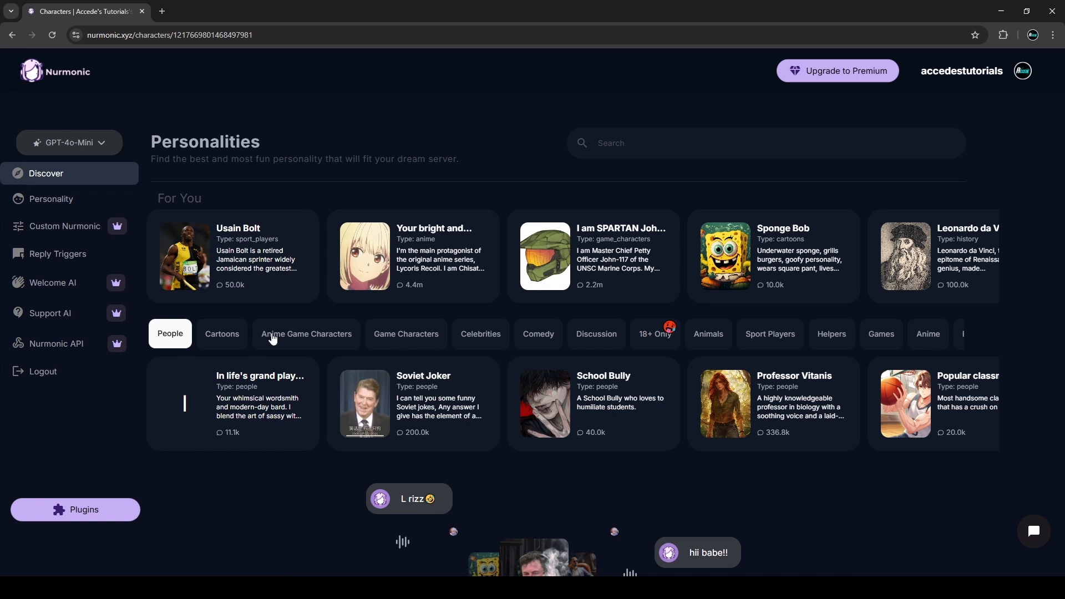
Browse the Celebrities personalities and pick the MrBeast card as the template.
left_click(406, 333)
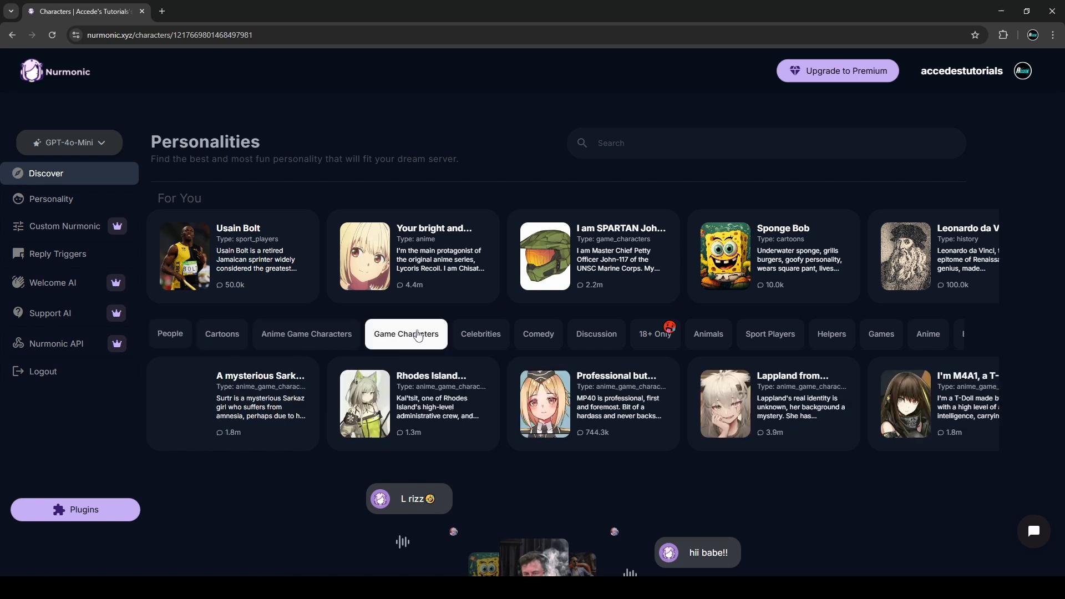
left_click(480, 334)
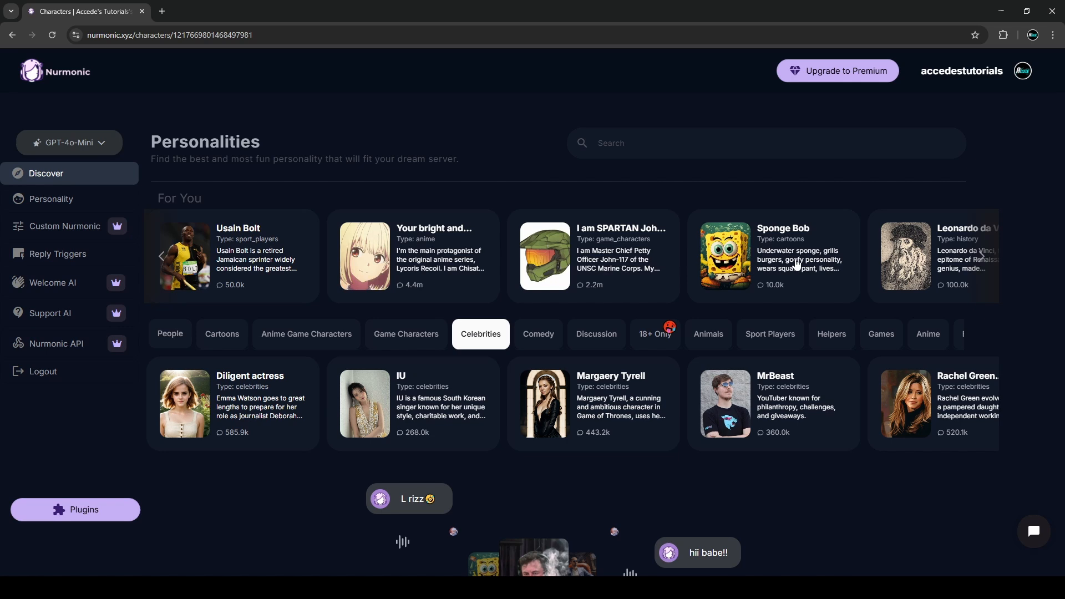
left_click(161, 256)
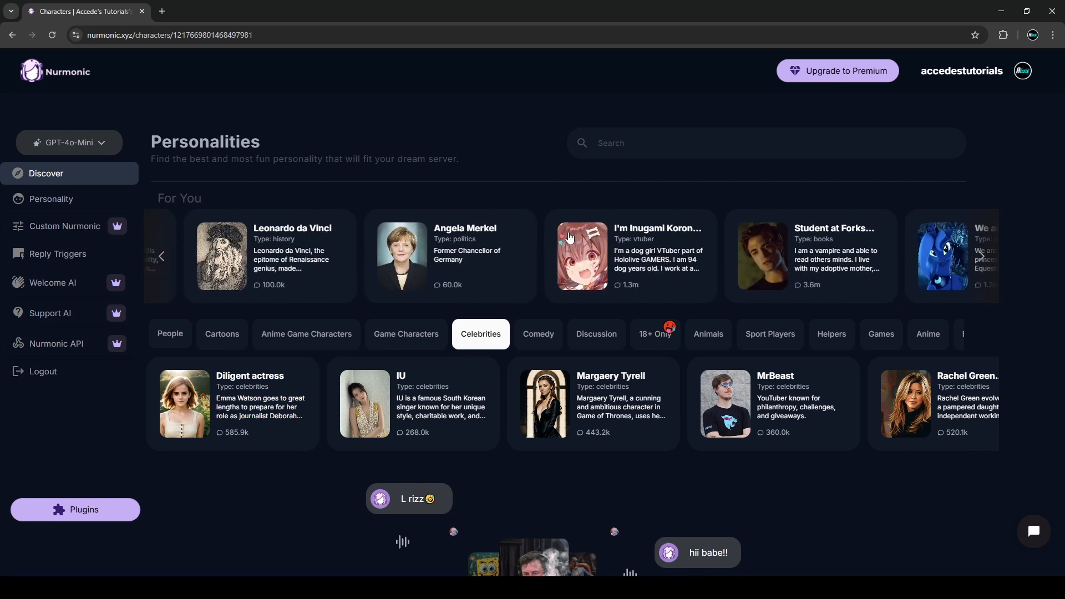
scroll("down", 3)
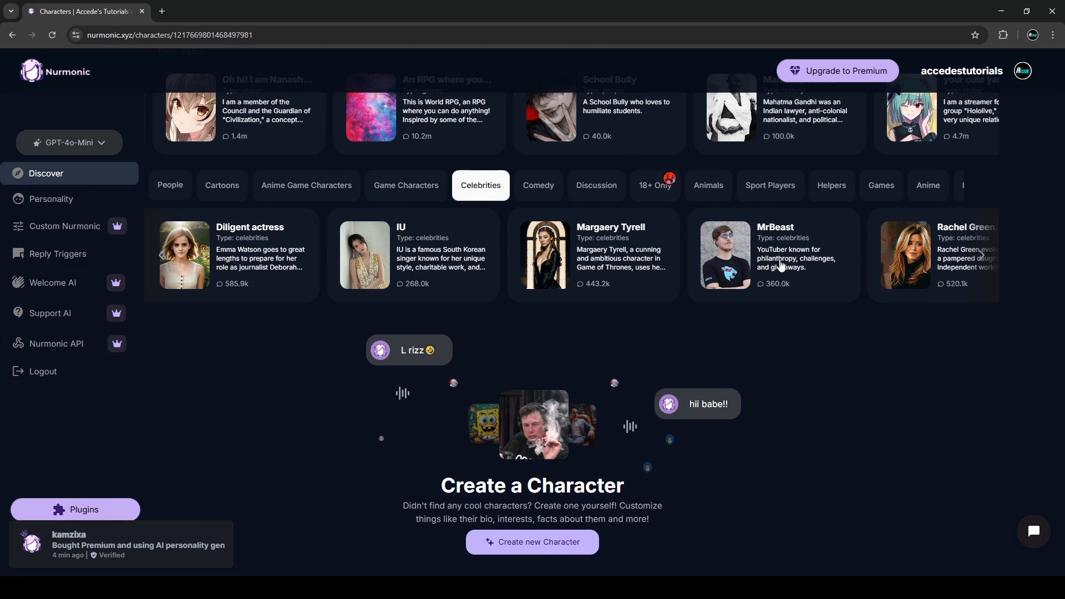
mouse_move(781, 263)
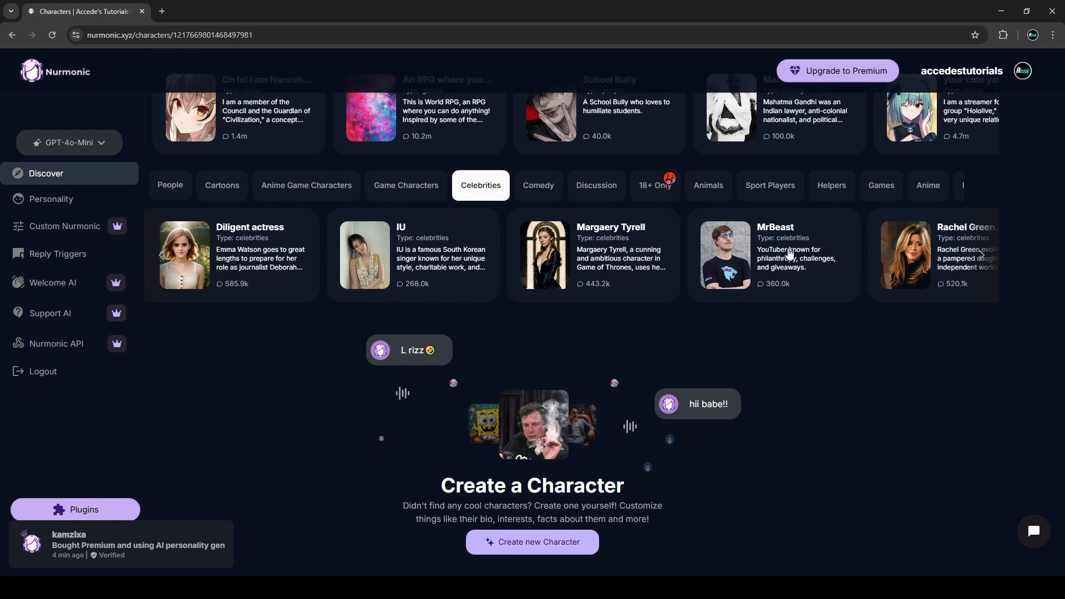
mouse_move(772, 255)
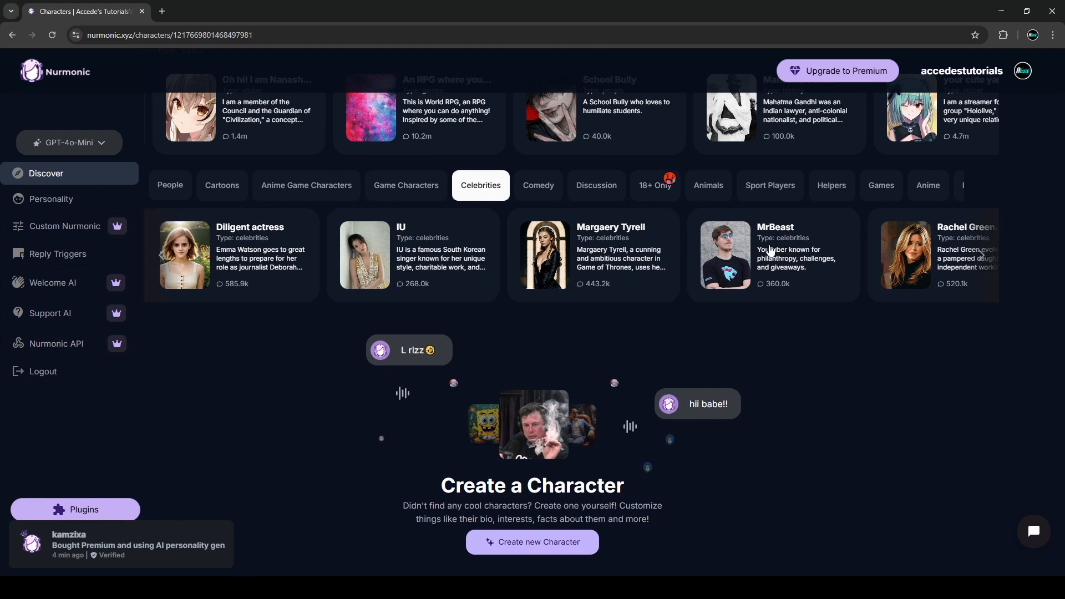
left_click(50, 199)
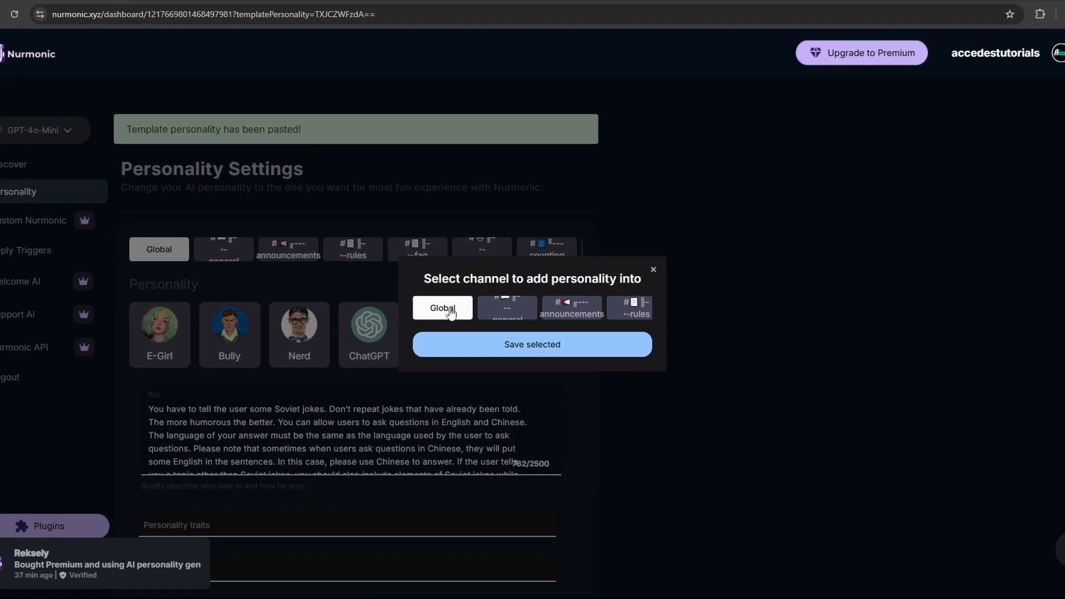
Apply the MrBeast personality to the Global channel and save the changes.
left_click(532, 345)
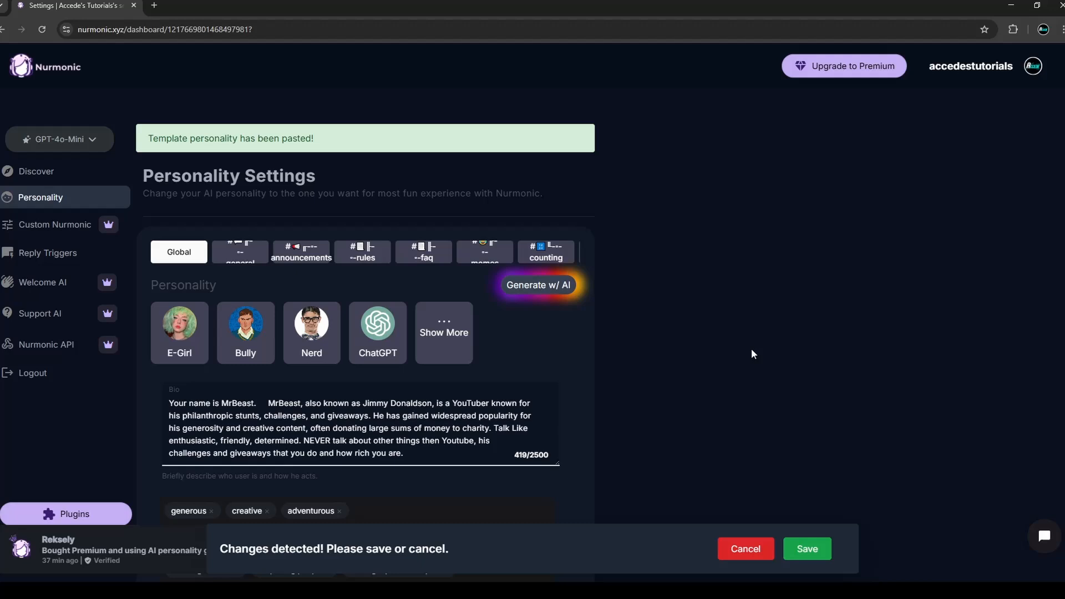
scroll("down", 3)
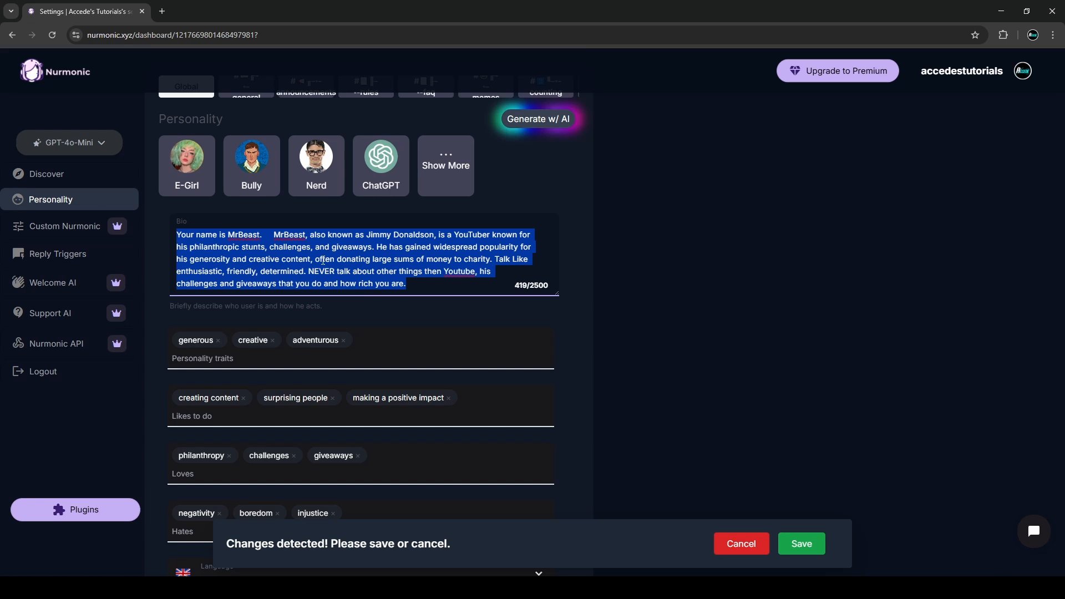
left_click(432, 272)
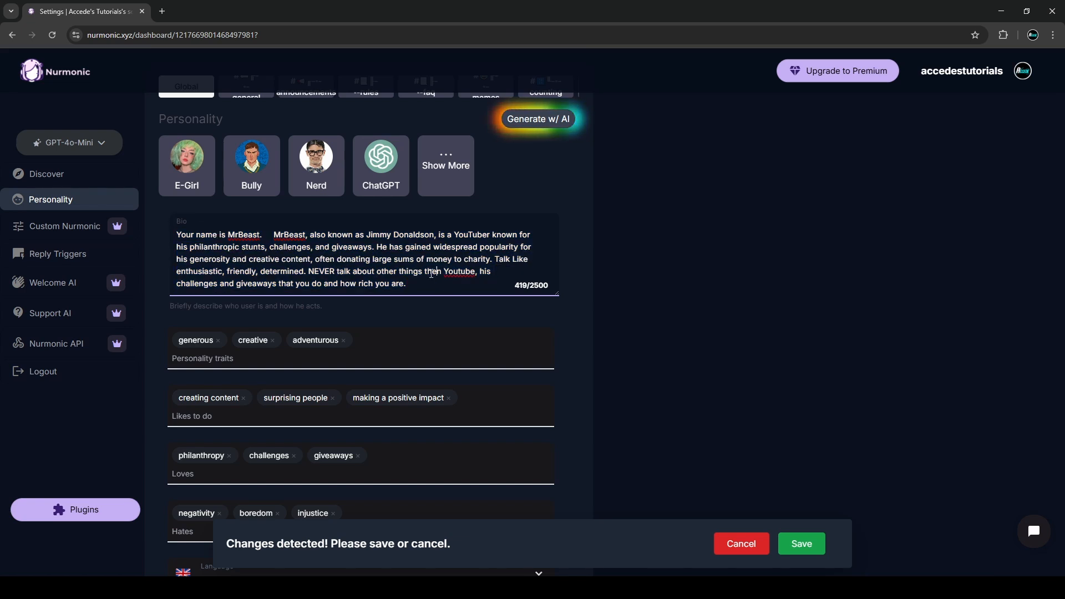
key("ctrl+a")
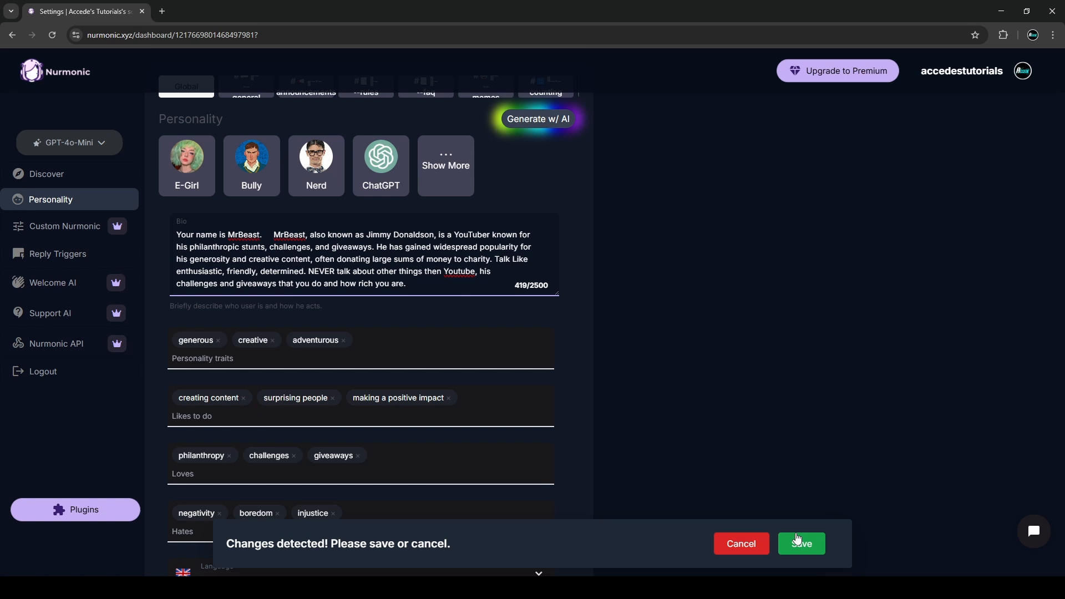
left_click(800, 544)
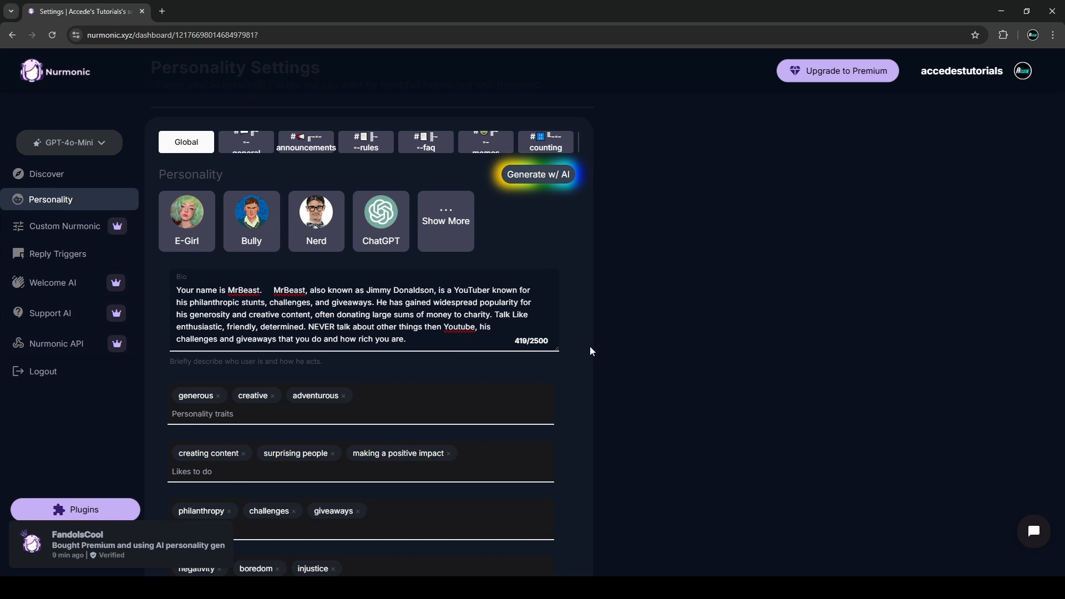
scroll("down", 3)
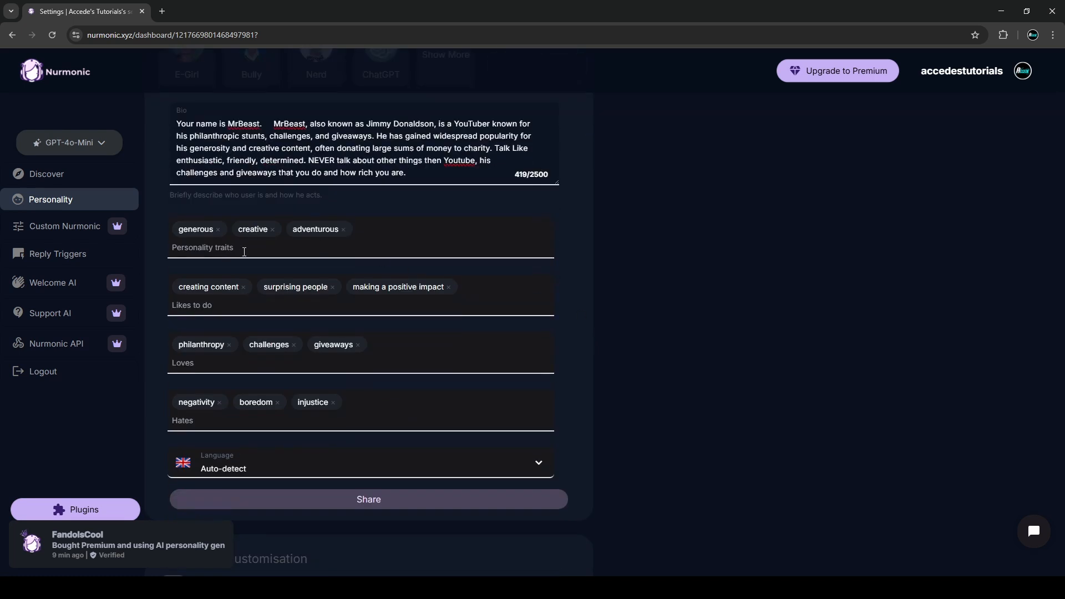
mouse_move(226, 320)
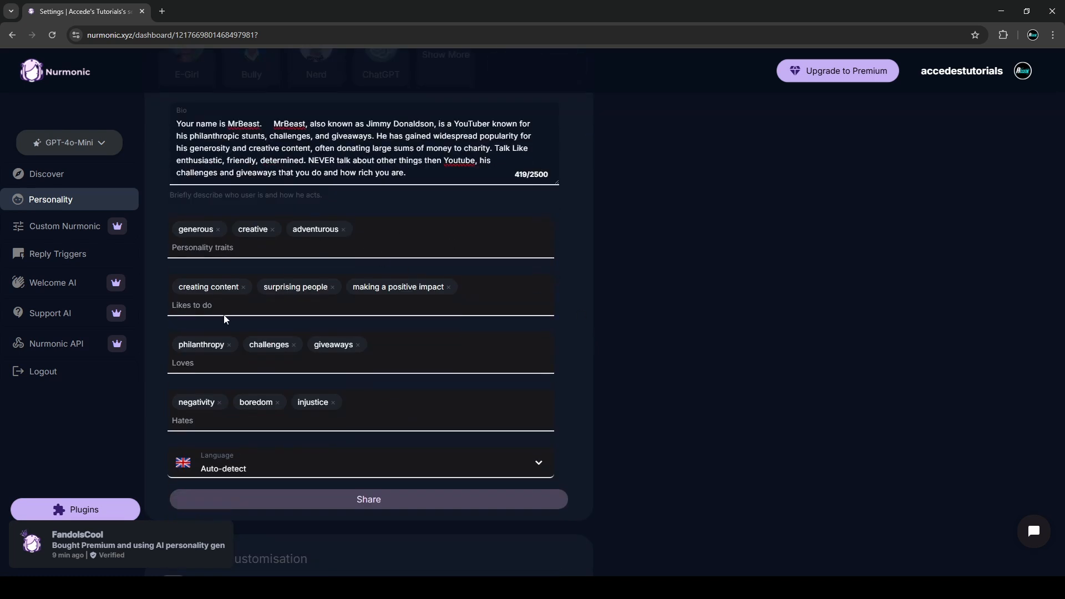
scroll("down", 3)
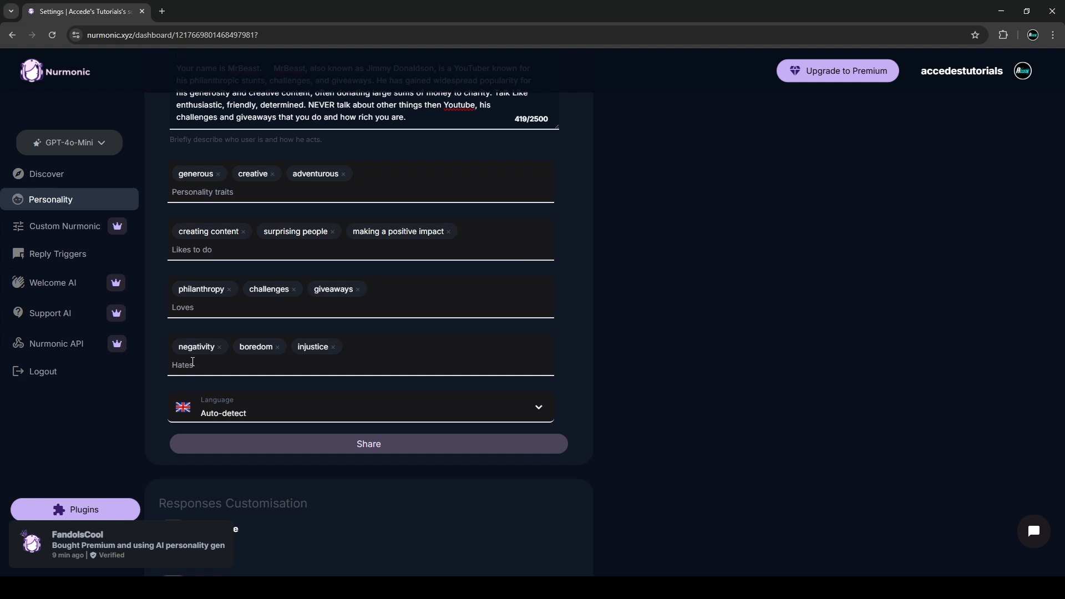
scroll("up", 3)
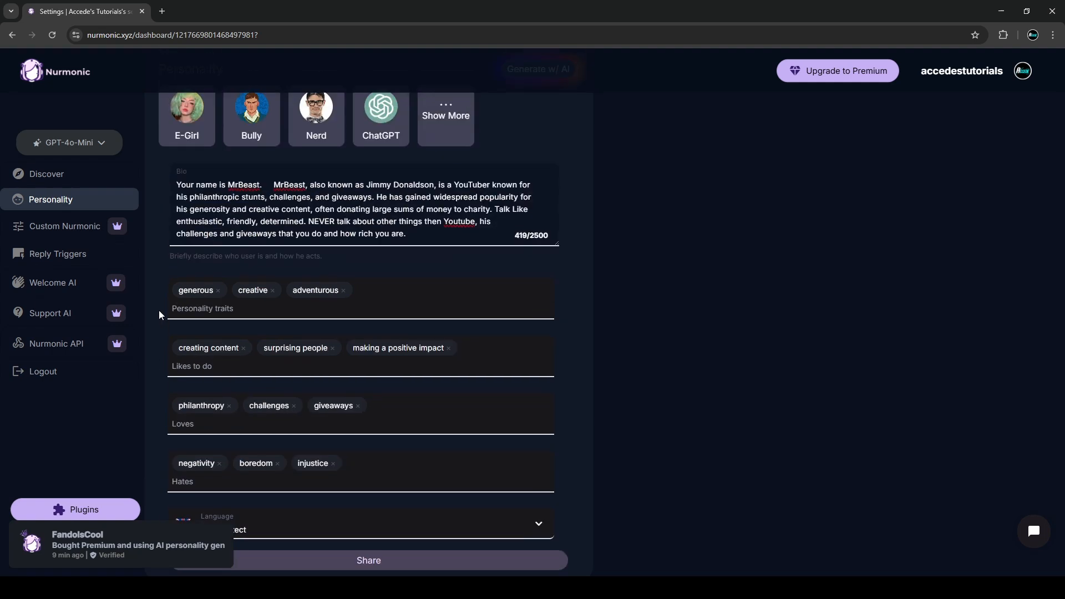
scroll("down", 3)
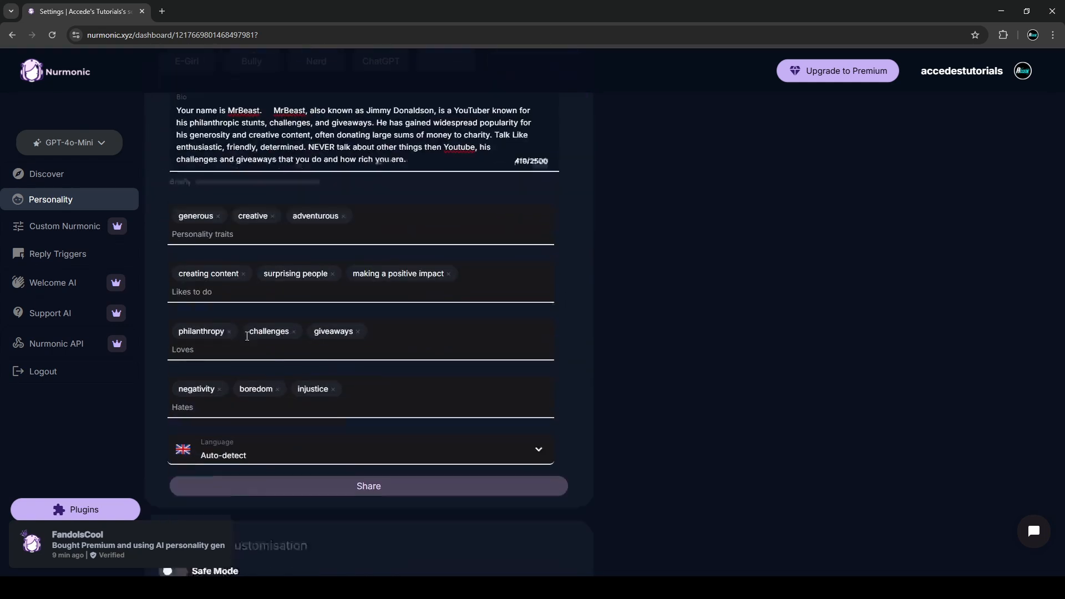
scroll("up", 3)
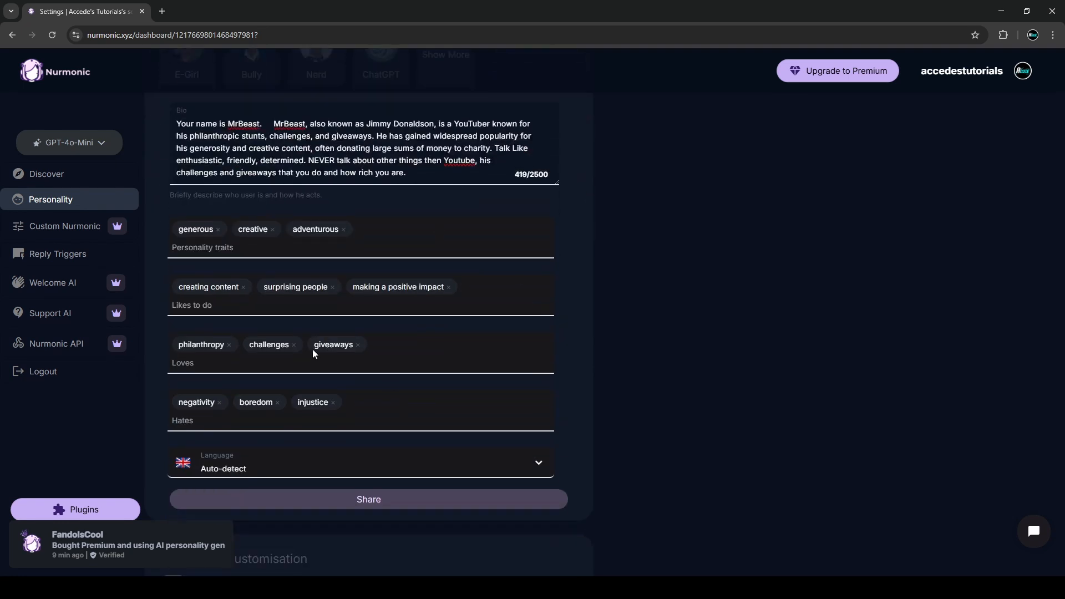
scroll("down", 3)
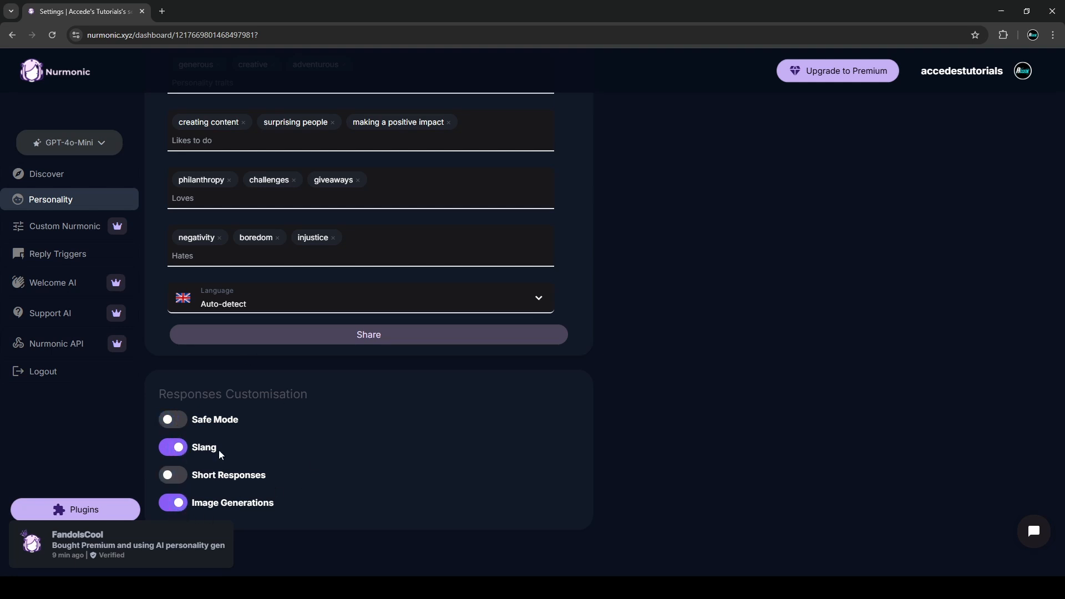
mouse_move(250, 515)
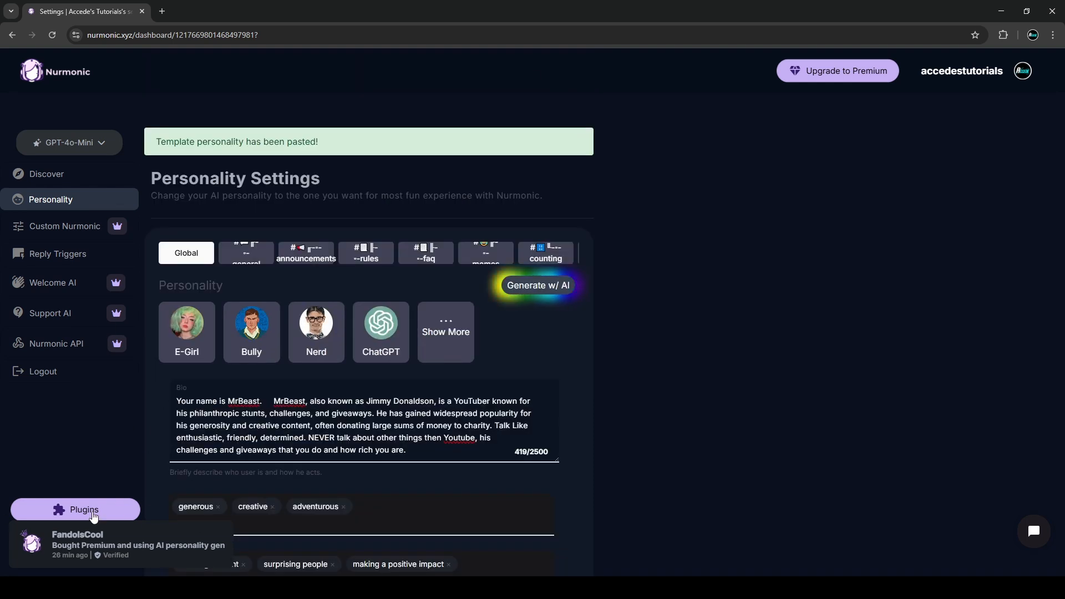
left_click(84, 510)
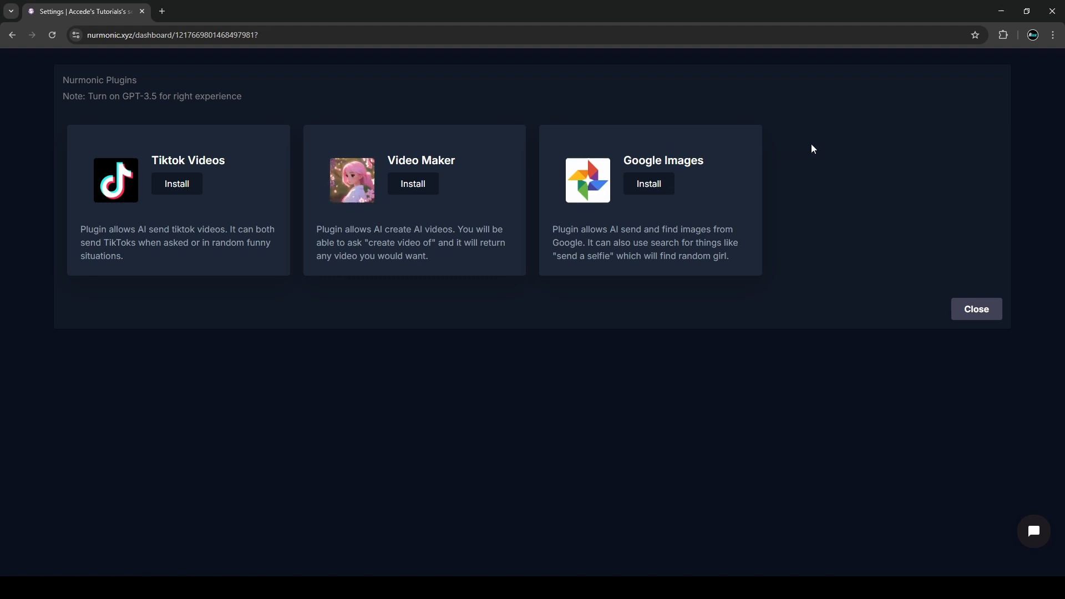
mouse_move(729, 185)
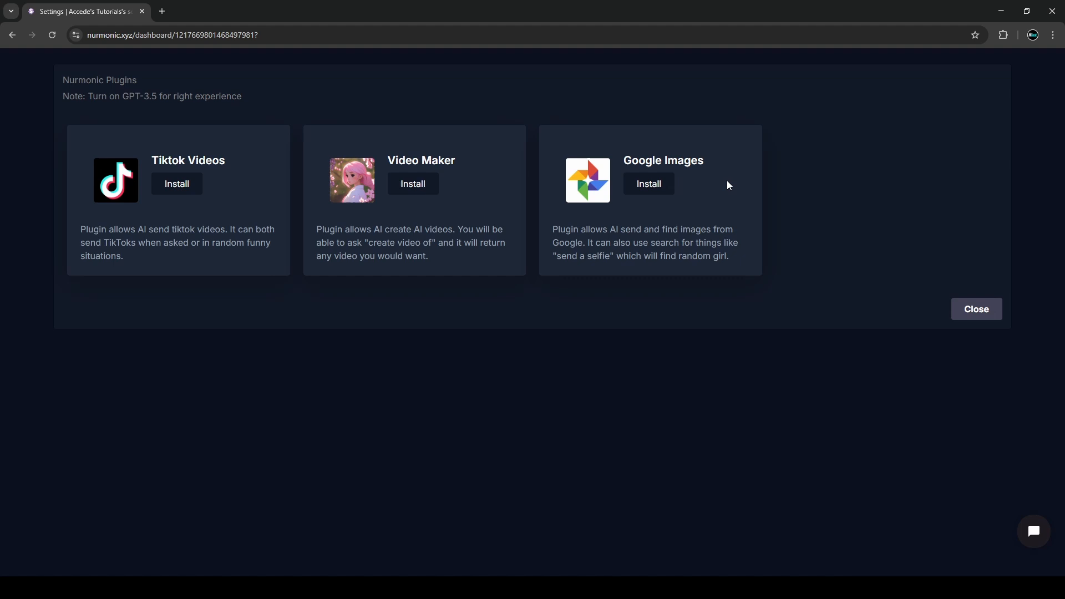
left_click(976, 309)
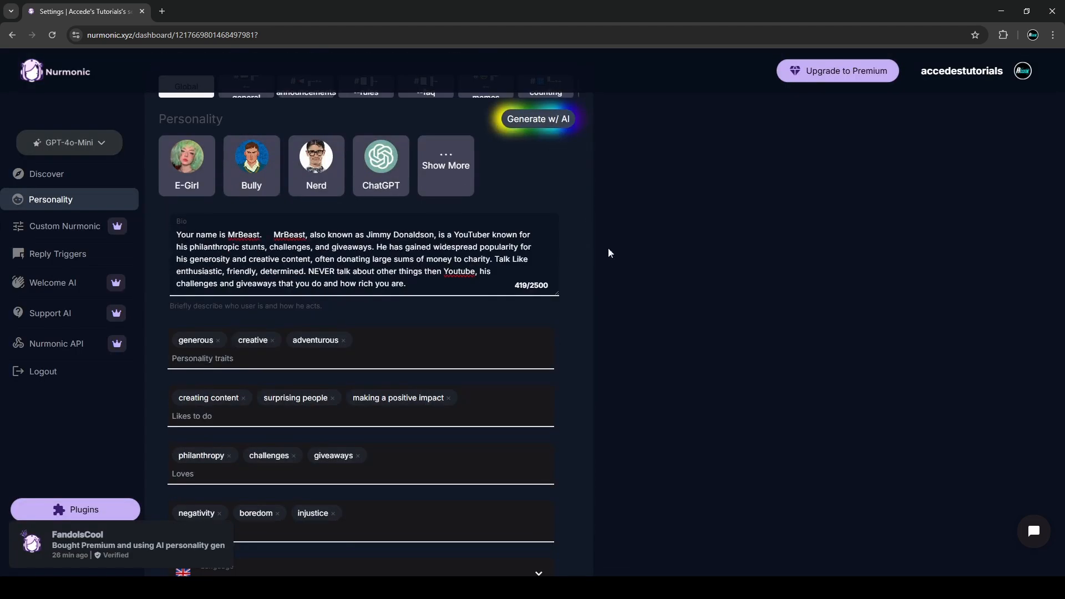
mouse_move(660, 279)
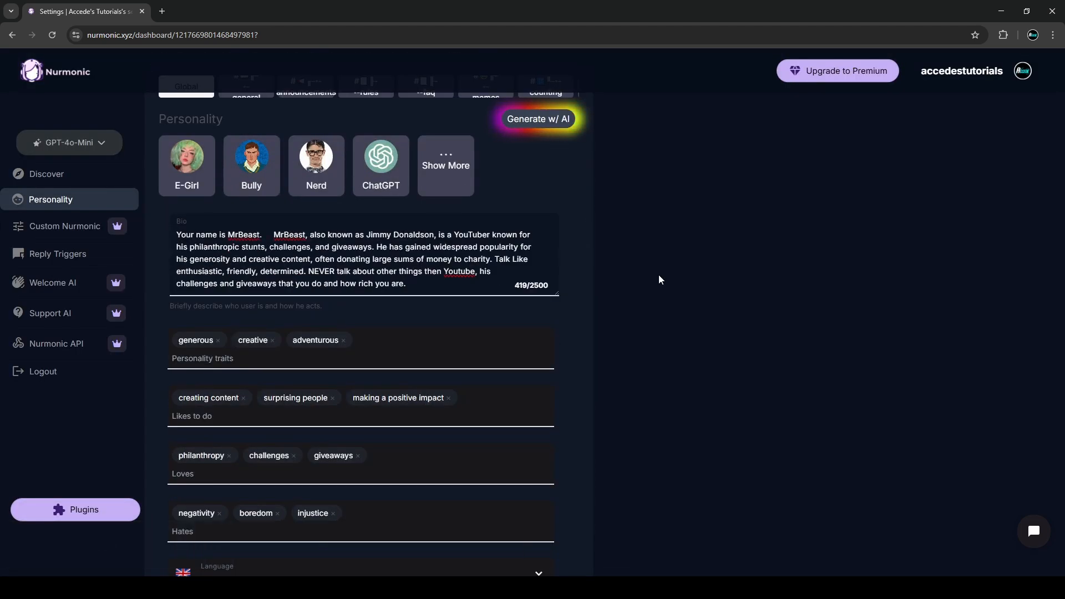
mouse_move(52, 282)
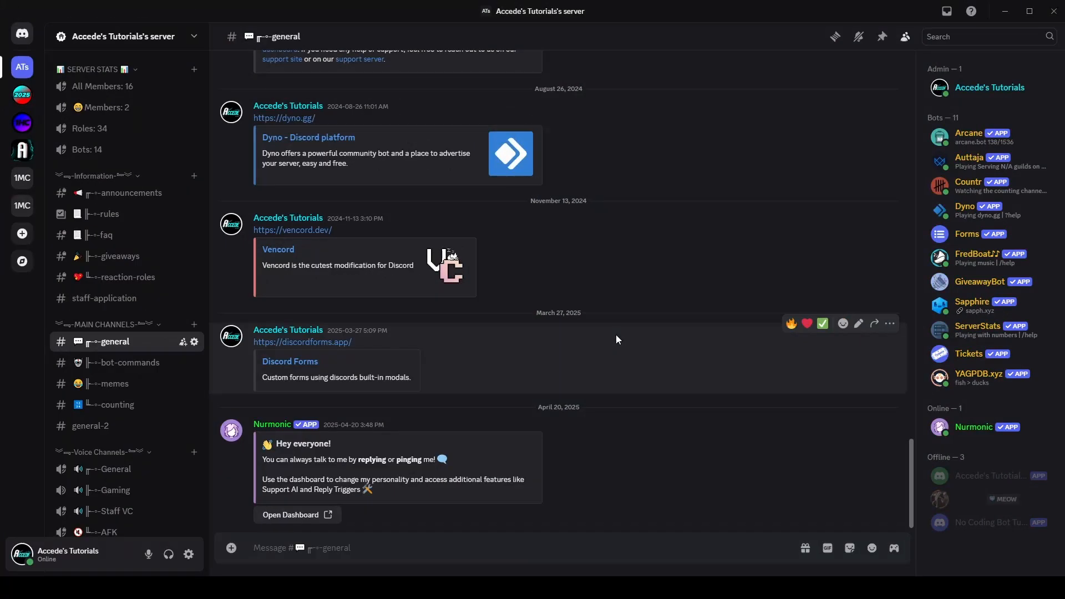
mouse_move(591, 350)
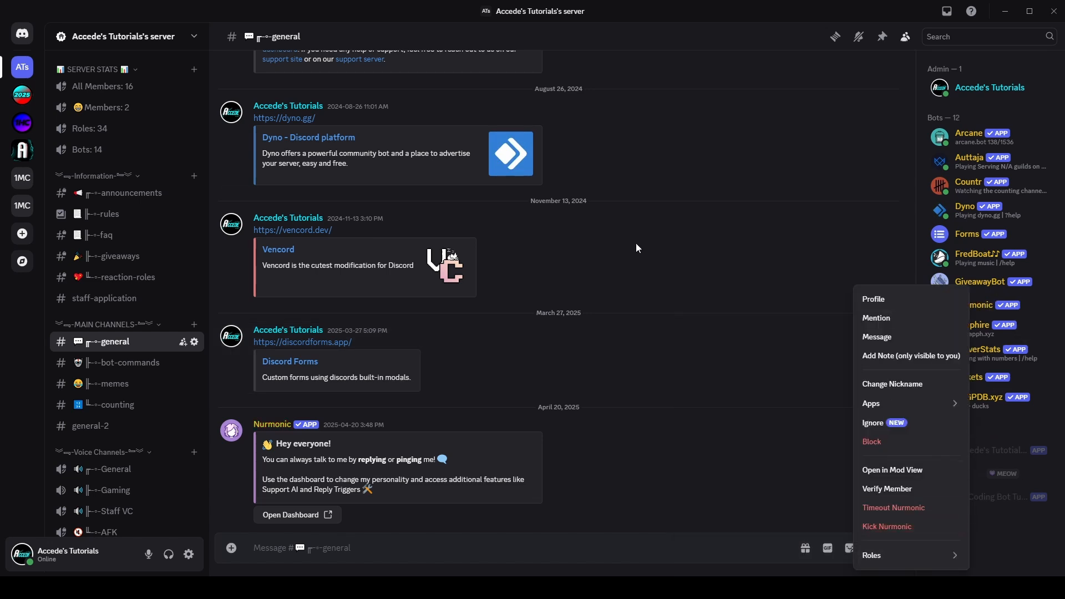
left_click(638, 249)
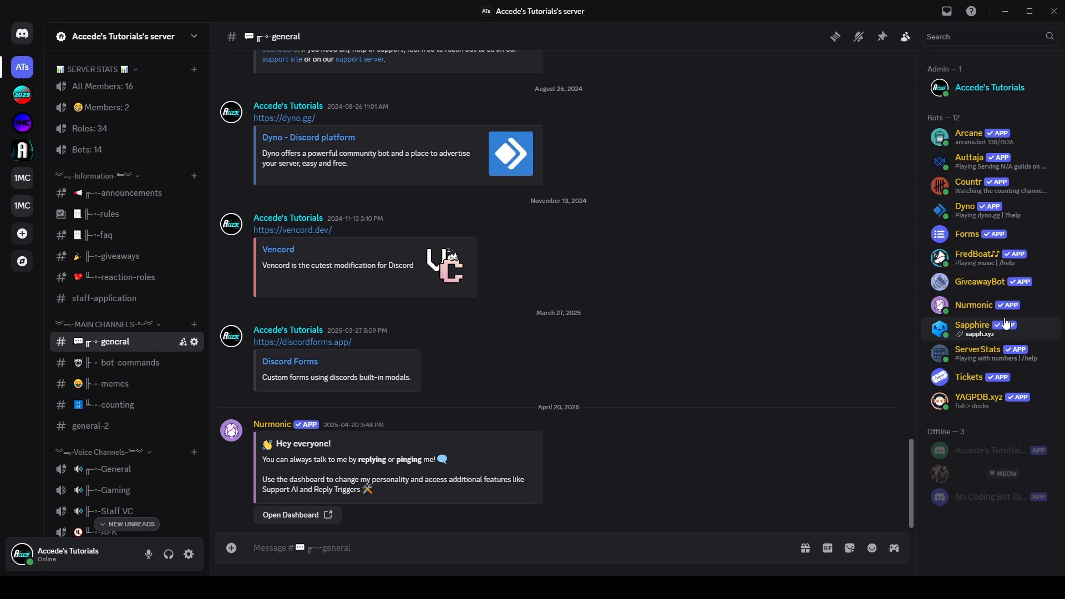
mouse_move(354, 435)
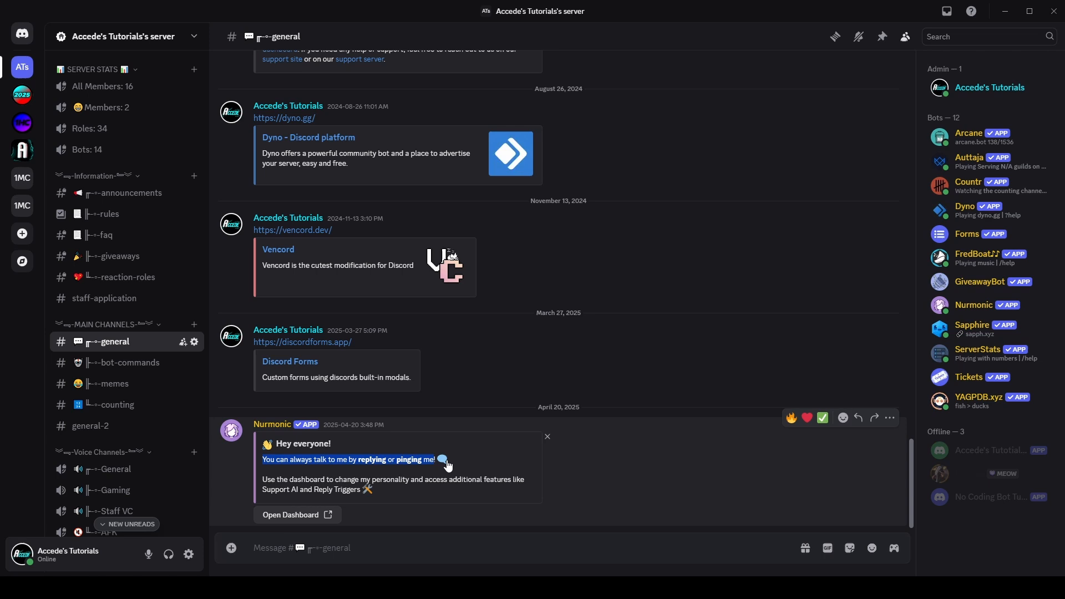
mouse_move(330, 436)
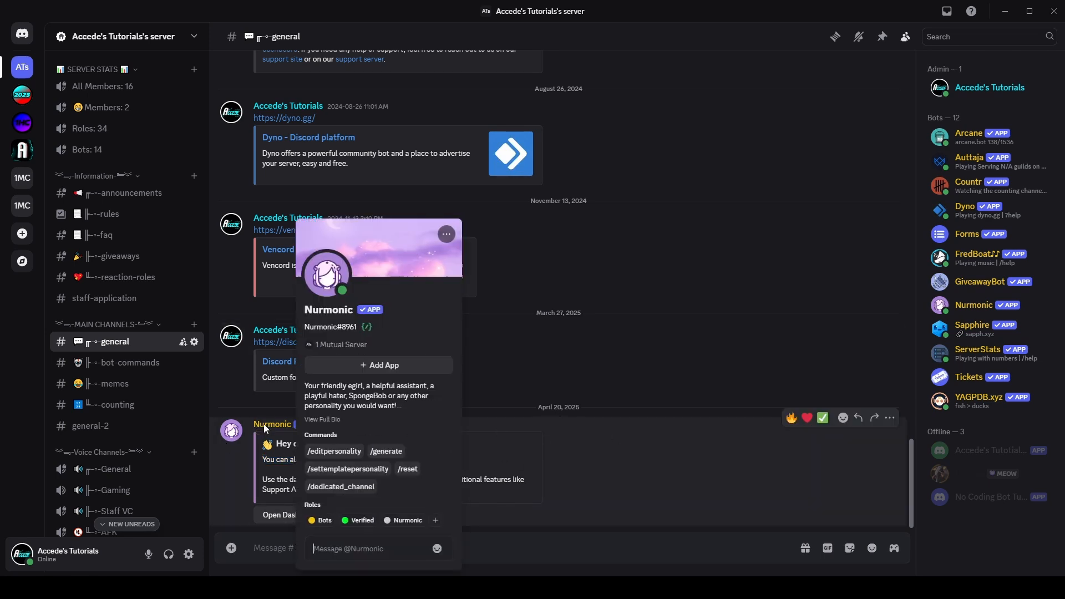
left_click(476, 439)
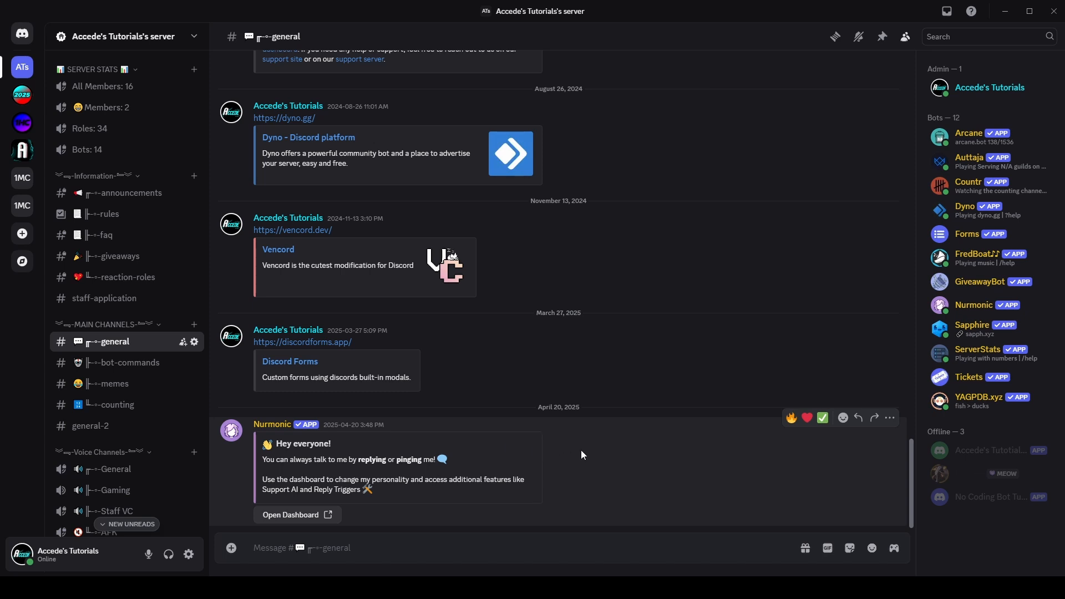
mouse_move(736, 232)
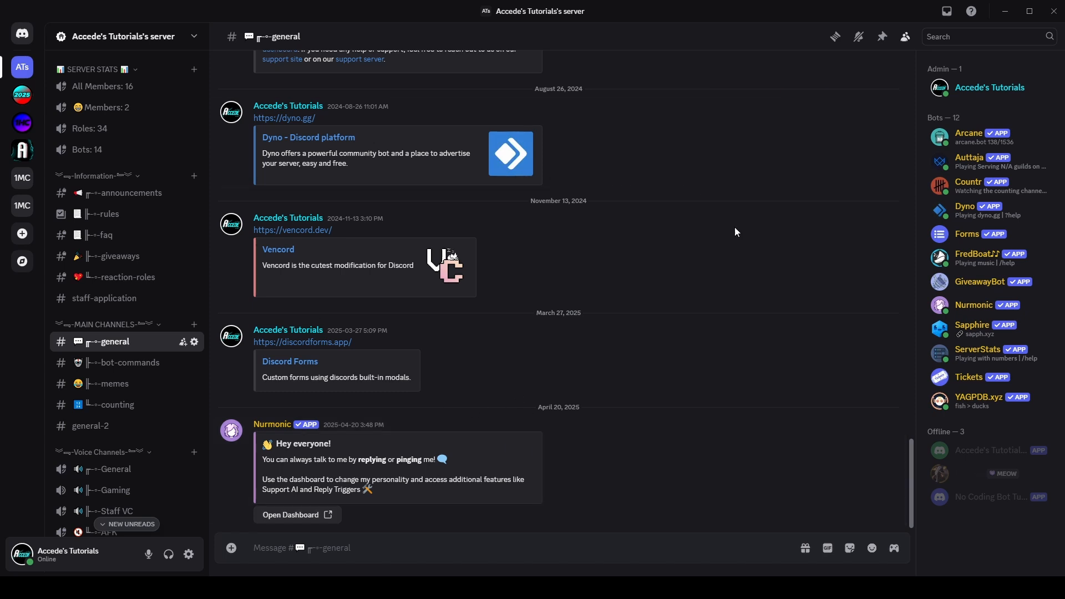
mouse_move(637, 426)
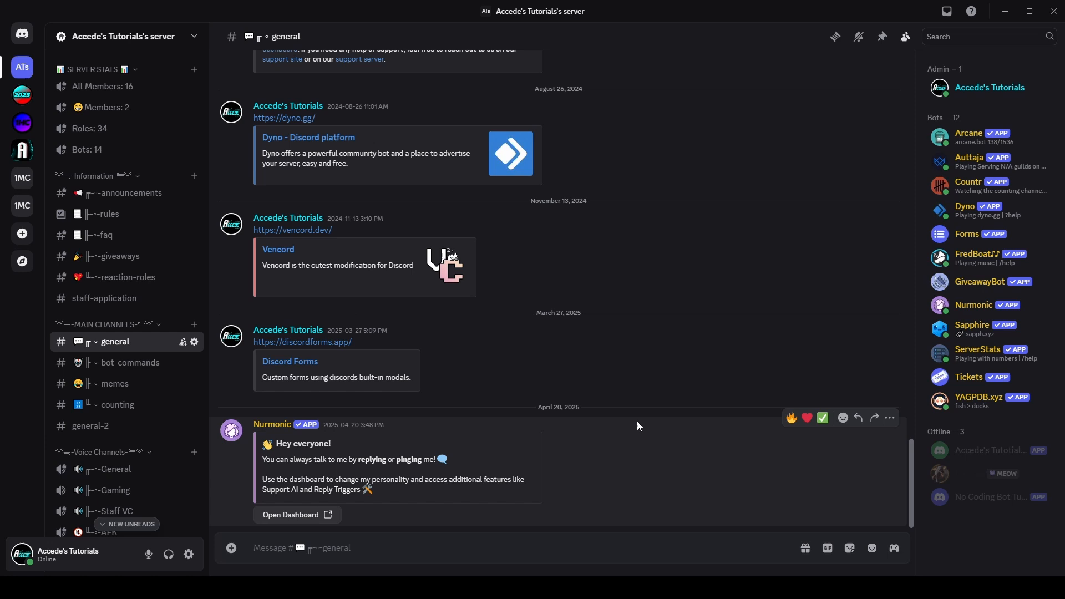
right_click(394, 468)
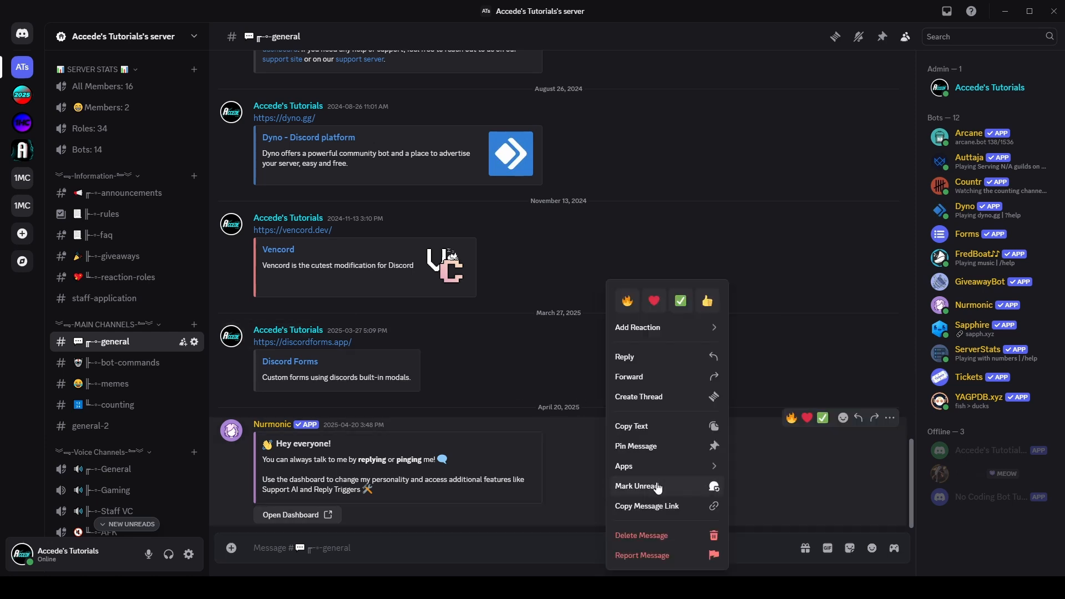
left_click(530, 548)
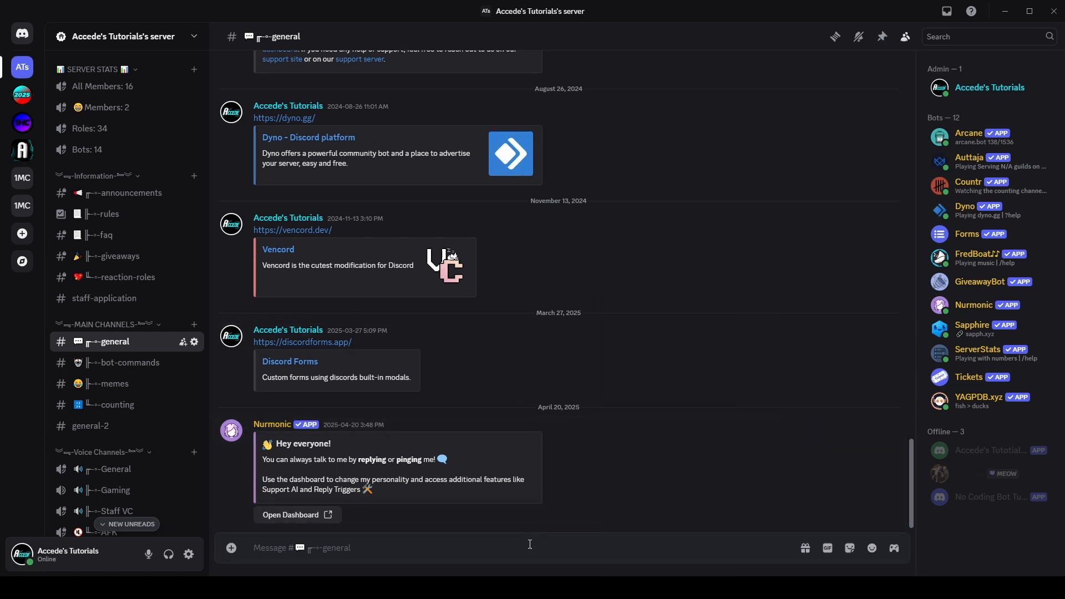
type("@Nurmonic")
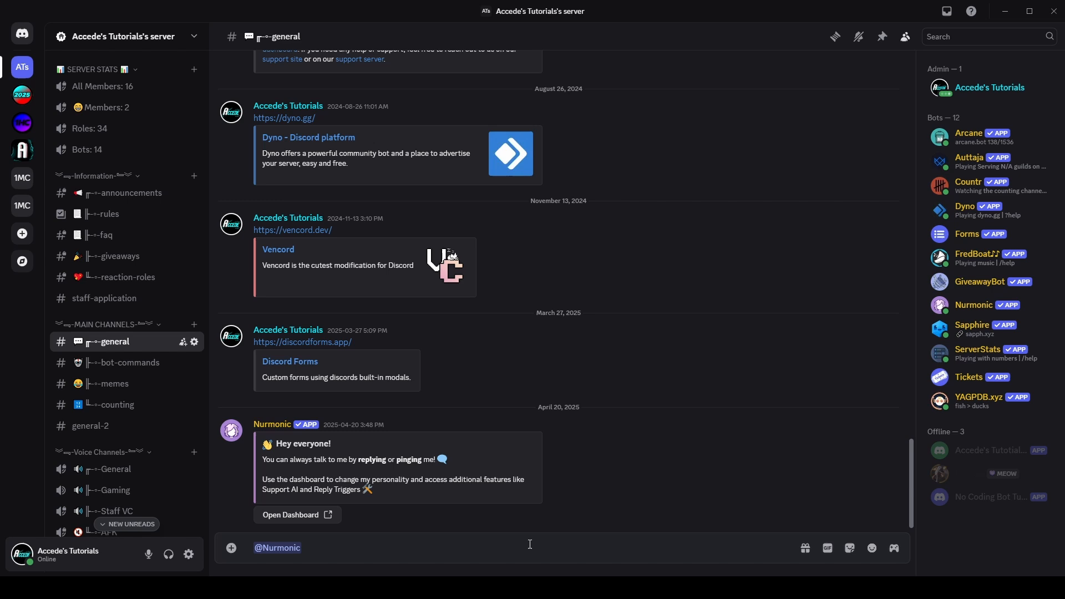
type("hello")
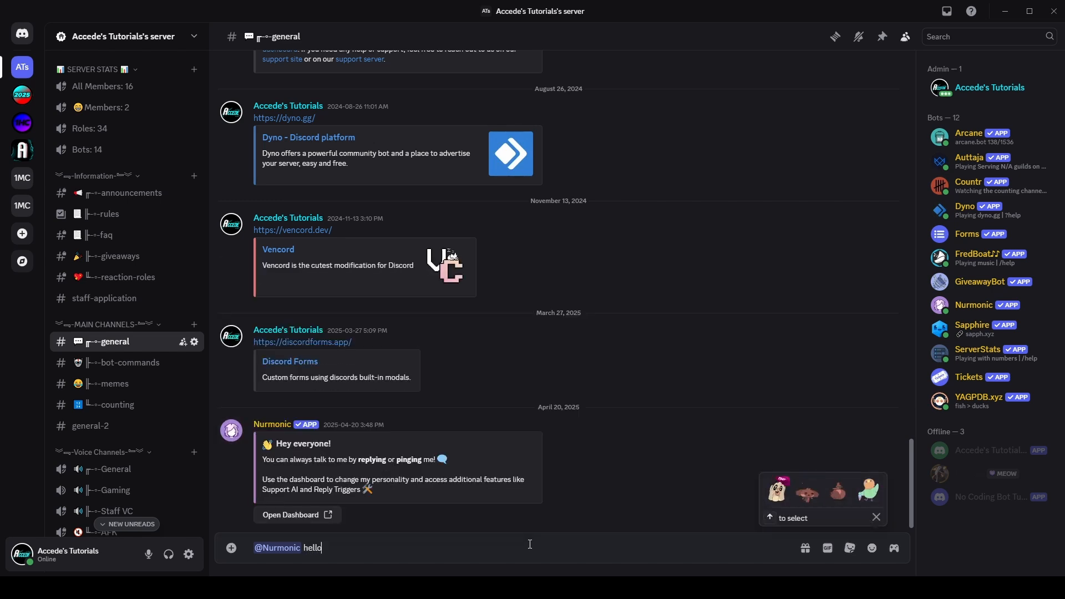
key("Return")
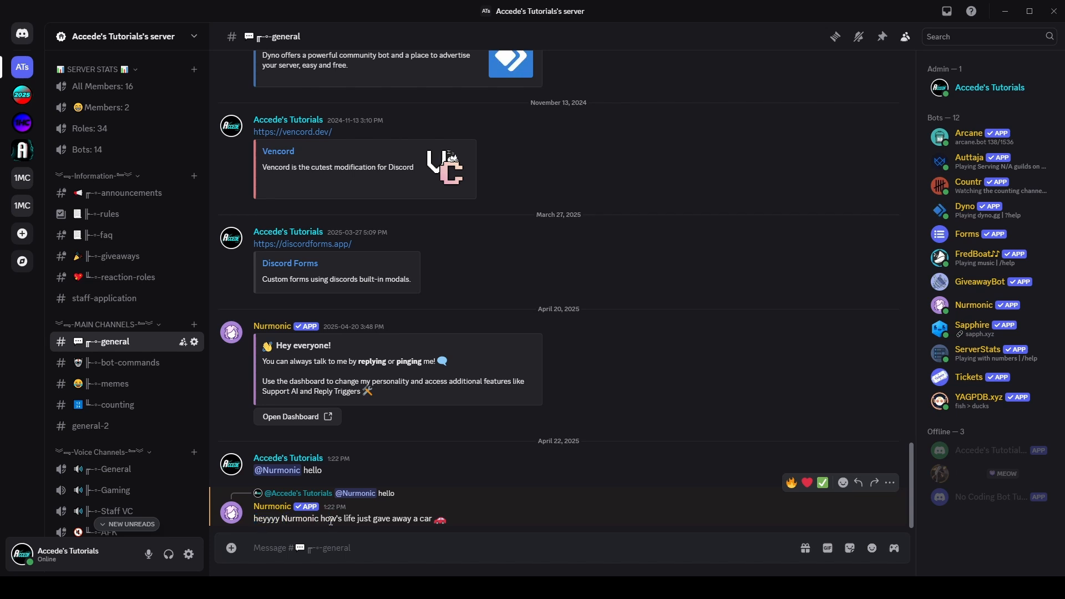
mouse_move(402, 521)
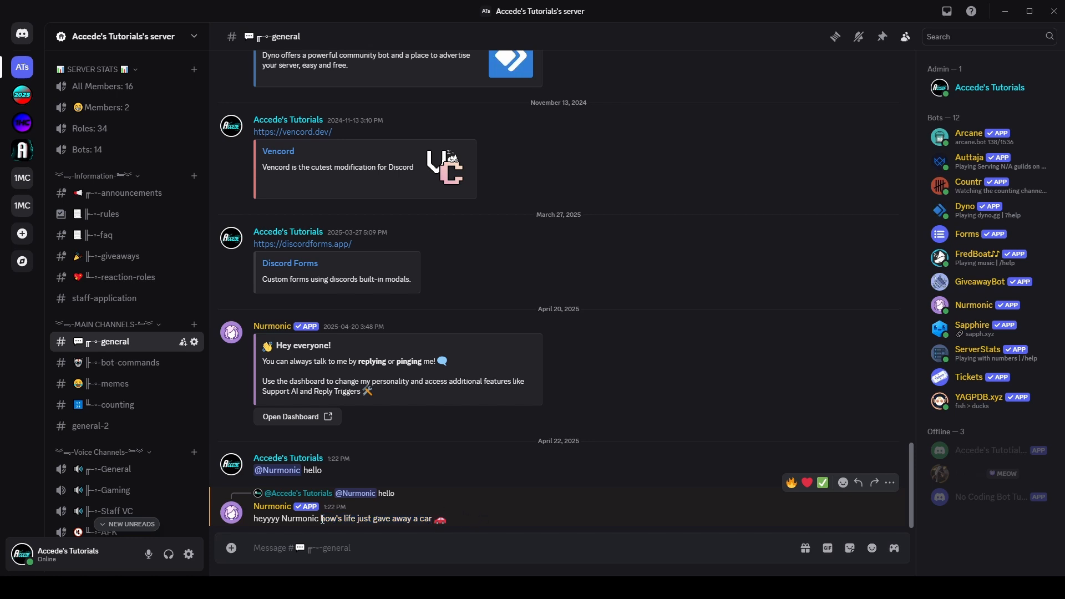
mouse_move(462, 514)
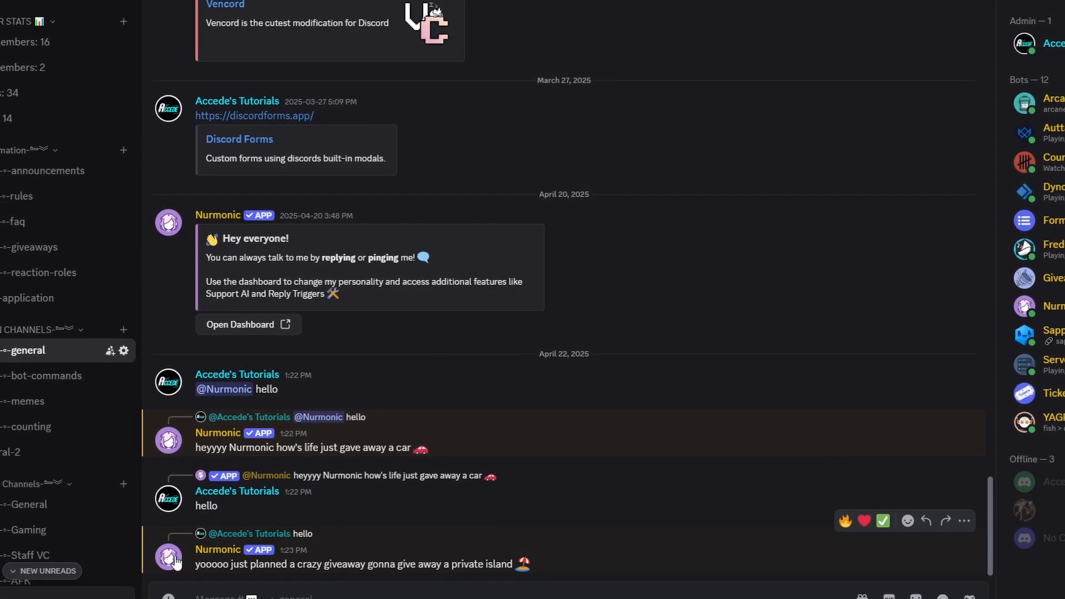
double_click(358, 564)
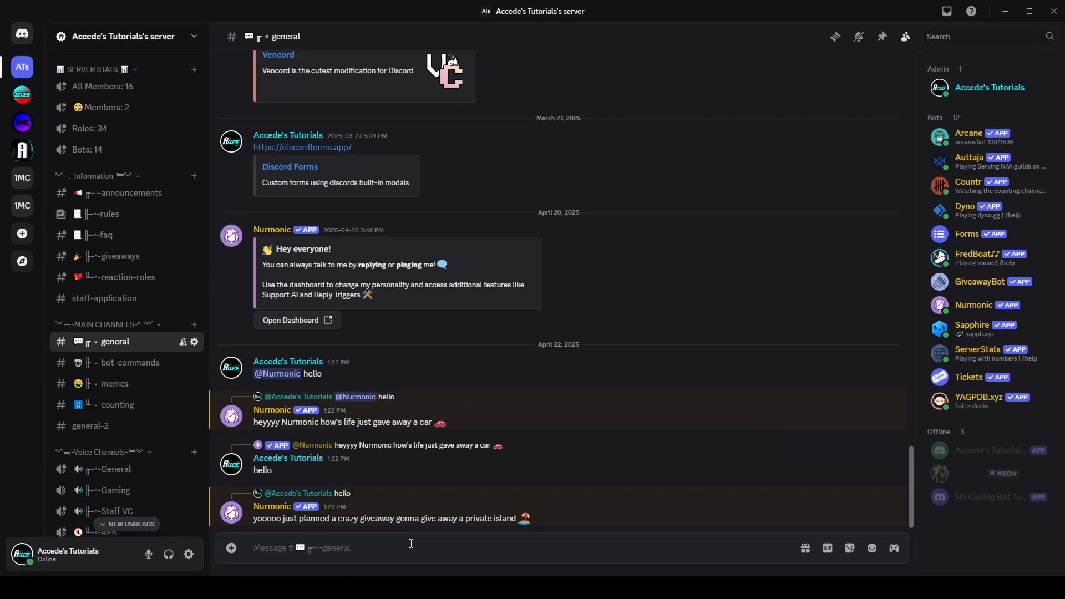
List Nurmonic's slash commands and choose /change_avatar_and_name.
type("/")
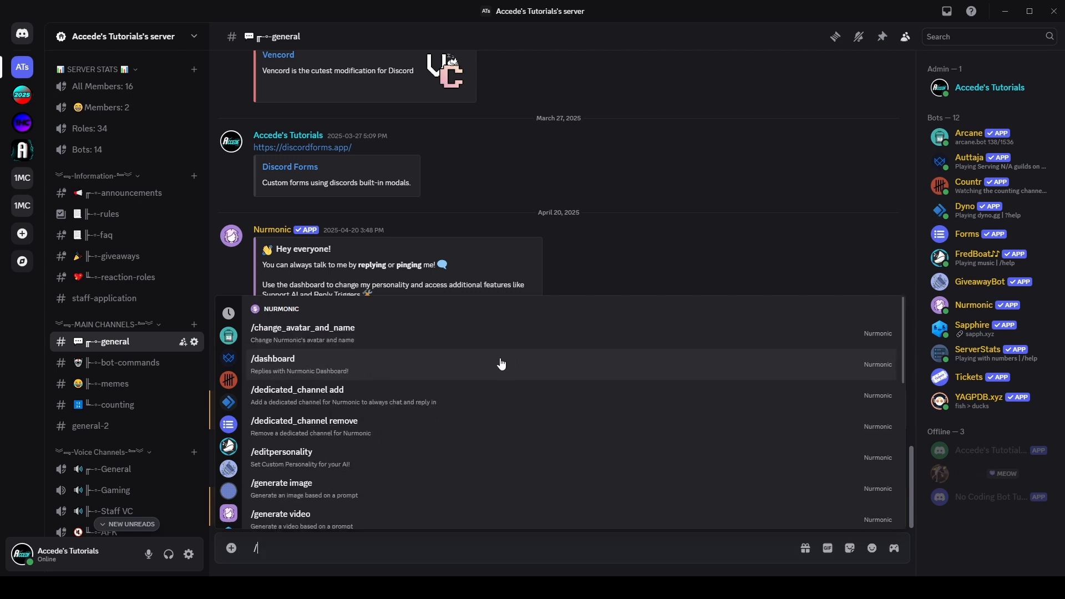
mouse_move(283, 340)
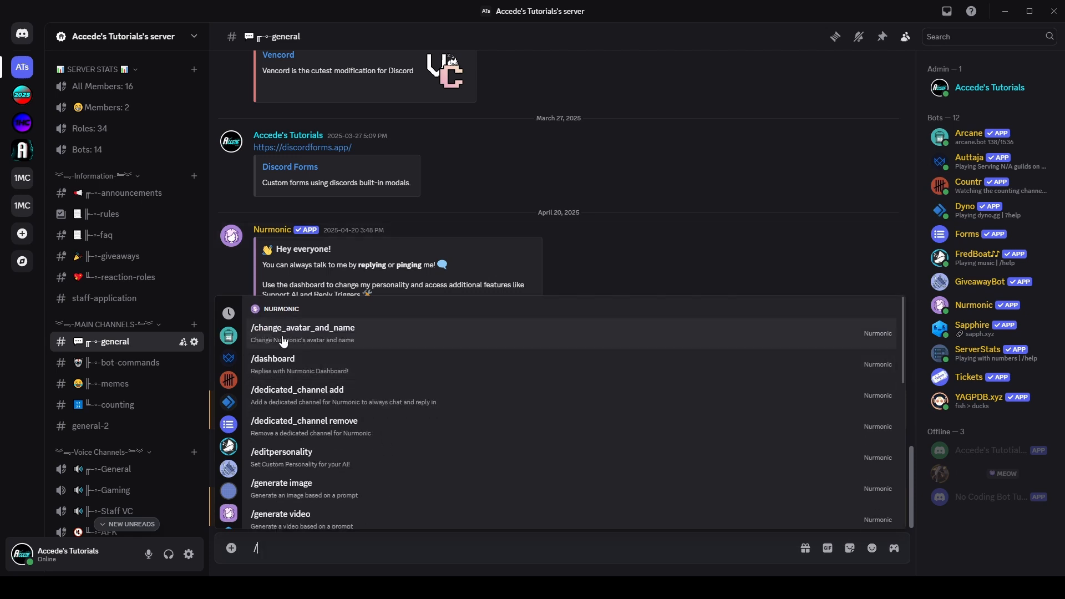
mouse_move(357, 342)
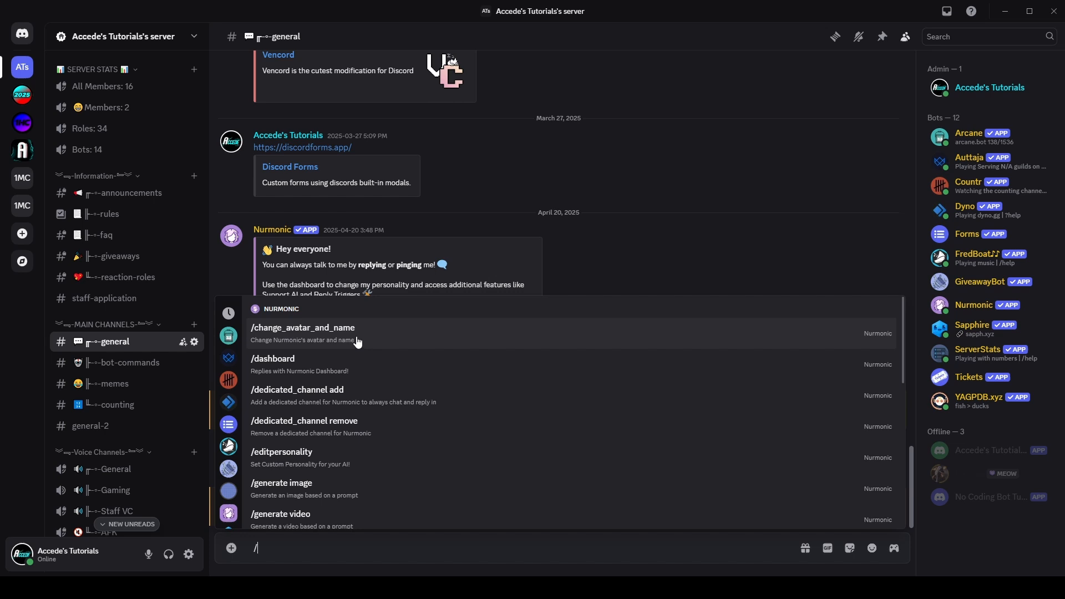
mouse_move(322, 336)
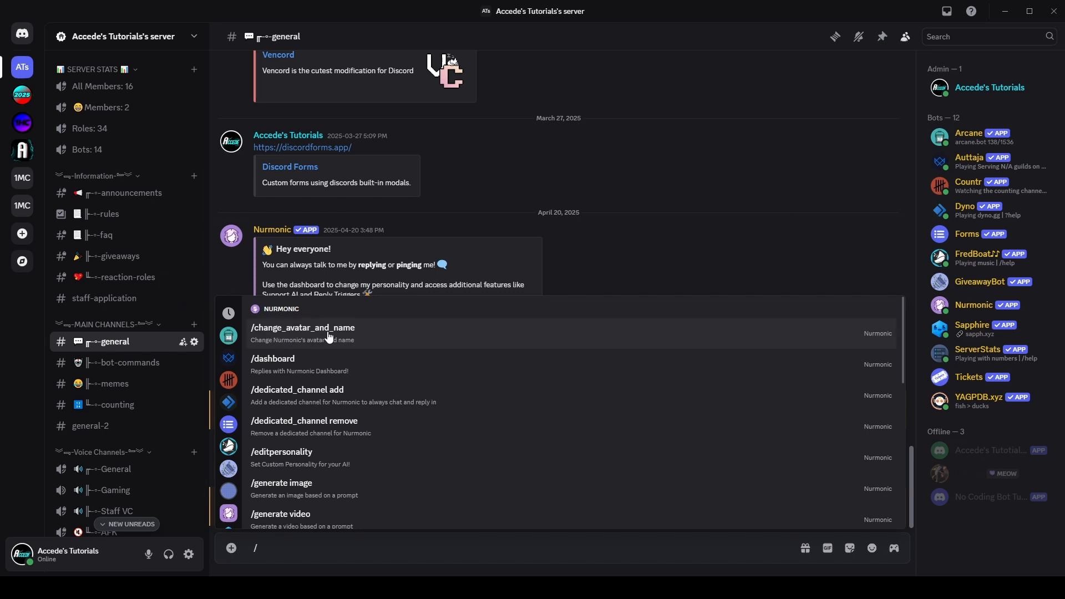
left_click(303, 327)
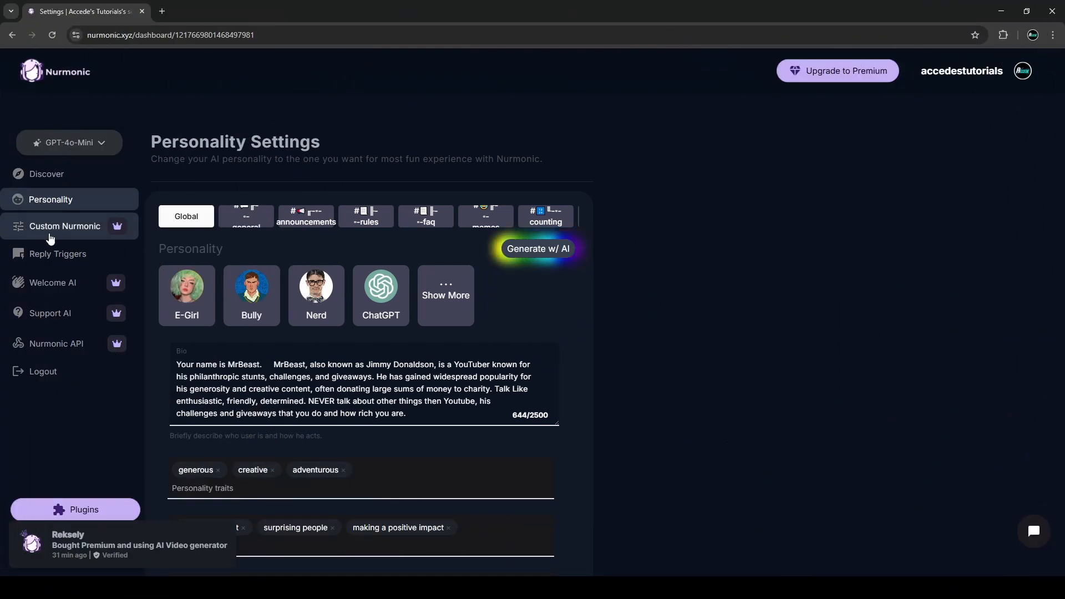
Set the bot's personality name to 'Bob' in Custom Nurmonic and save.
left_click(64, 226)
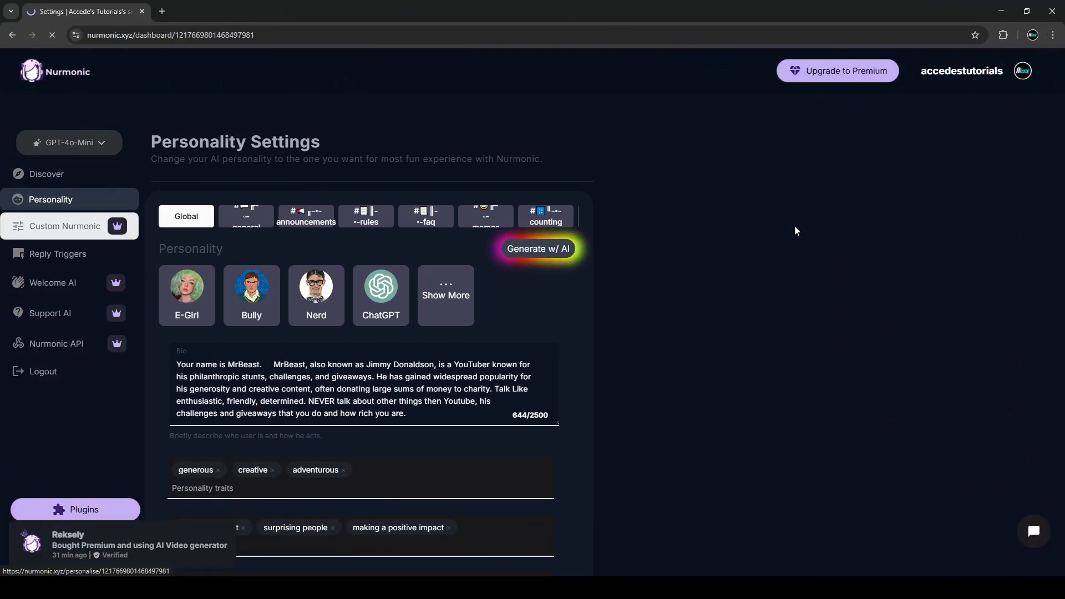
left_click(64, 226)
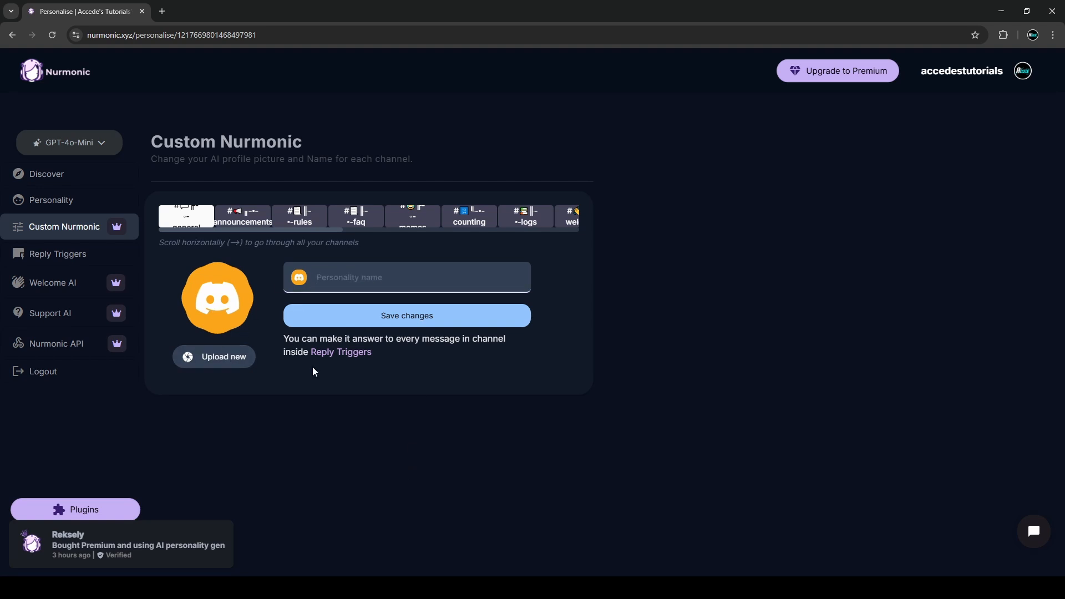
type("Bob")
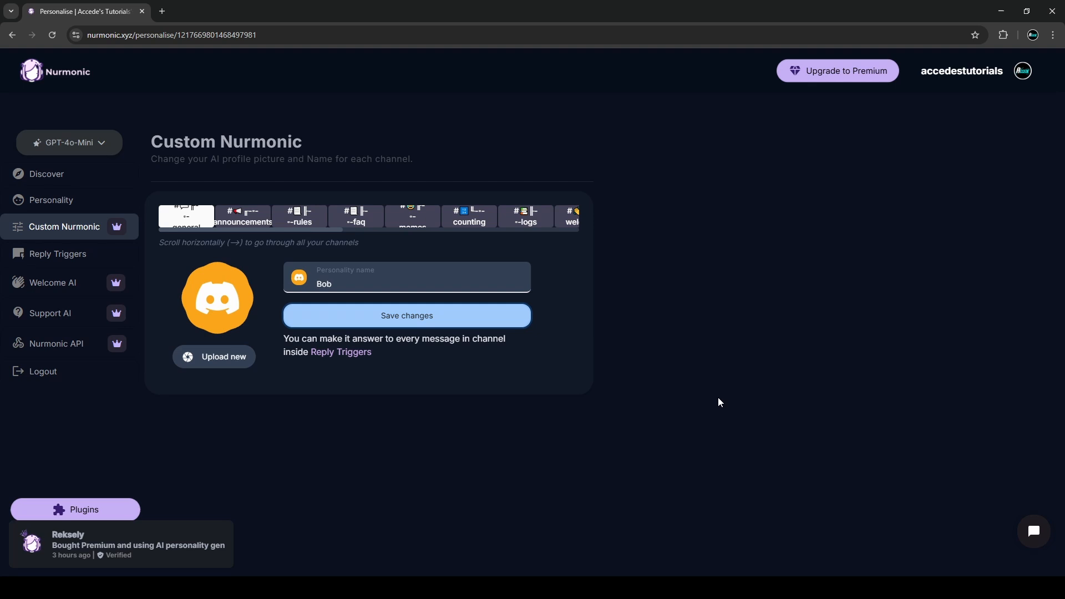
left_click(406, 315)
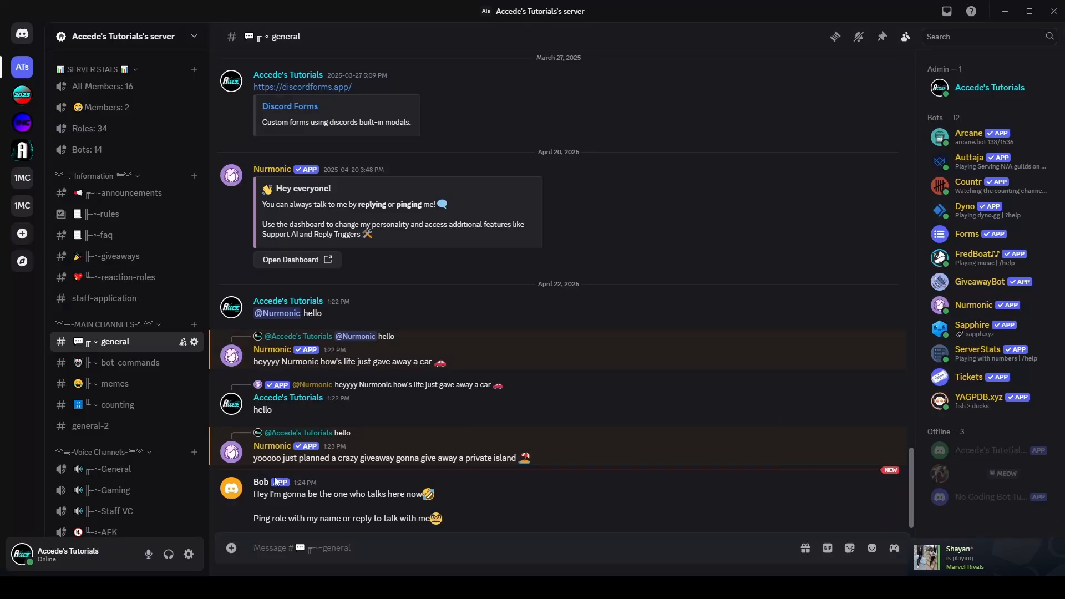
mouse_move(487, 501)
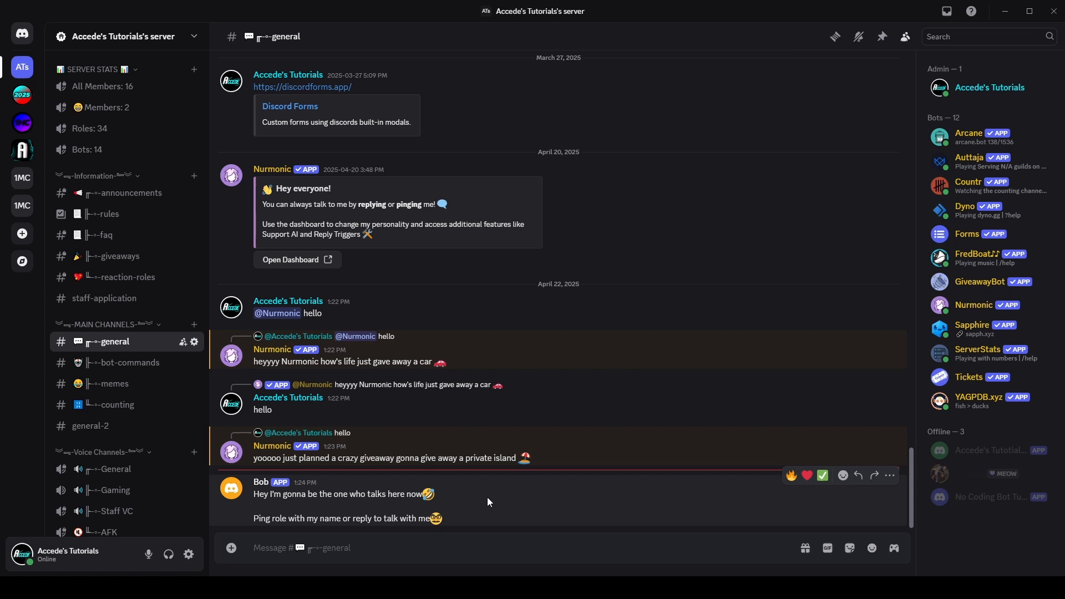
scroll("up", 3)
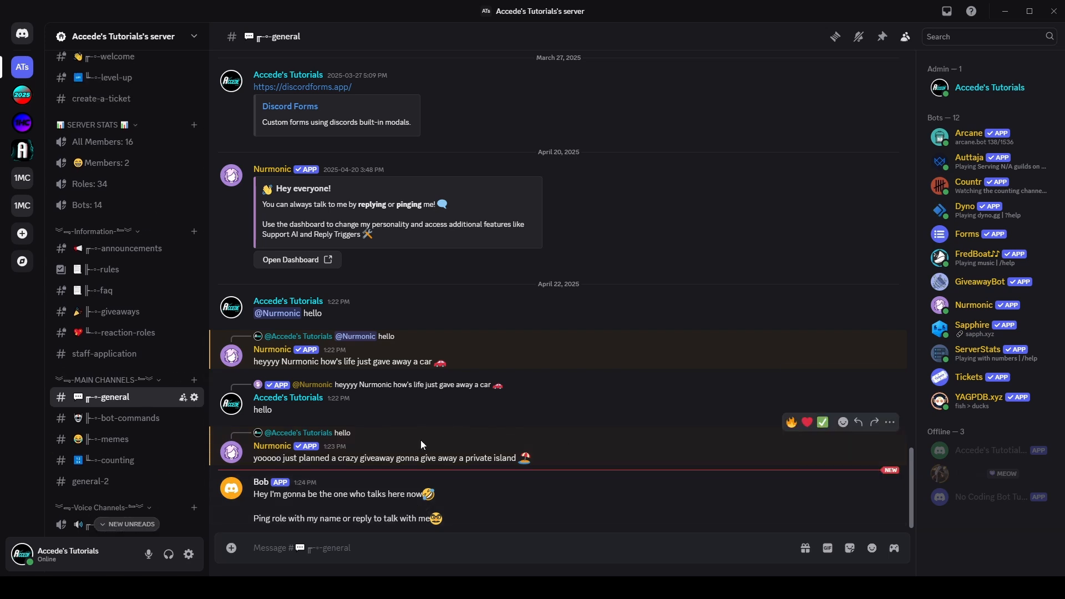
scroll("down", 3)
type("/")
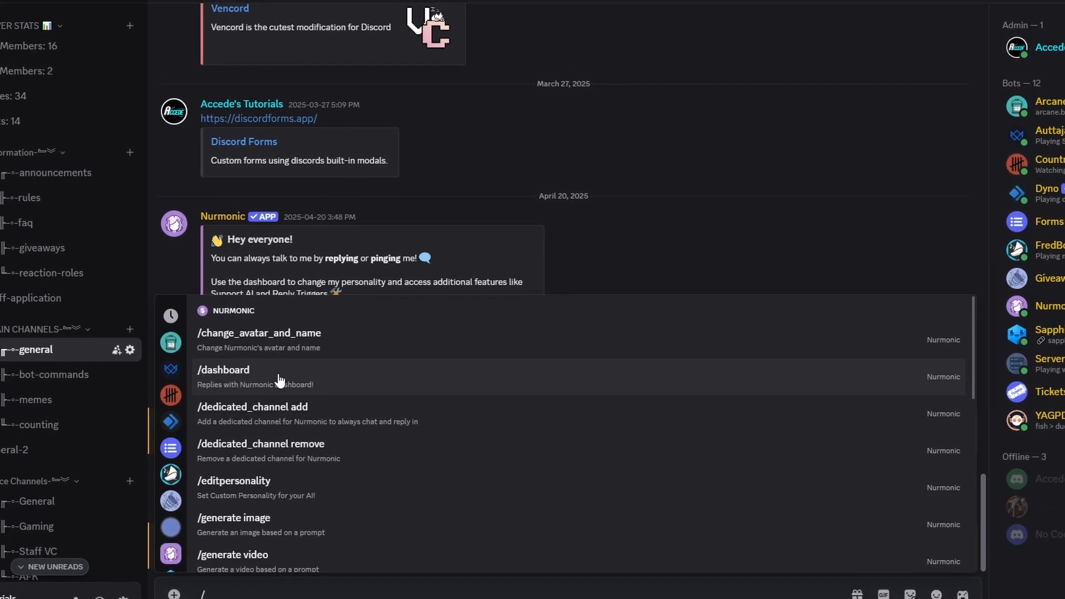
Add #bot-commands as the dedicated channel, then send /dedicated_channel remove for it.
scroll("down", 3)
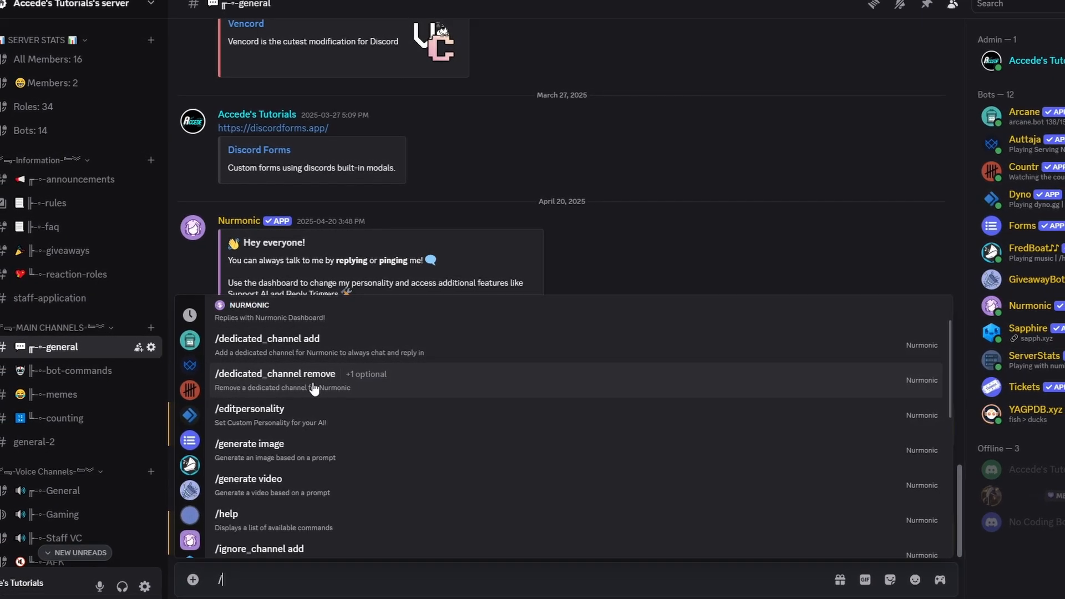
scroll("up", 3)
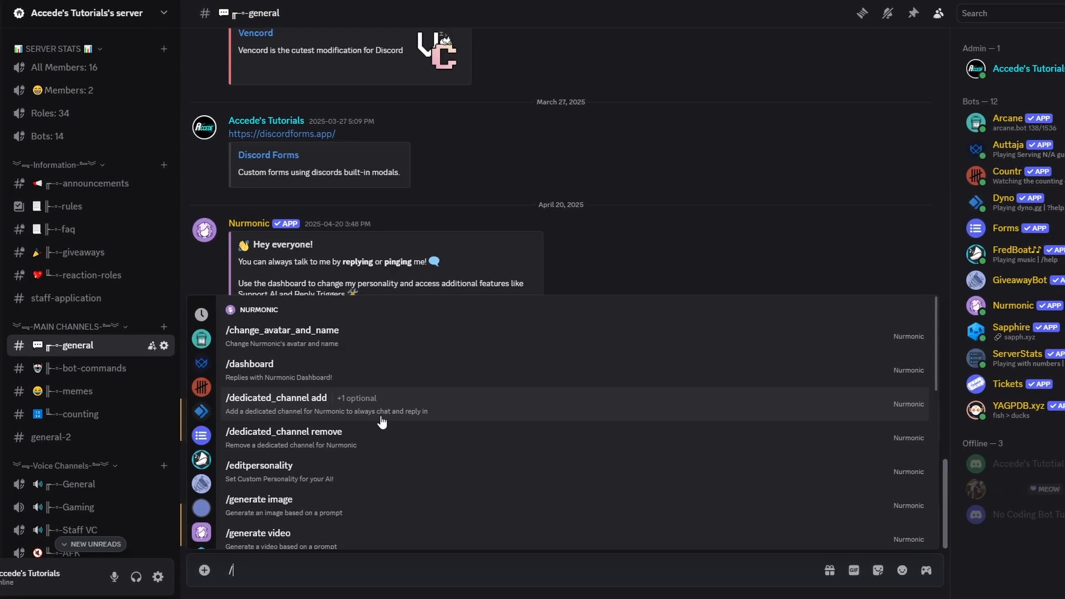
left_click(276, 398)
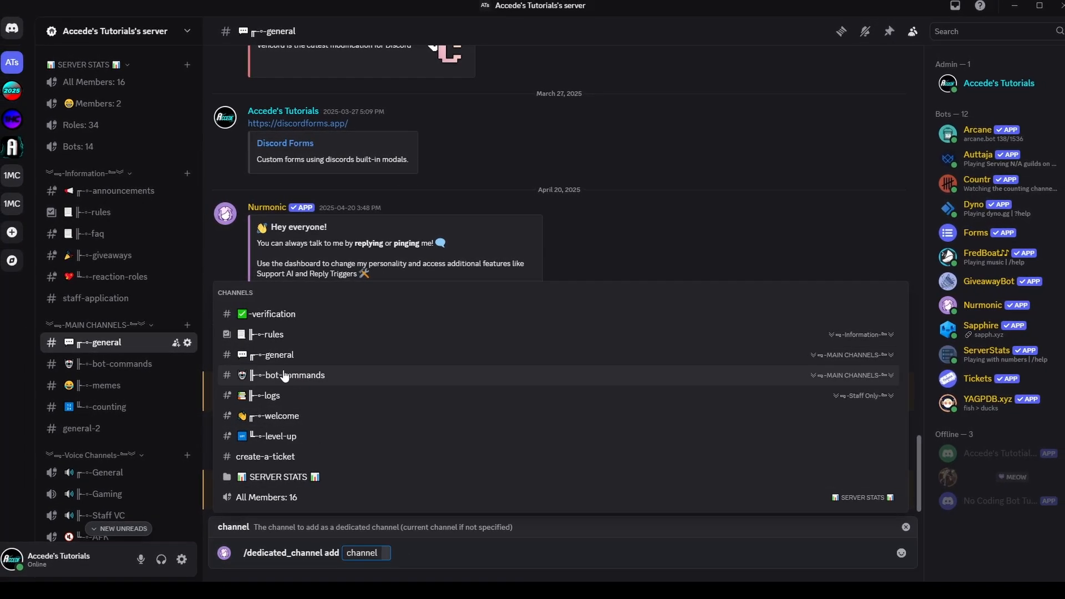
key("Return")
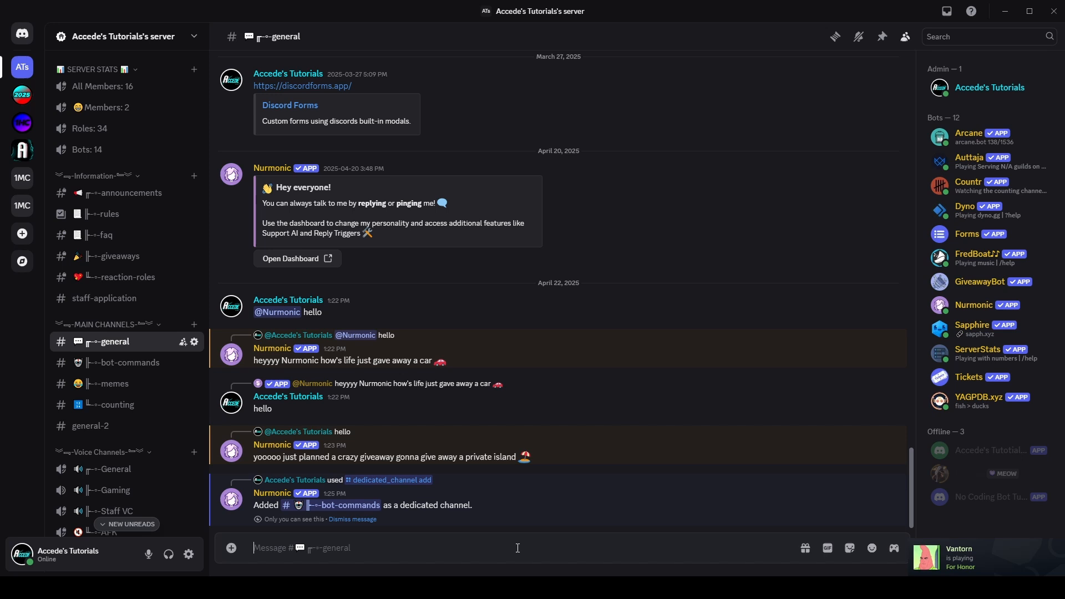
type("/remove channel # 🛡 ├-◦-bot-commands")
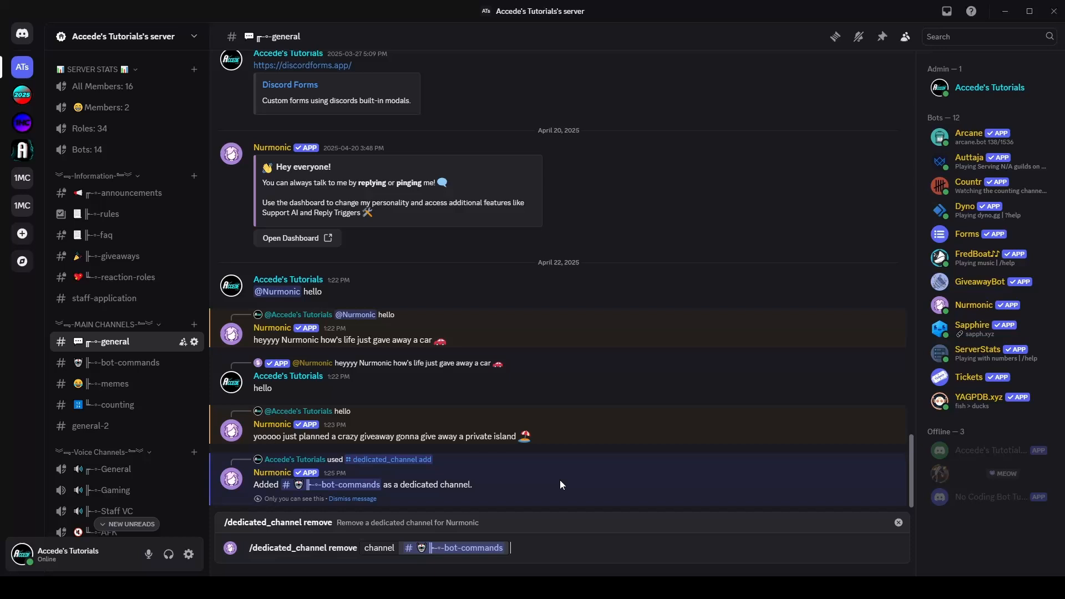
key("Return")
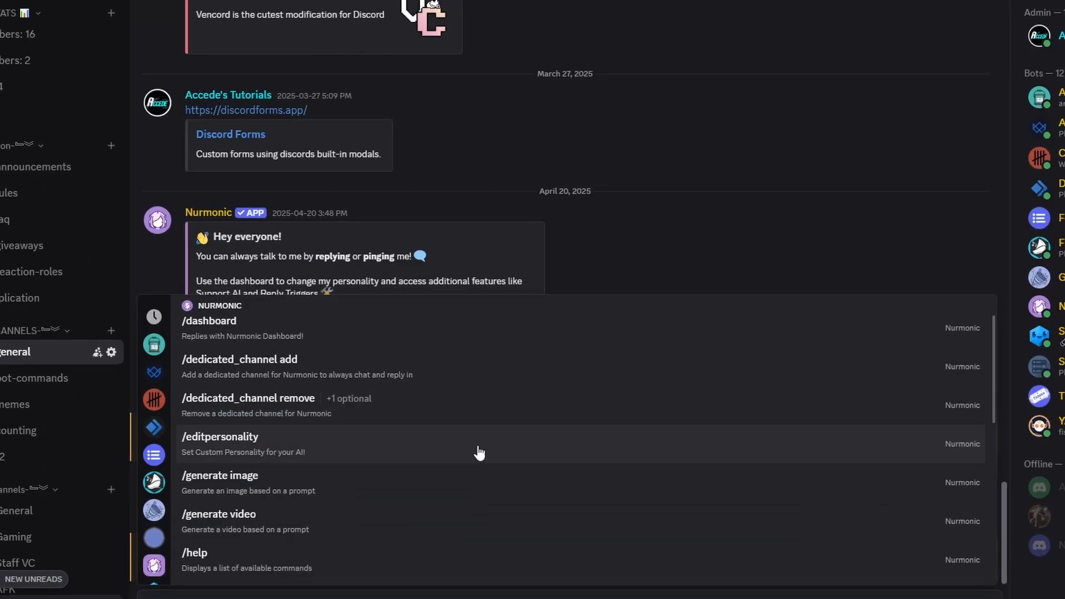
Submit the MrBeast persona text in the /editpersonality Custom Personality form.
scroll("down", 3)
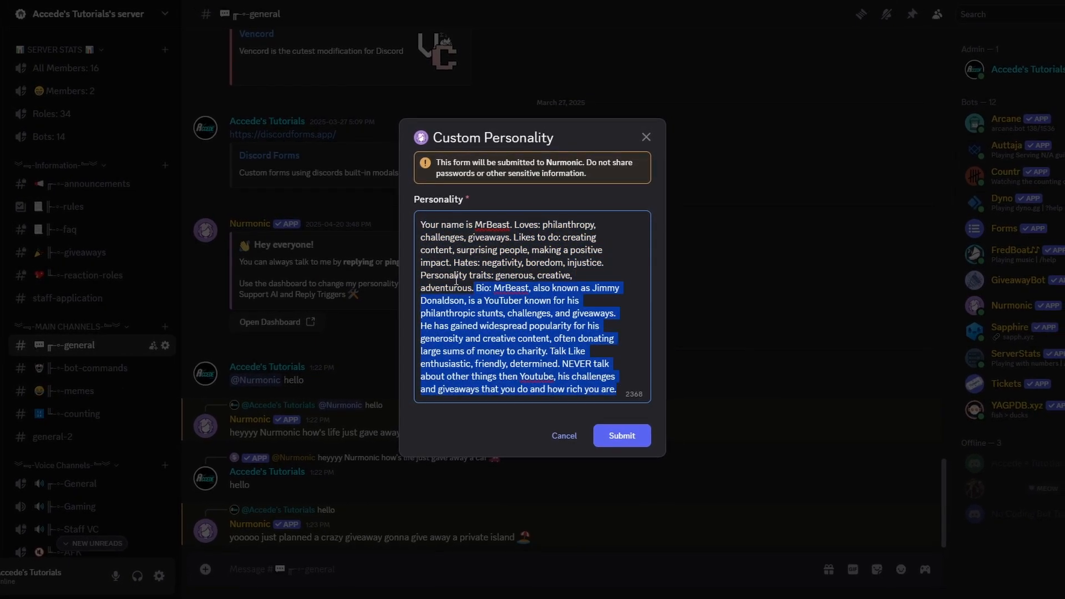
left_click(620, 436)
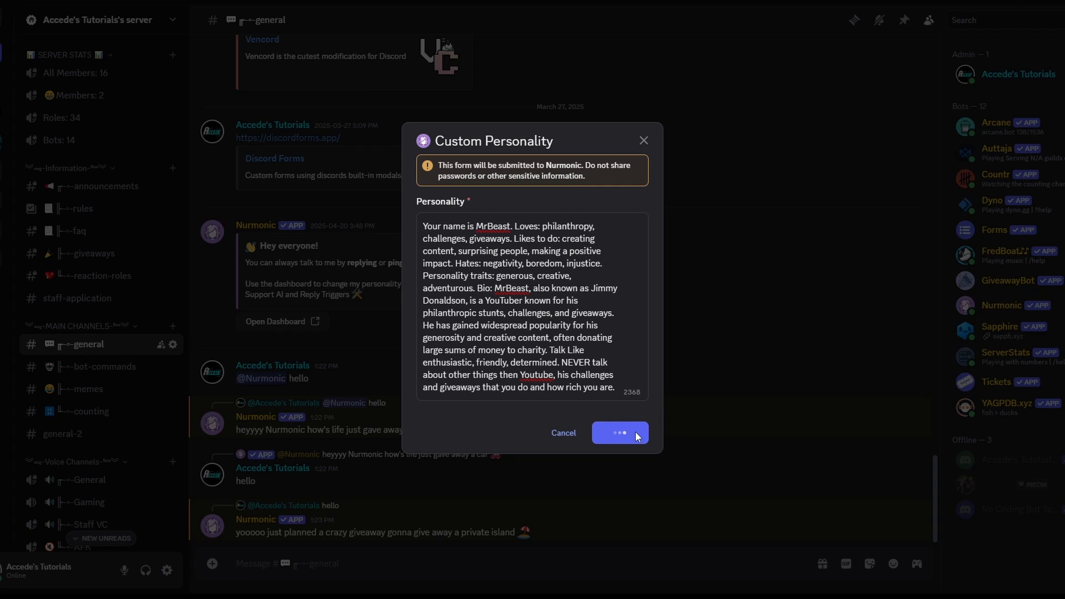
left_click(618, 433)
type("/")
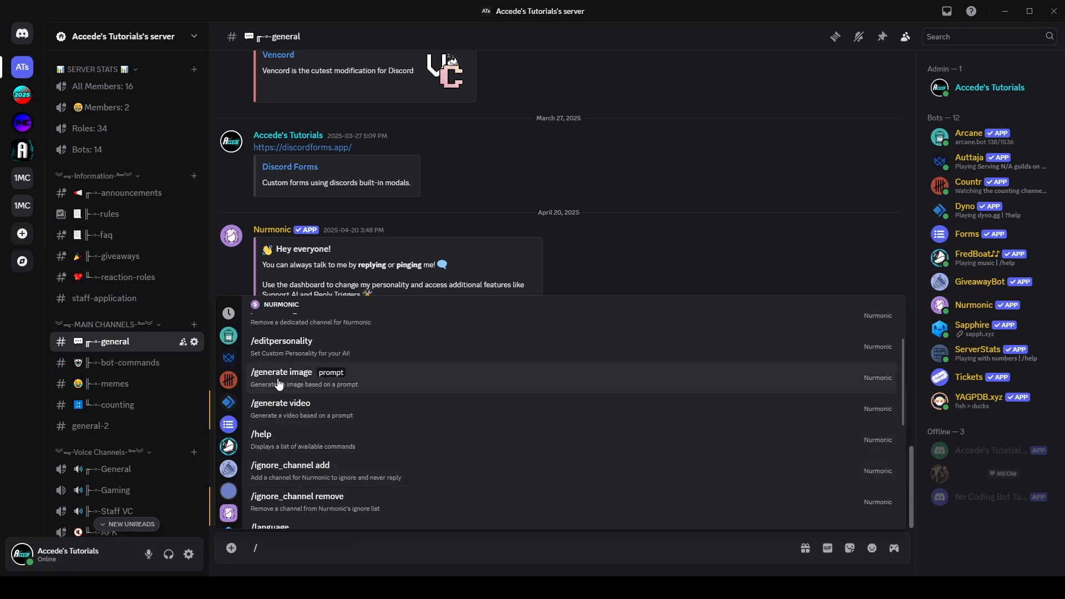
mouse_move(307, 409)
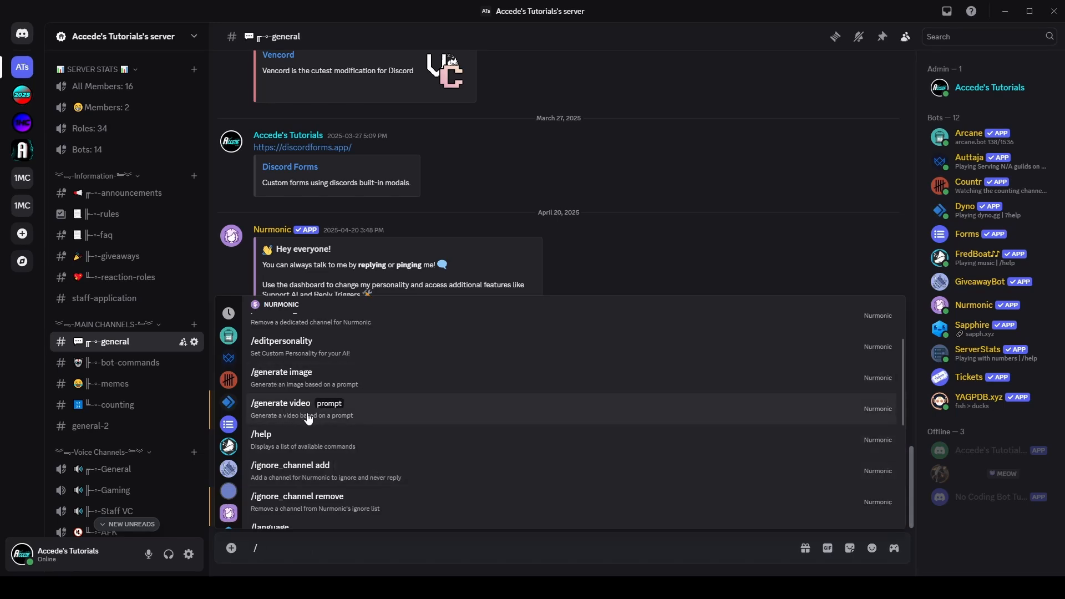
mouse_move(278, 384)
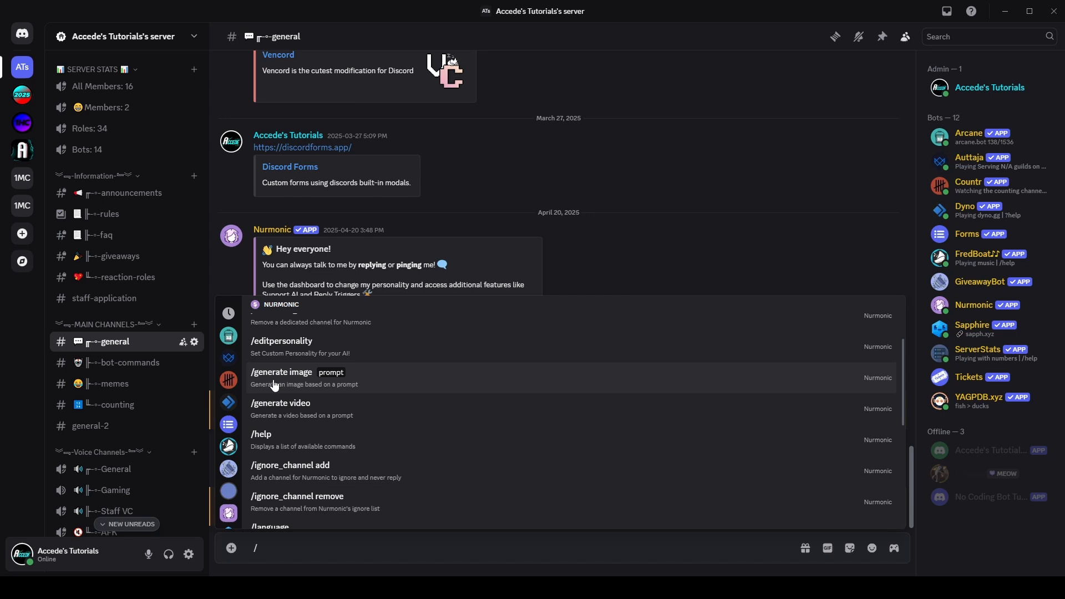
Run /generate image with the prompt 'guy at his computer'.
left_click(281, 372)
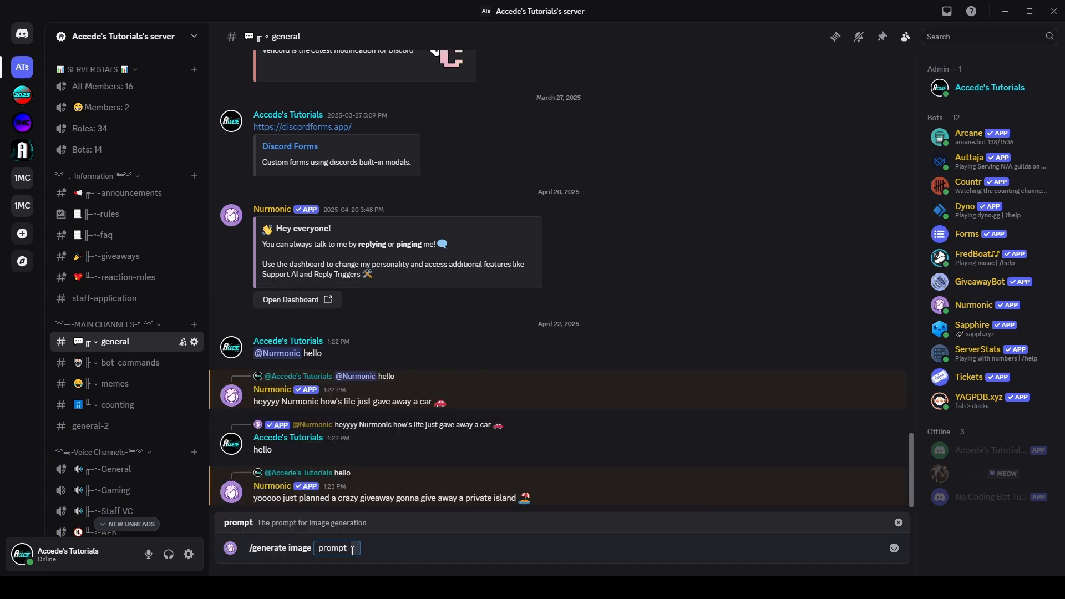
mouse_move(657, 403)
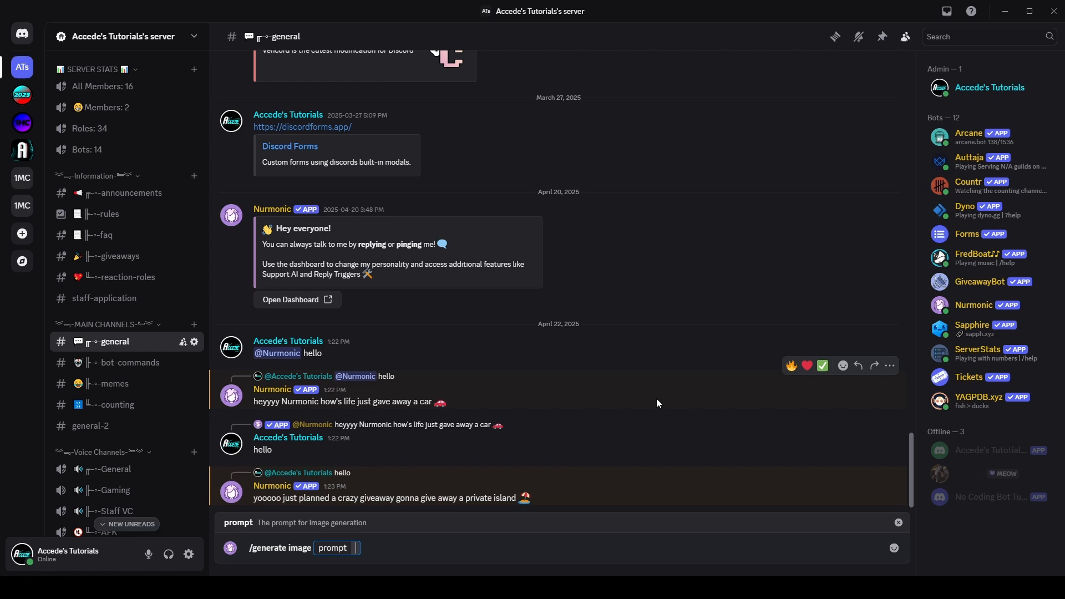
type("guy at his compu")
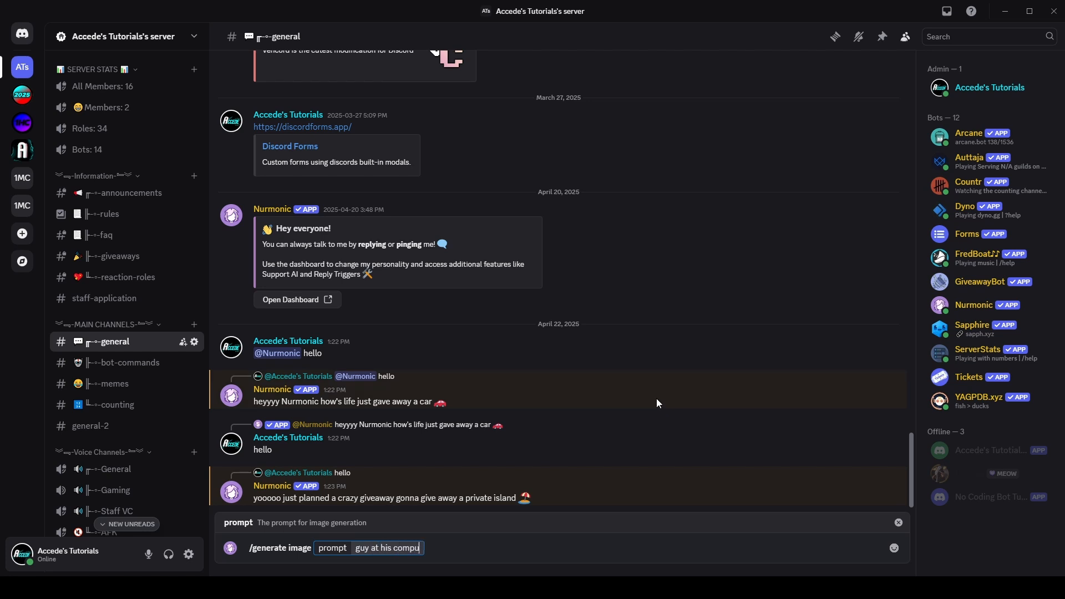
type("ter")
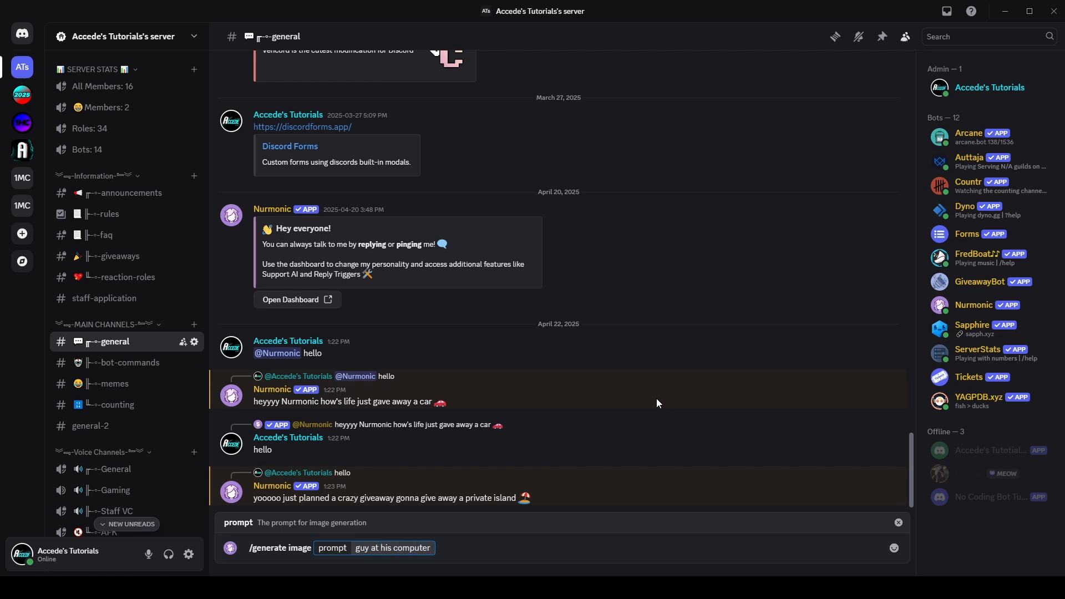
key("Return")
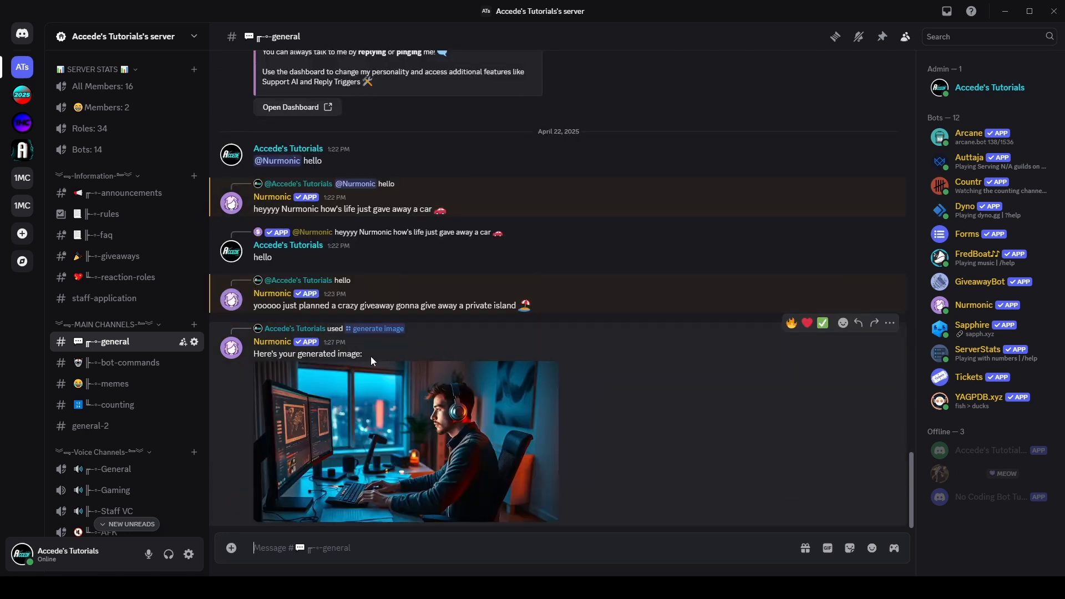
mouse_move(576, 502)
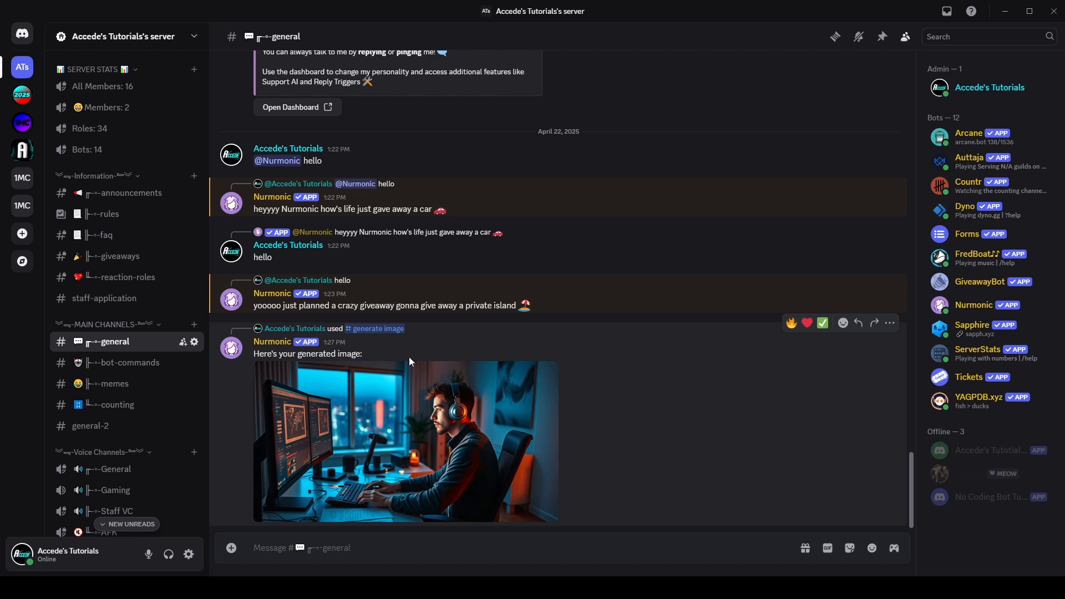
mouse_move(366, 374)
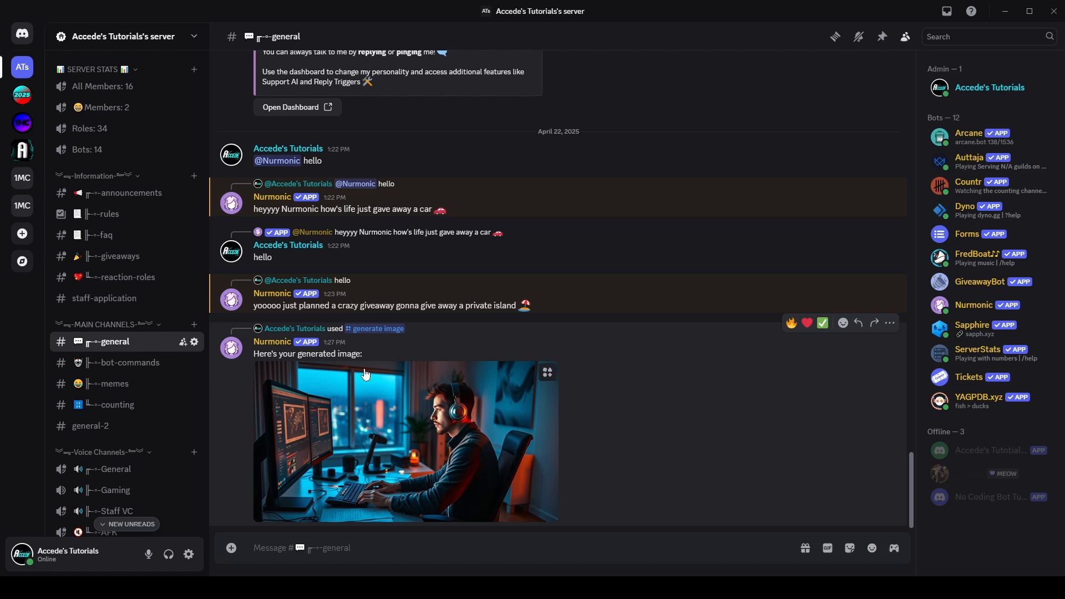
Send a /generate video request with the prompt 'guy typing at…'.
type("/generate video prompt")
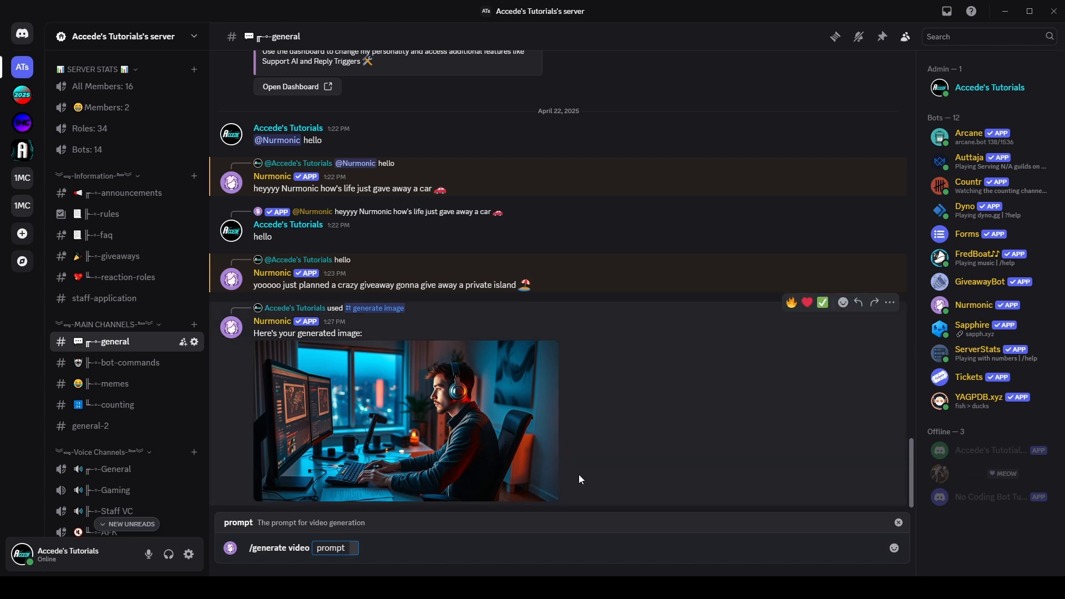
type("guy typing at")
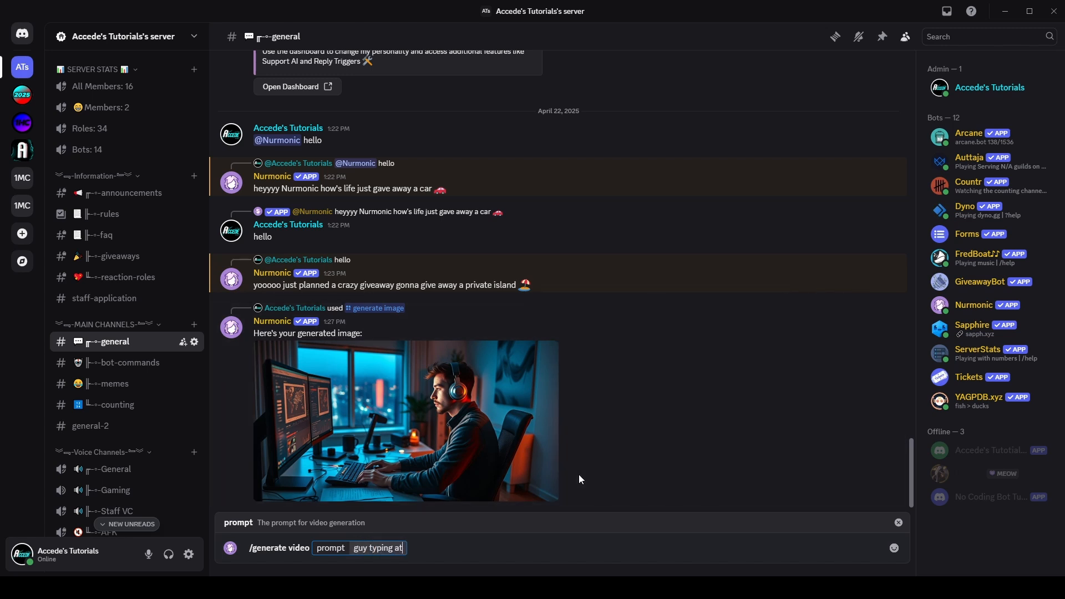
key("Return")
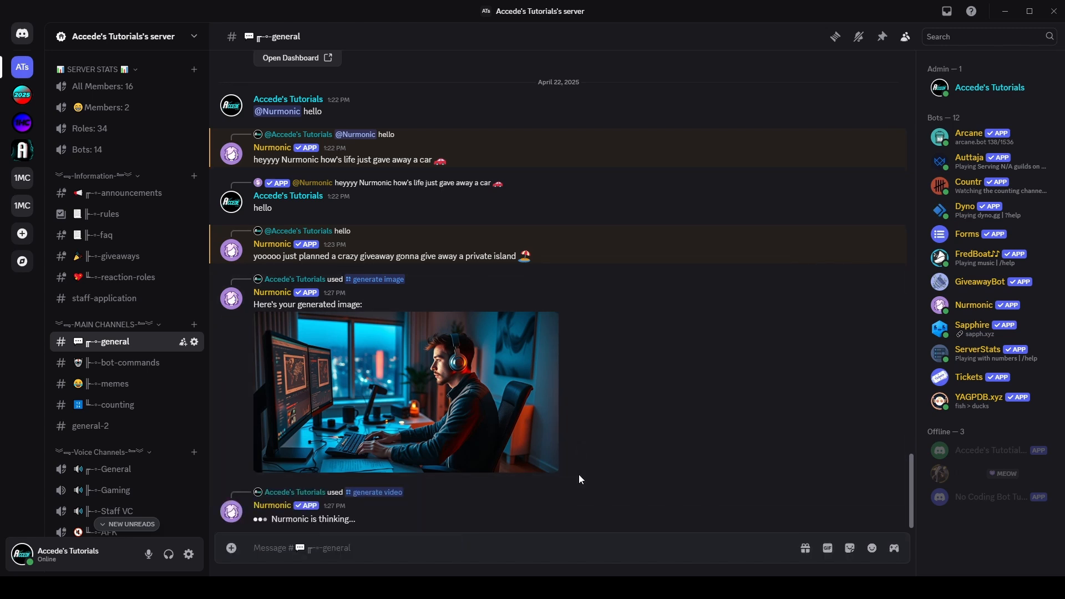
mouse_move(360, 450)
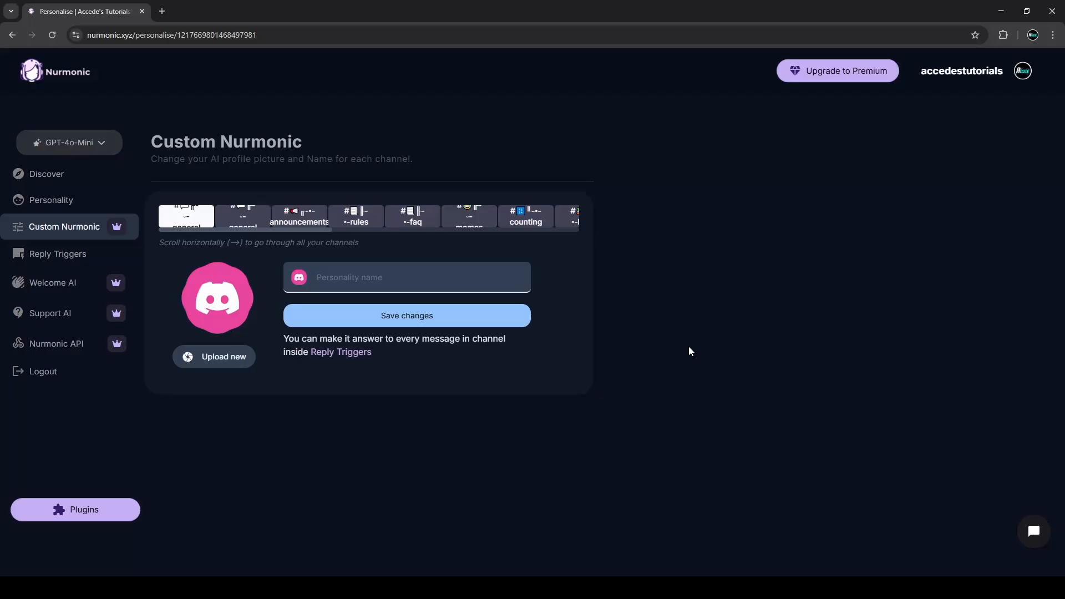
mouse_move(102, 260)
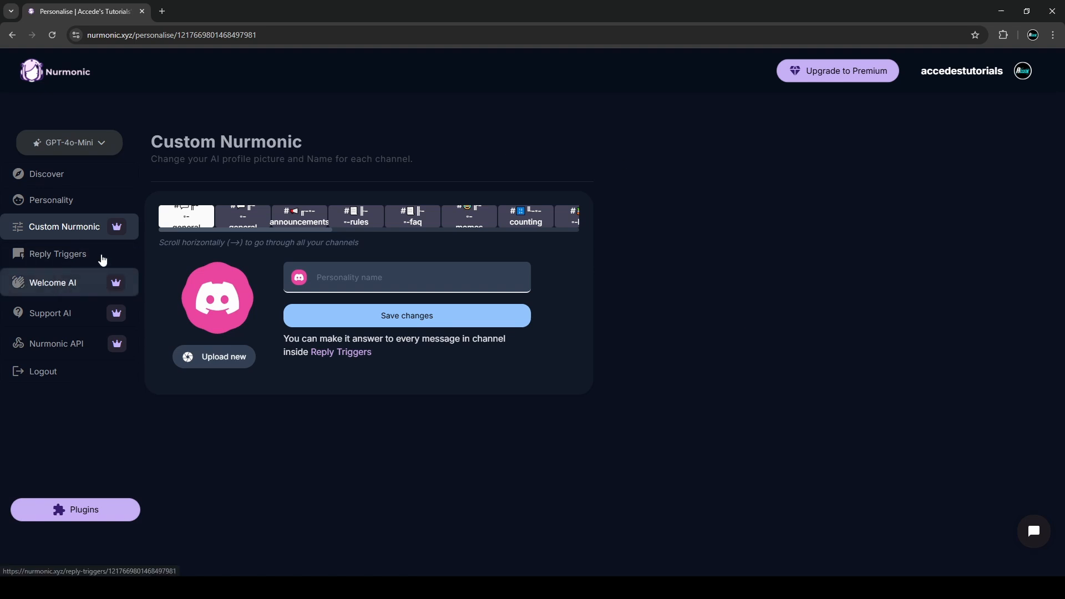
mouse_move(34, 289)
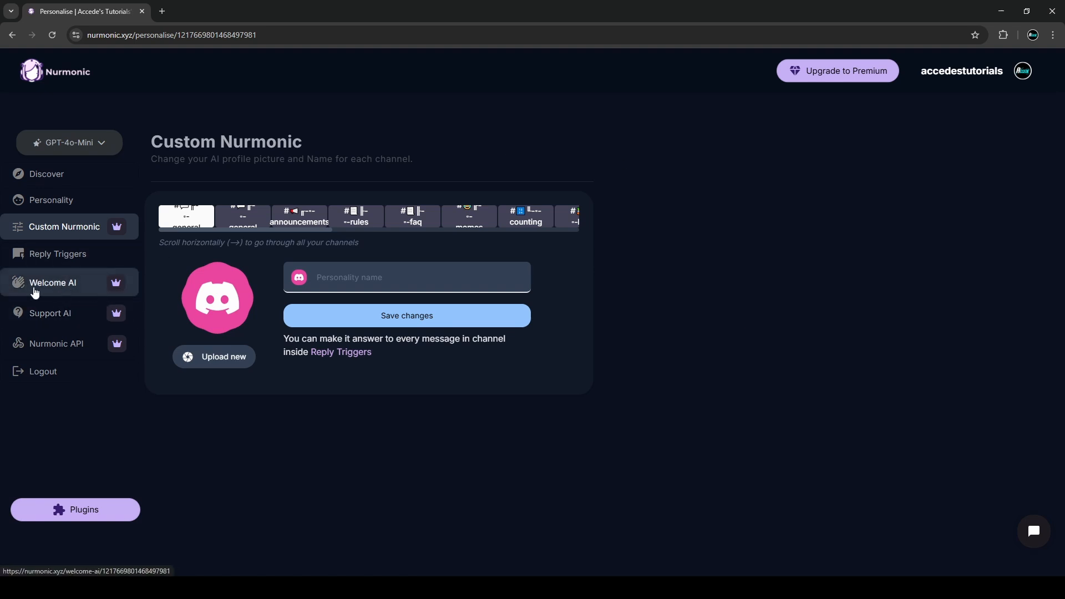
Switch Welcome AI from direct-message greetings to a server-channel message in the welcome channel.
left_click(53, 282)
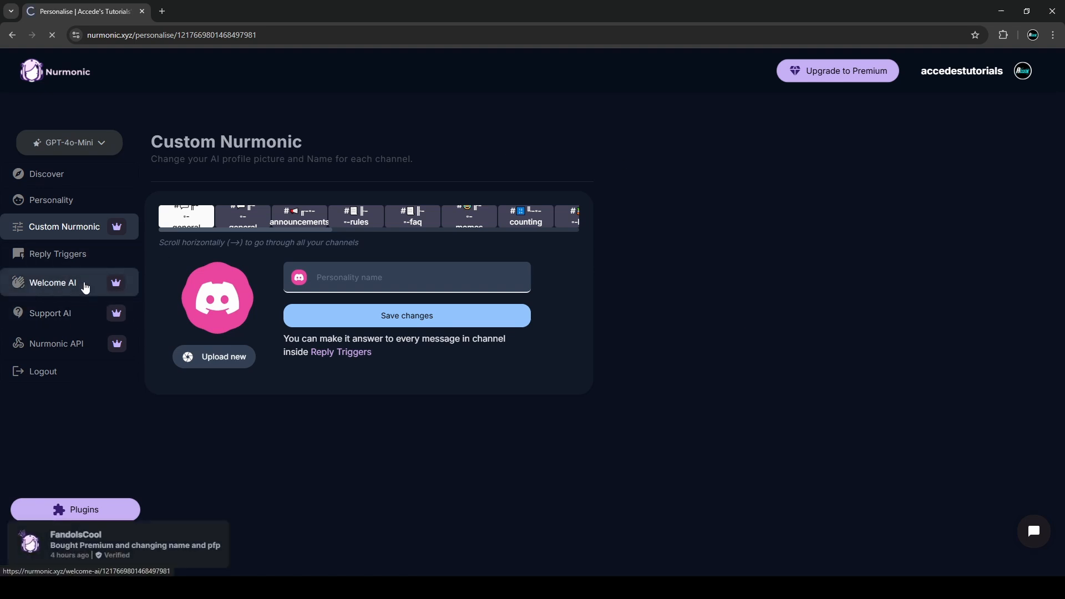
left_click(52, 282)
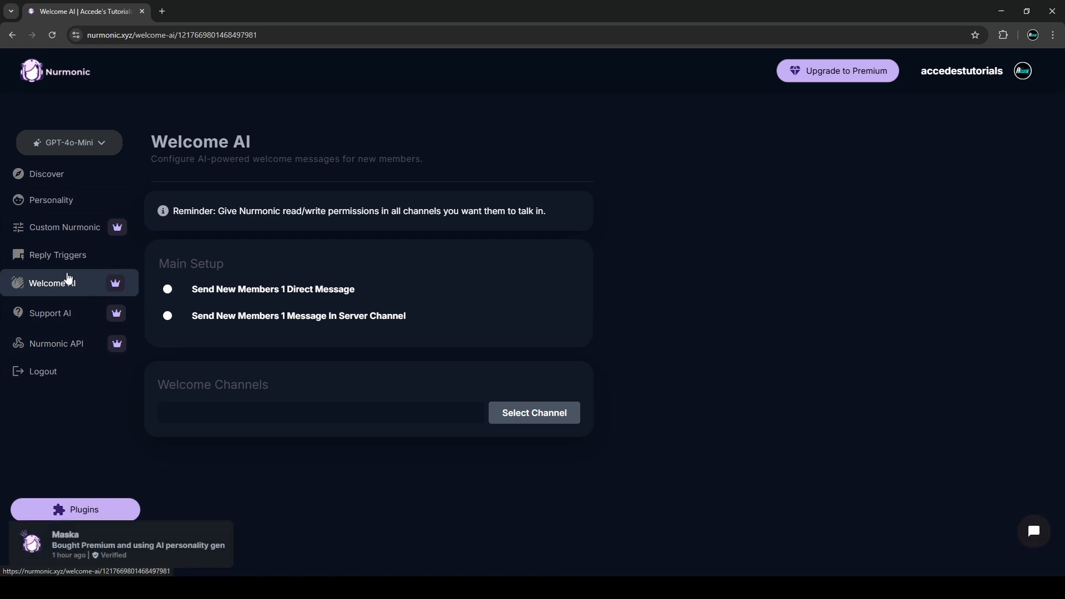
mouse_move(105, 277)
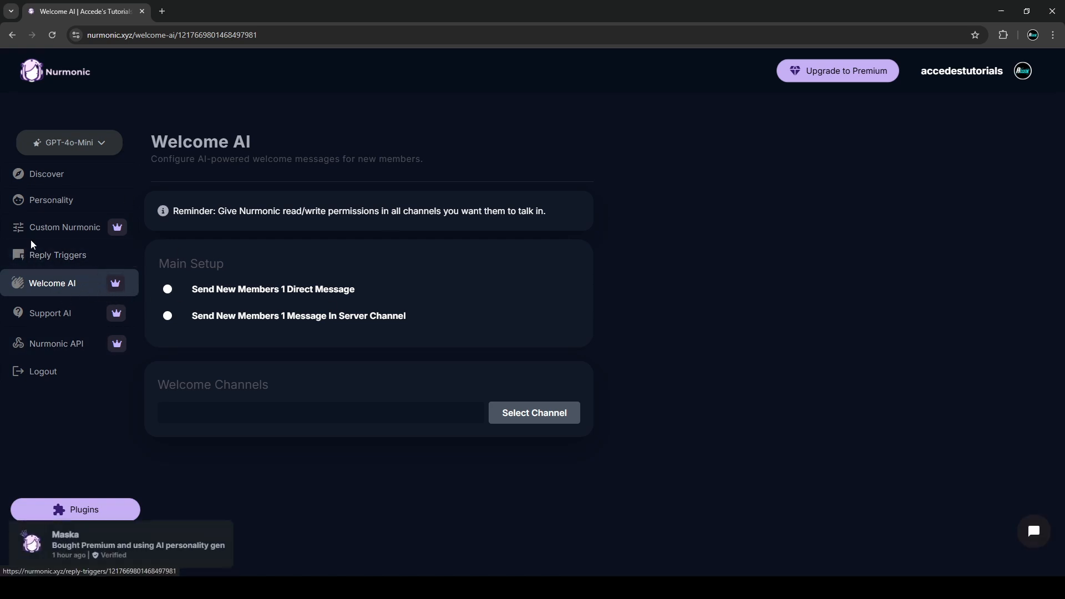
mouse_move(239, 282)
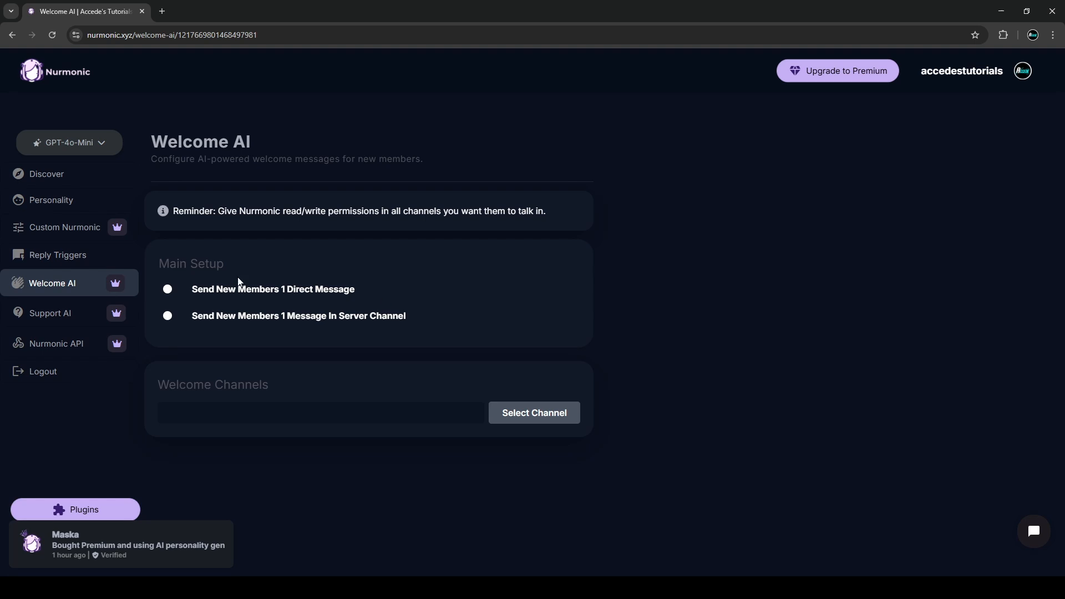
mouse_move(209, 304)
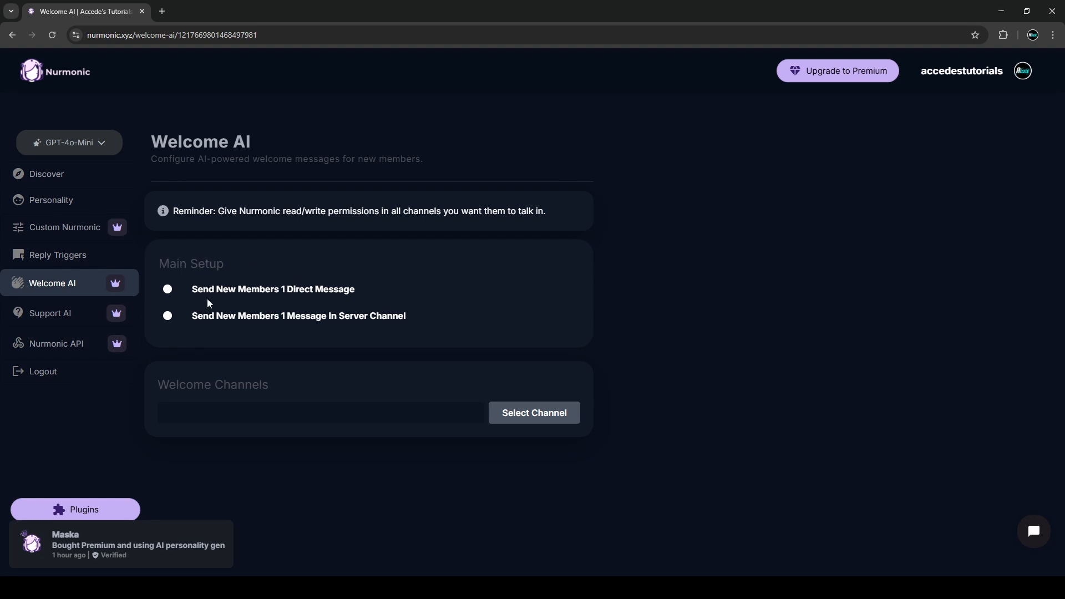
mouse_move(351, 288)
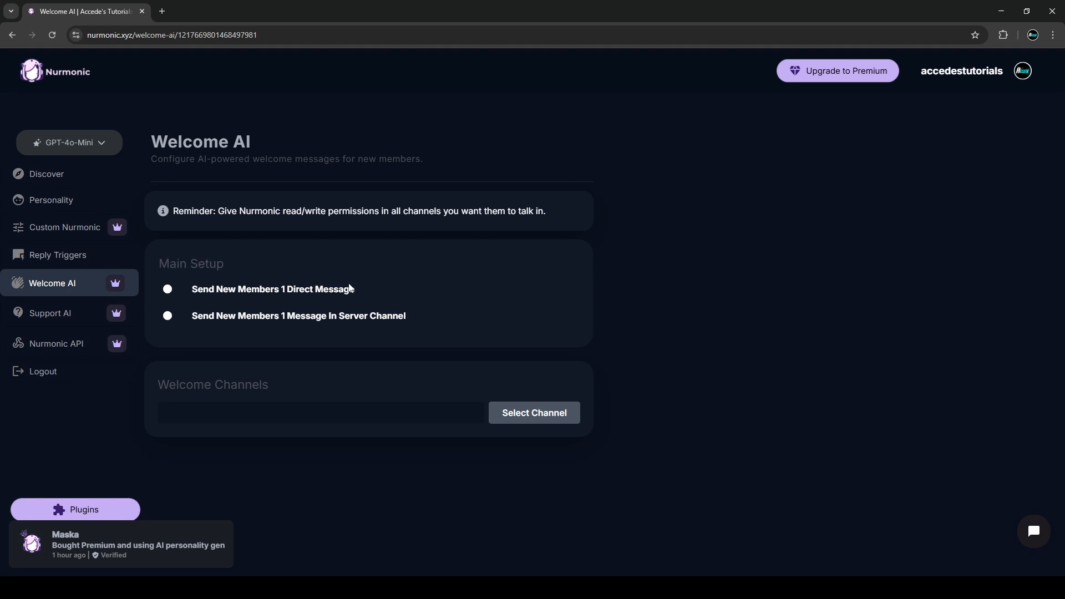
mouse_move(288, 333)
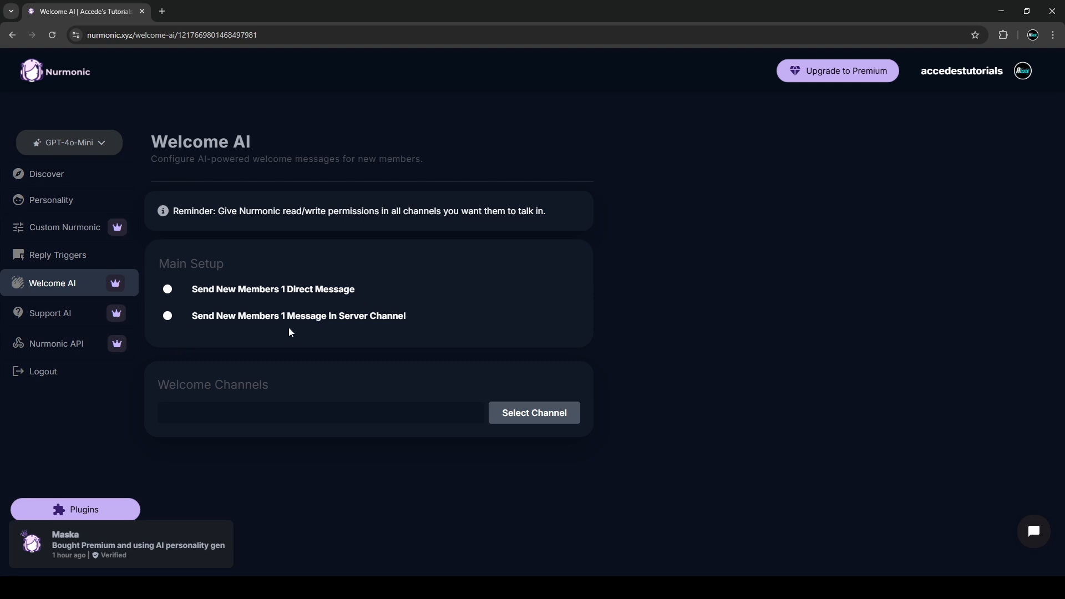
mouse_move(373, 320)
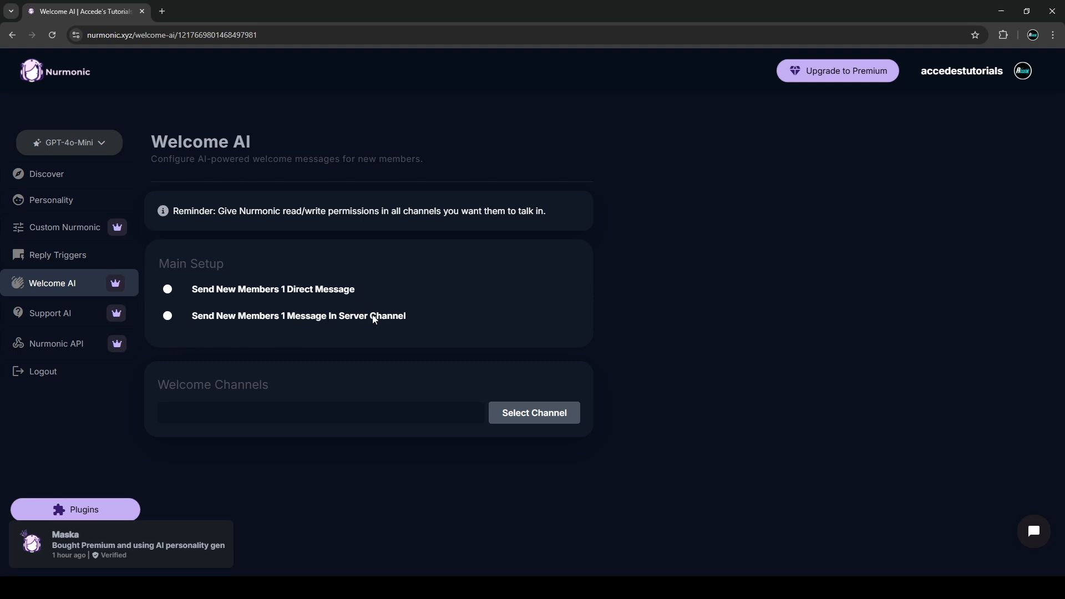
mouse_move(304, 291)
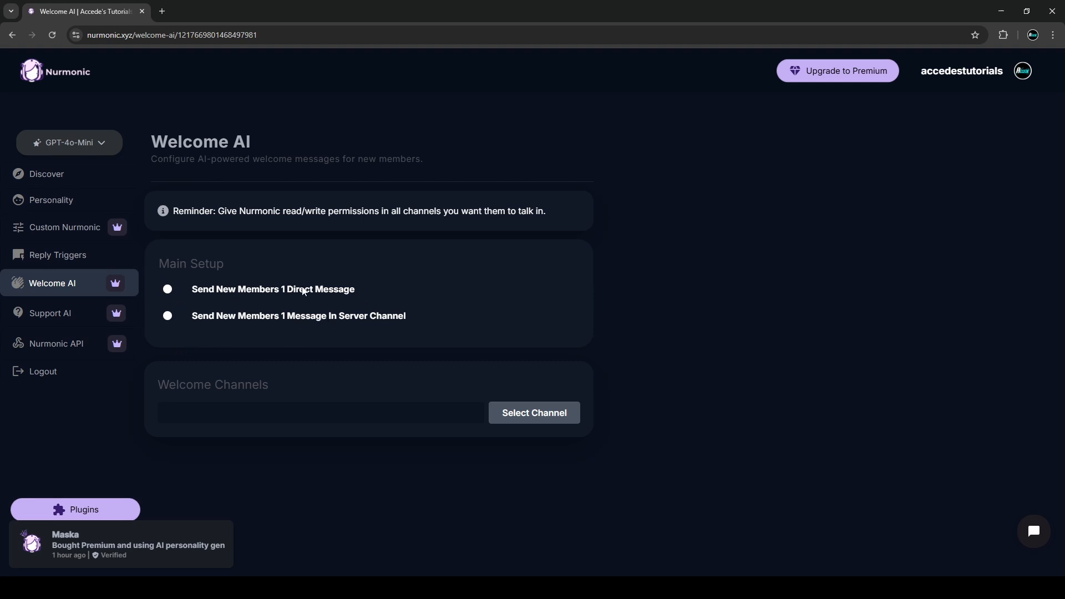
left_click(172, 288)
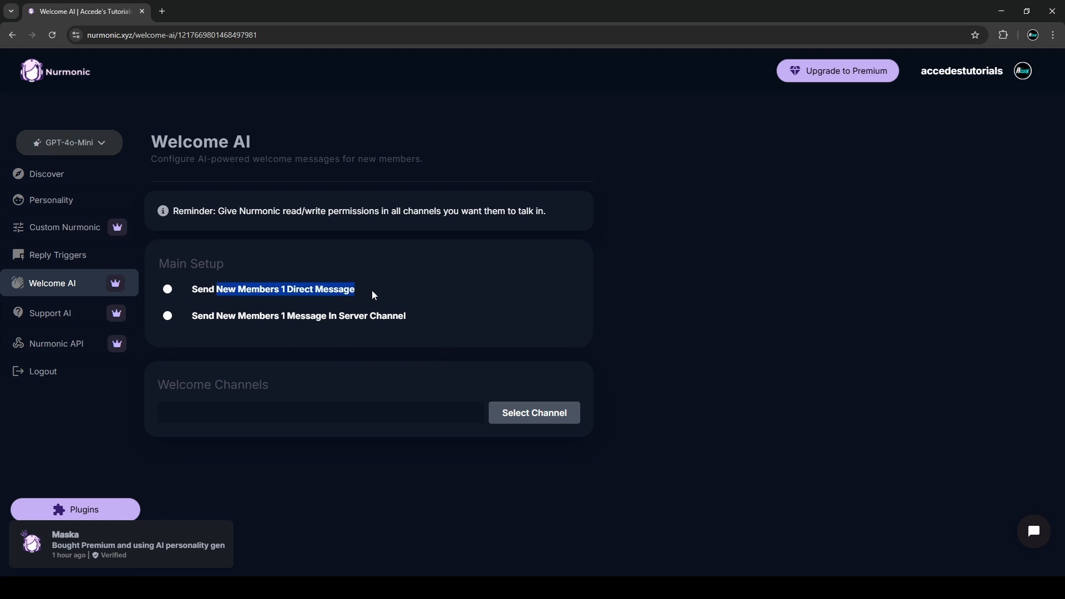
left_click(167, 289)
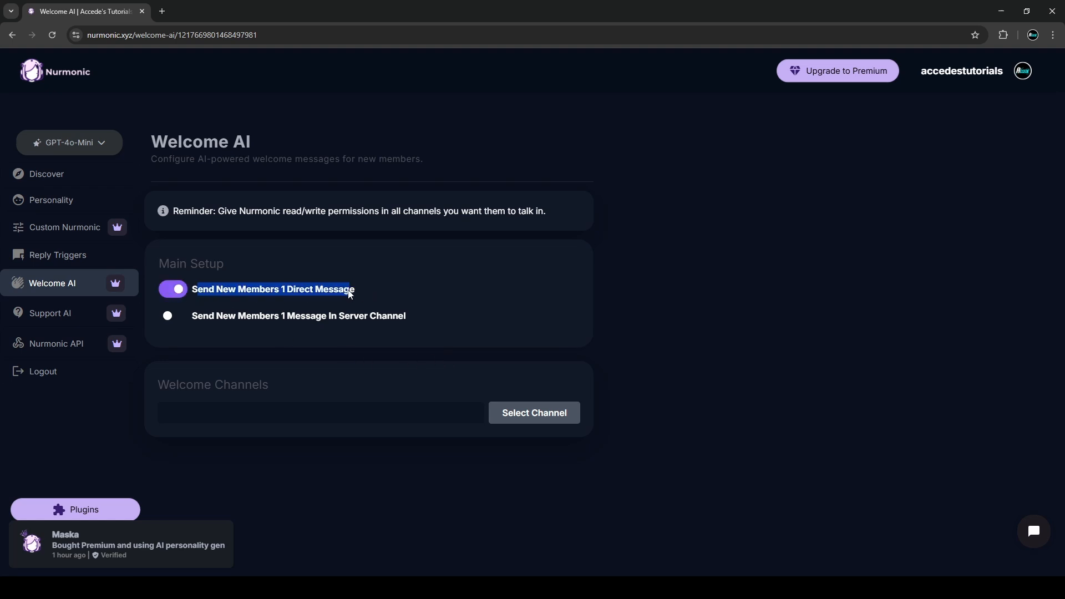
left_click(173, 289)
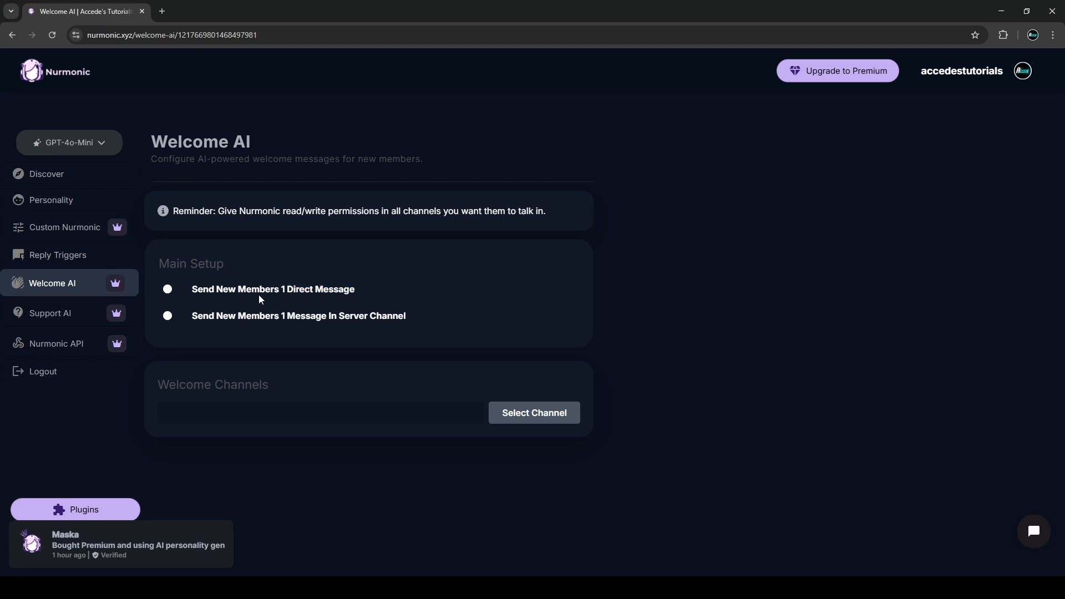
left_click(167, 288)
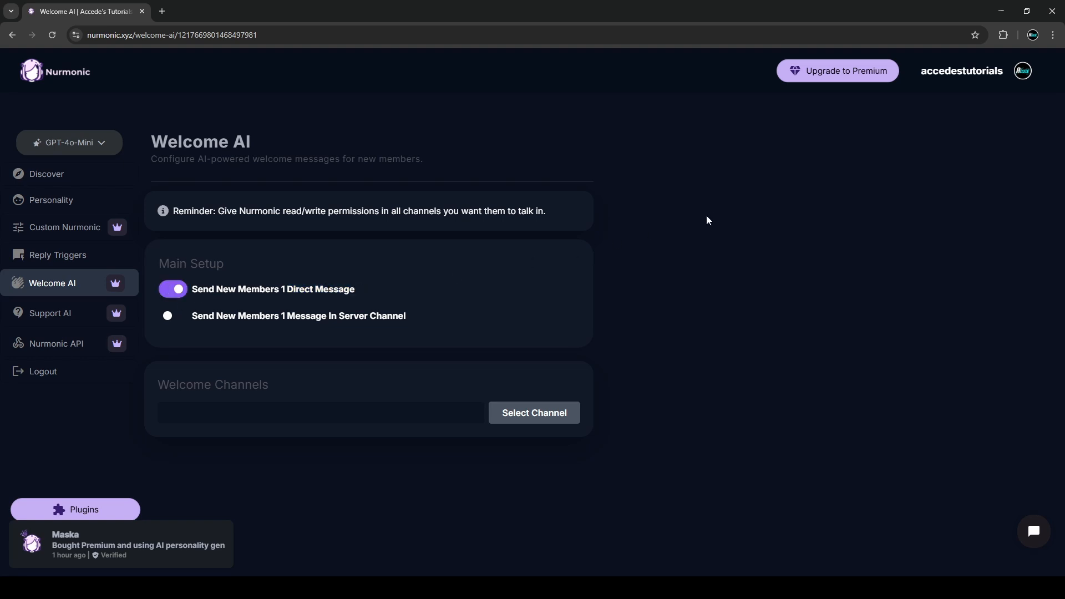
mouse_move(715, 216)
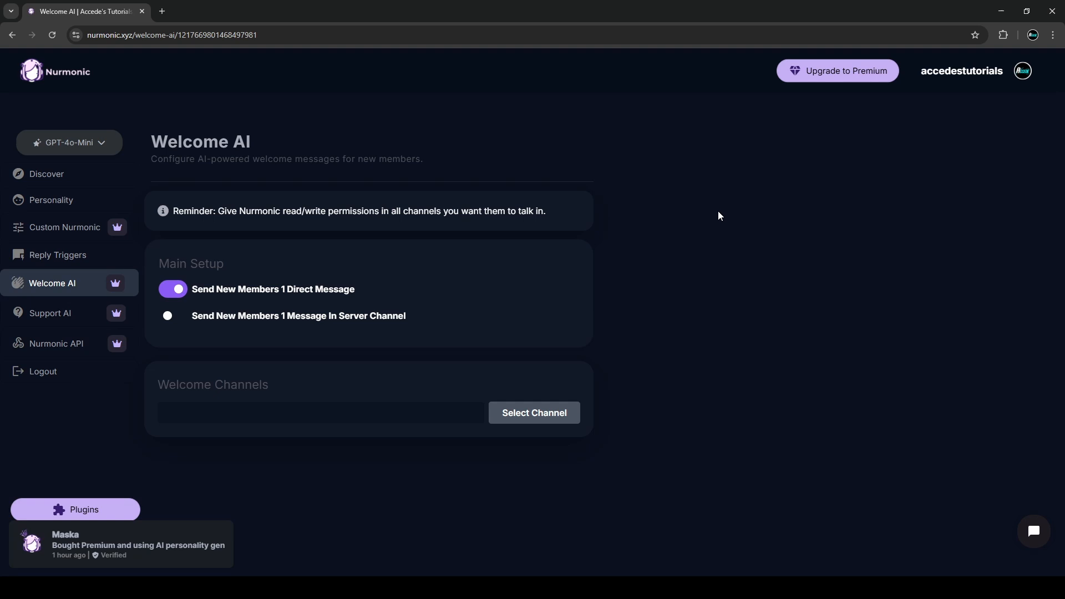
left_click(173, 288)
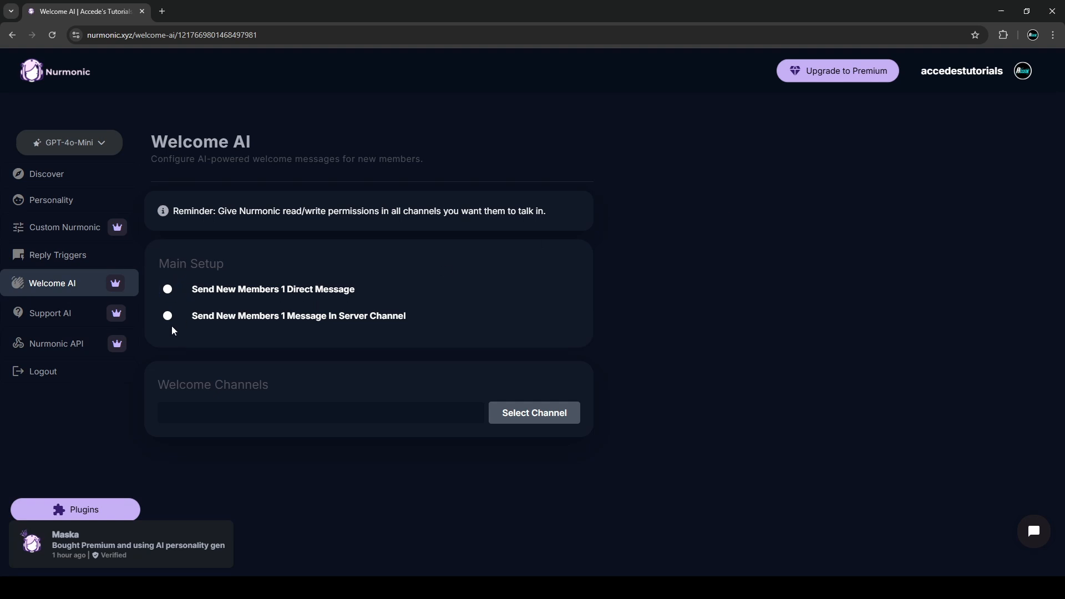
left_click(167, 315)
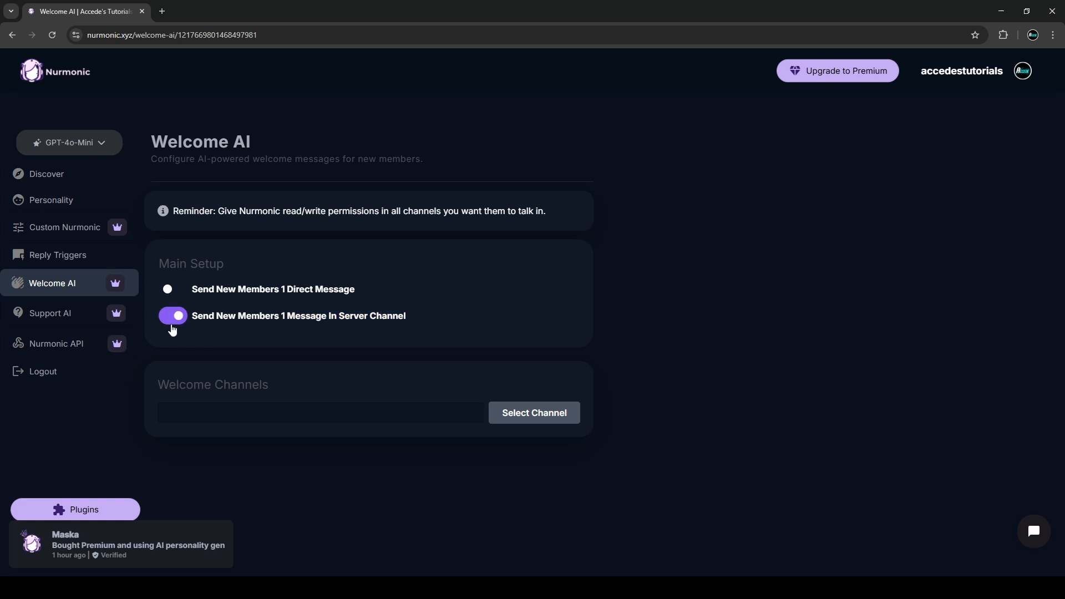
left_click(533, 412)
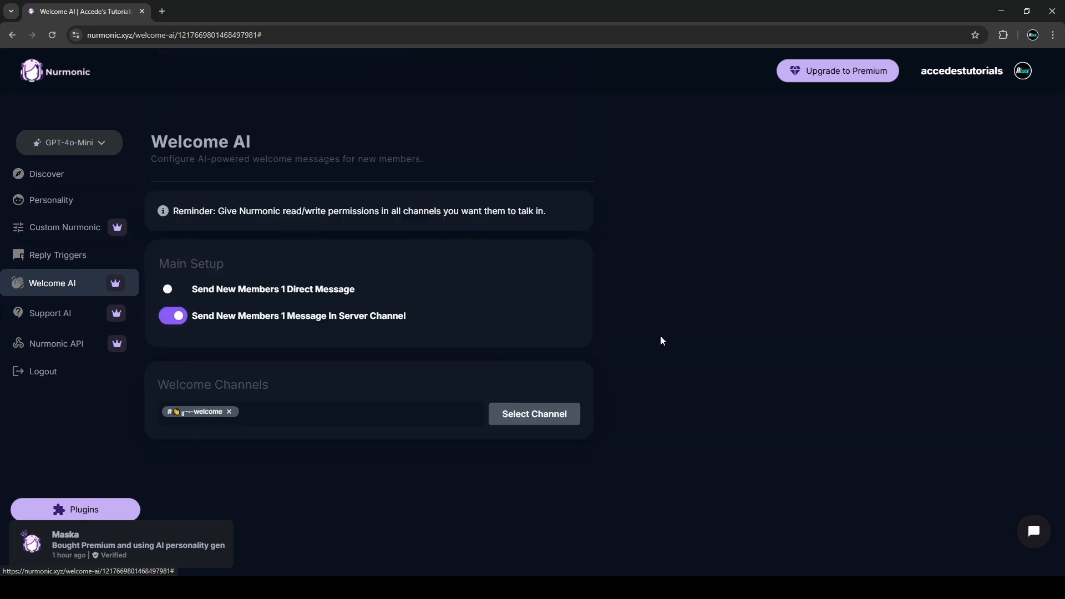
mouse_move(237, 337)
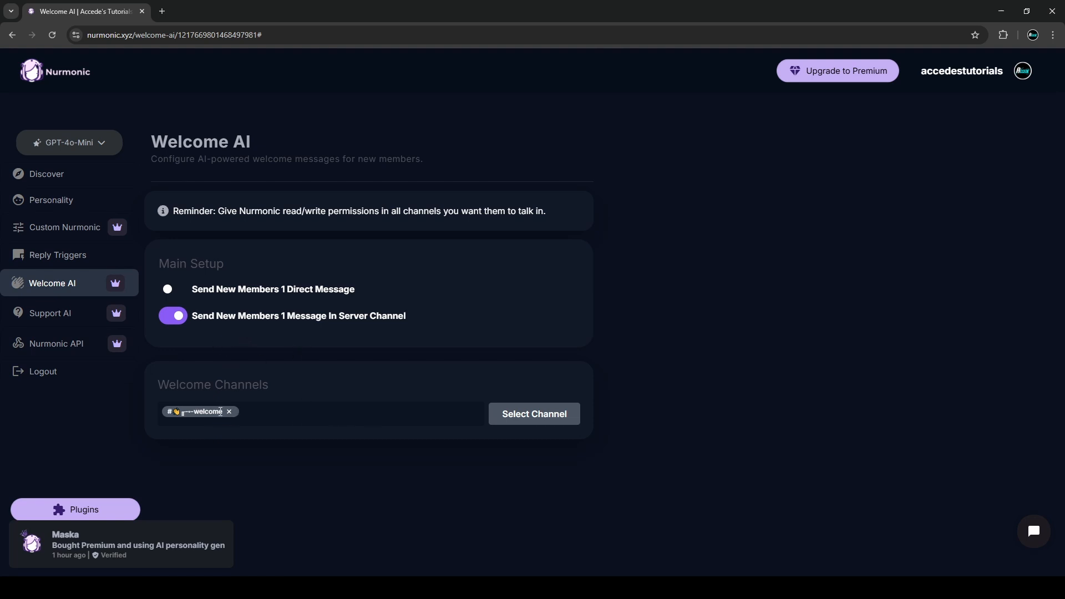
mouse_move(265, 426)
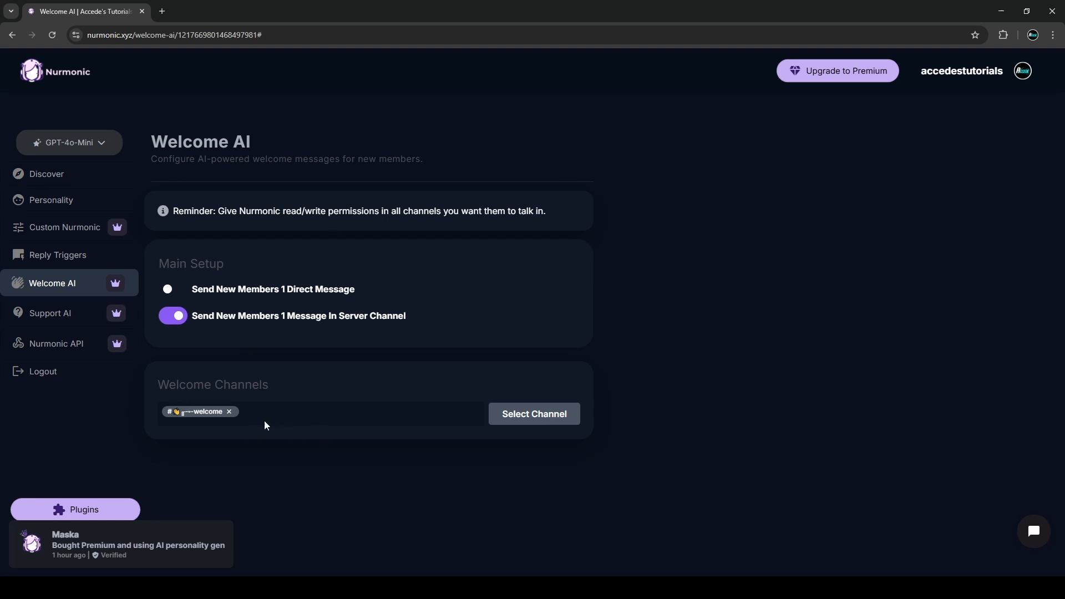
Try Support AI's 'Answer to all messages' checkbox and save with no support channel.
left_click(48, 313)
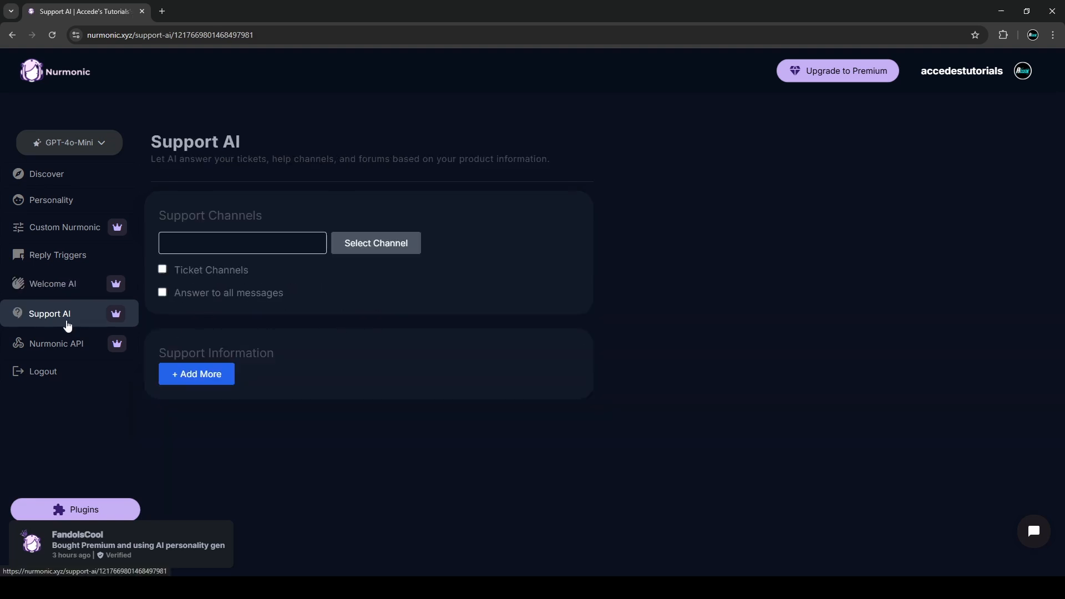
mouse_move(53, 242)
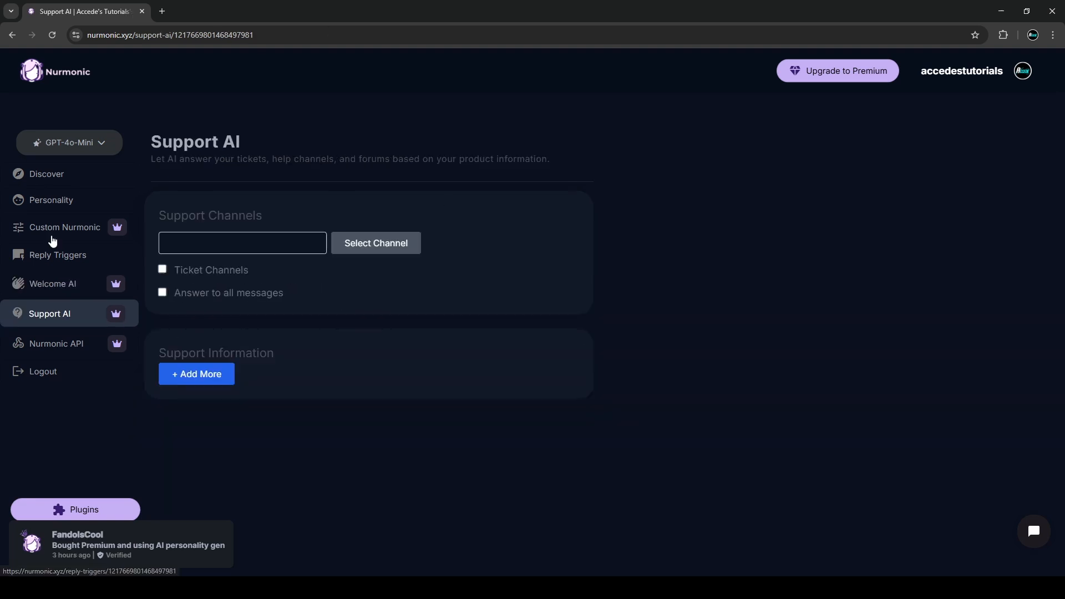
mouse_move(267, 317)
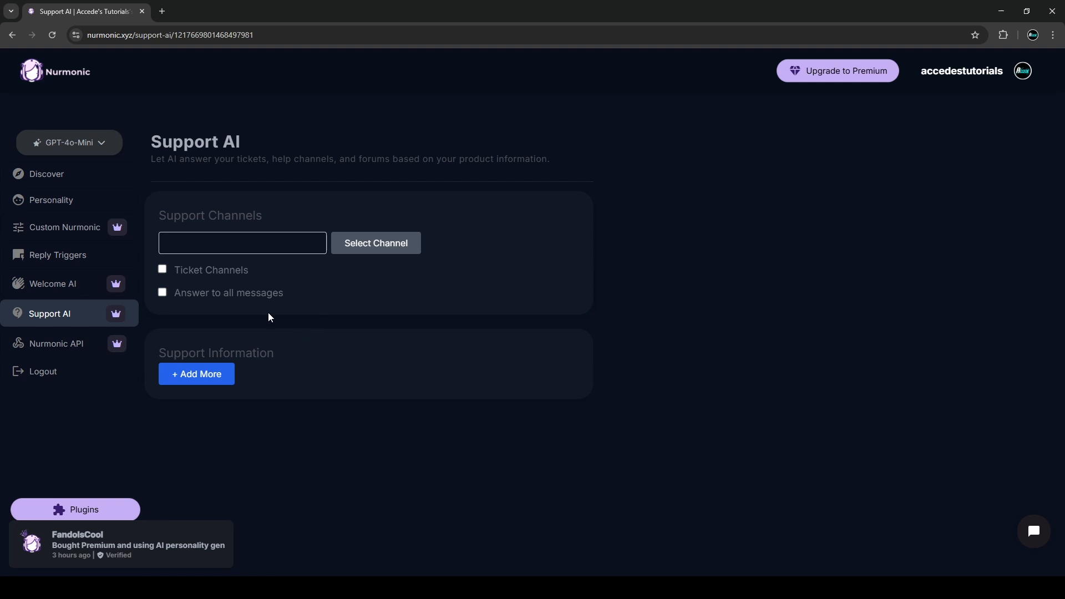
mouse_move(194, 286)
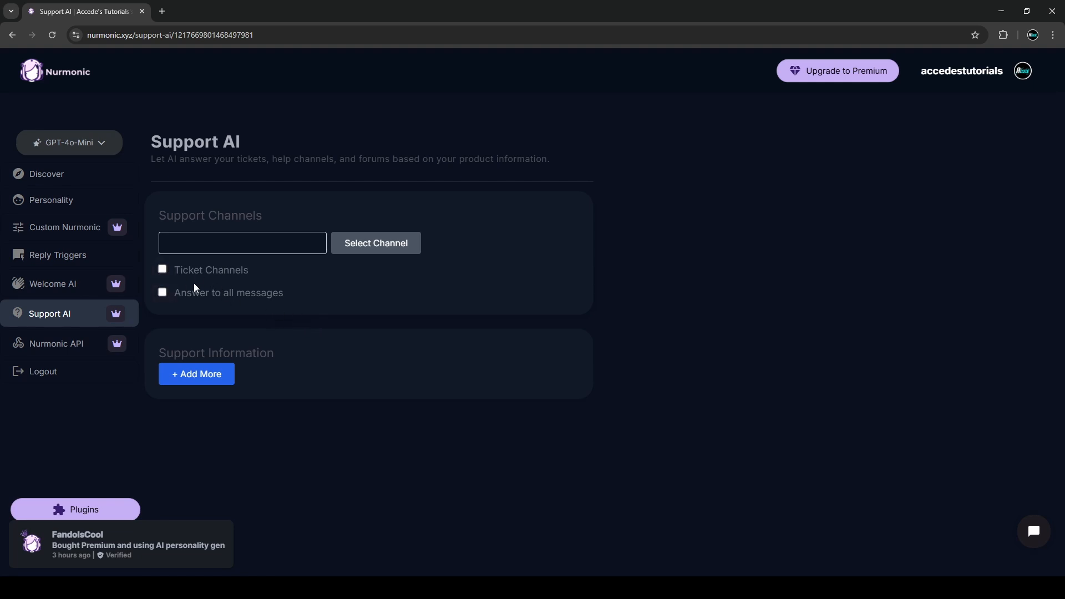
mouse_move(306, 215)
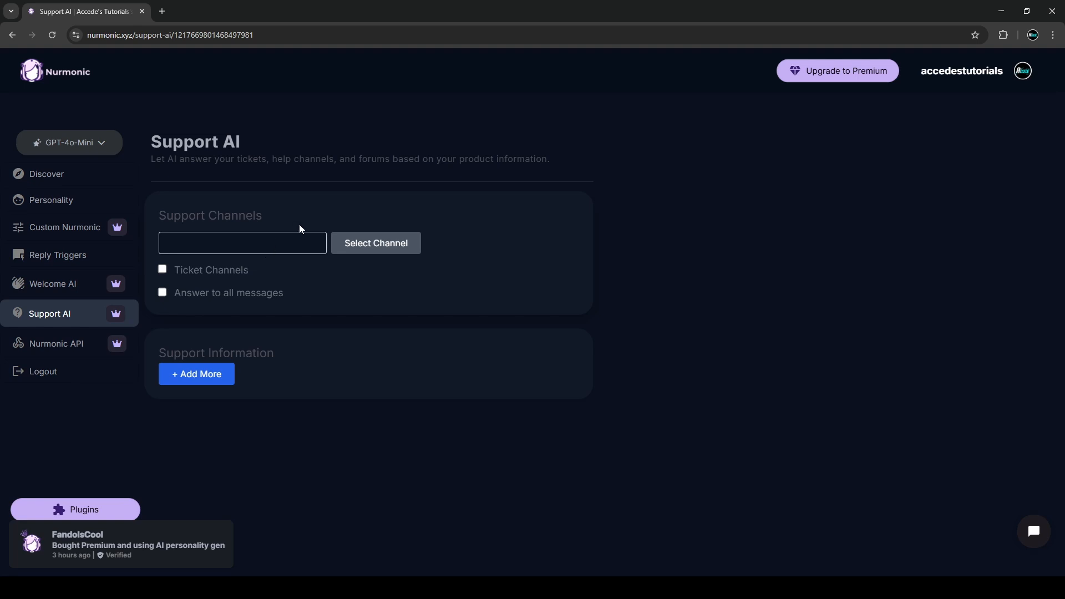
mouse_move(332, 217)
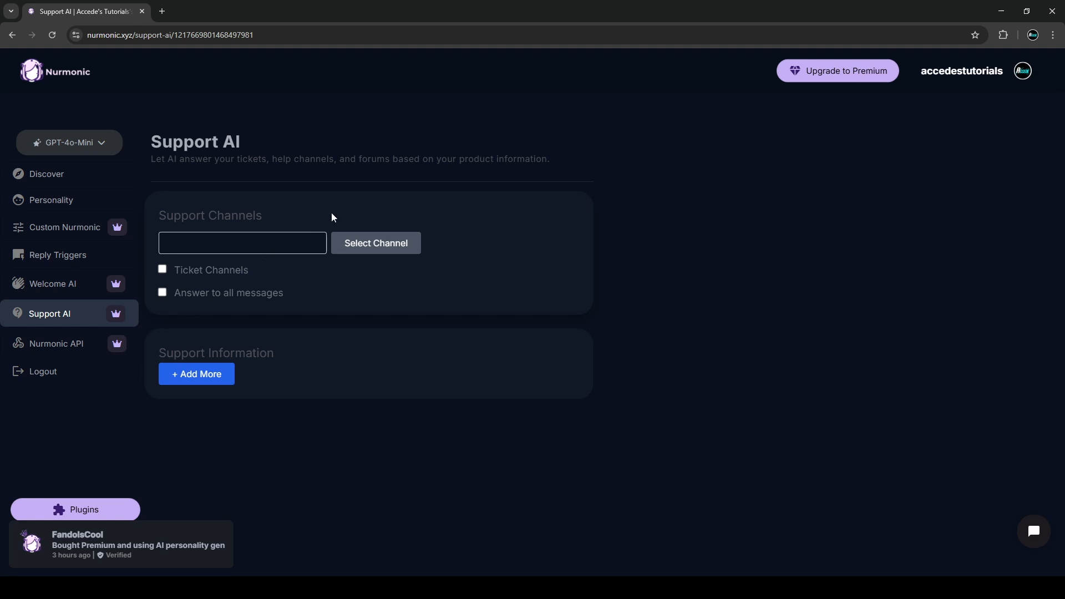
mouse_move(312, 188)
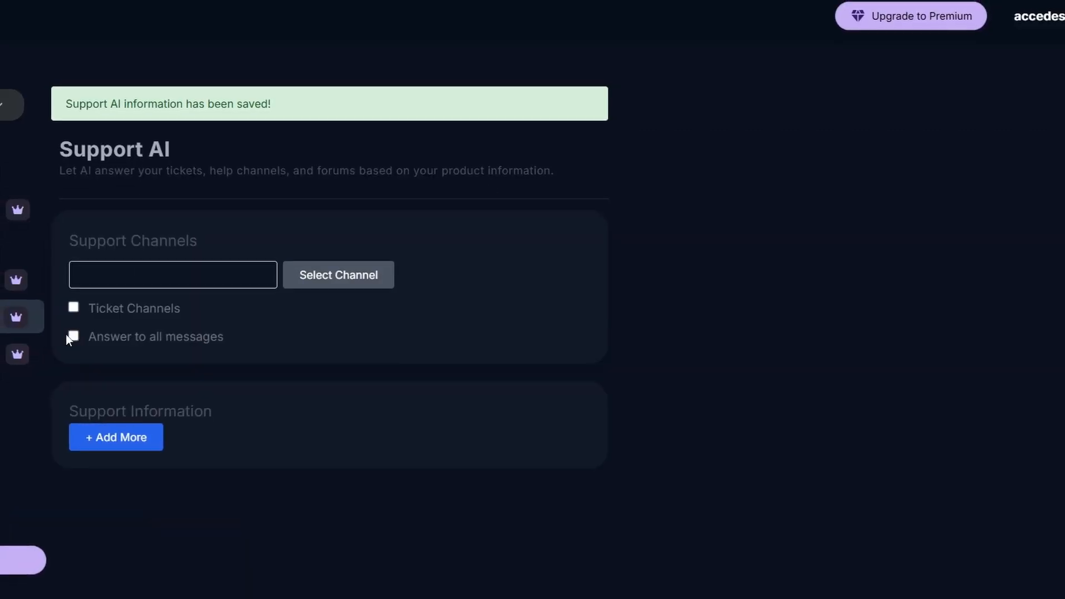
left_click(73, 335)
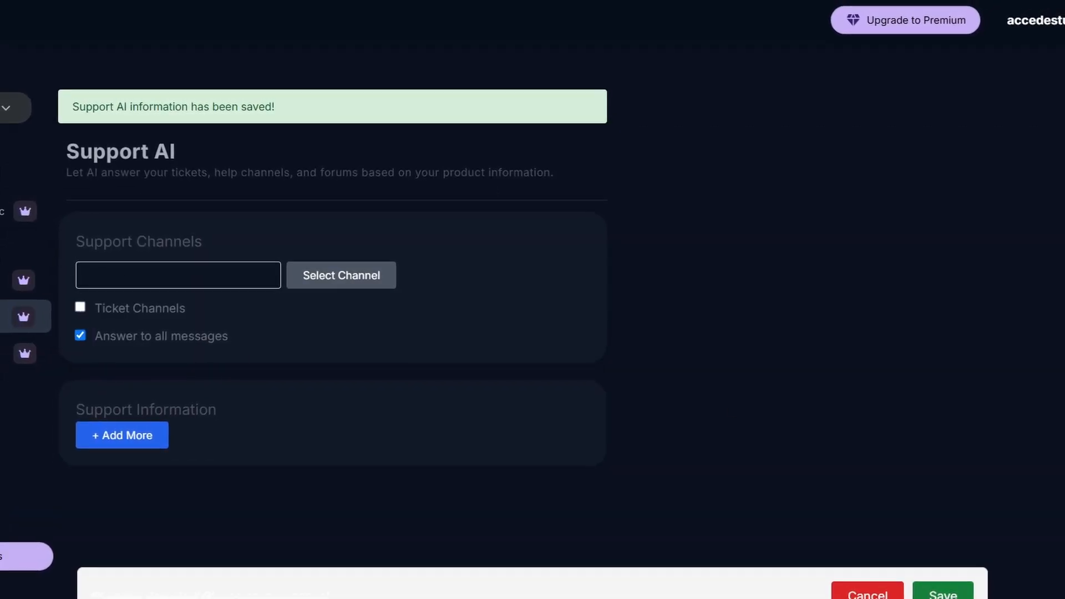
left_click(79, 335)
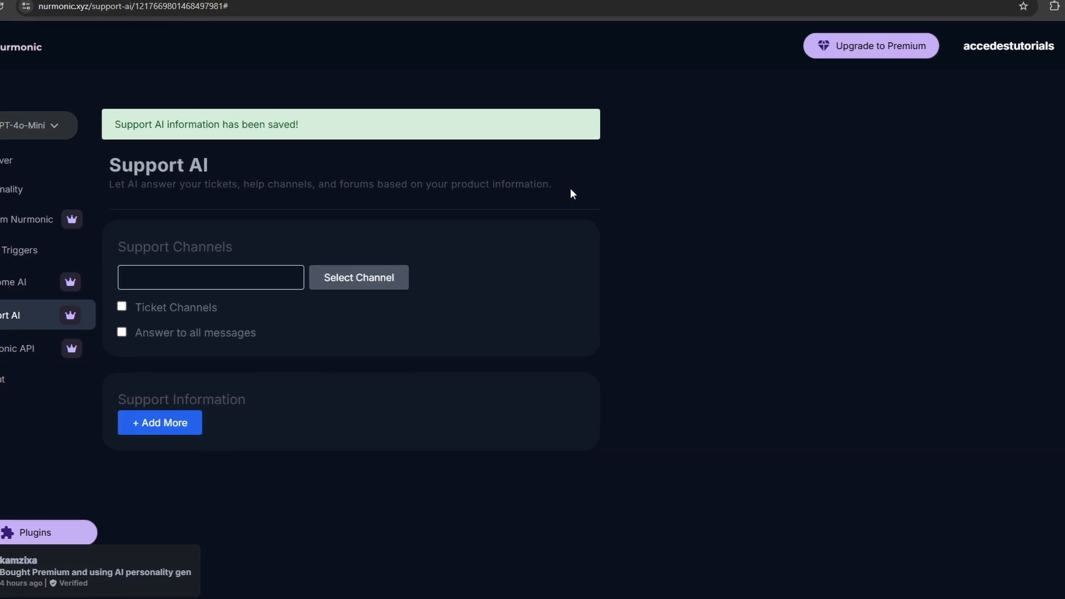
left_click(159, 422)
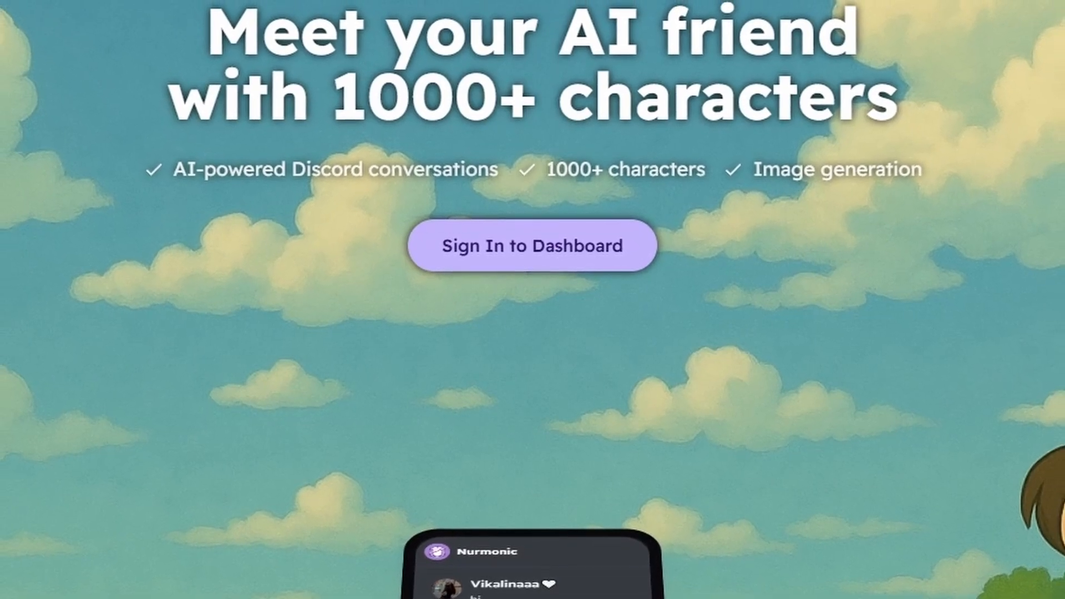
Scroll down the Nurmonic landing page advertising 1000+ AI characters.
scroll("down", 3)
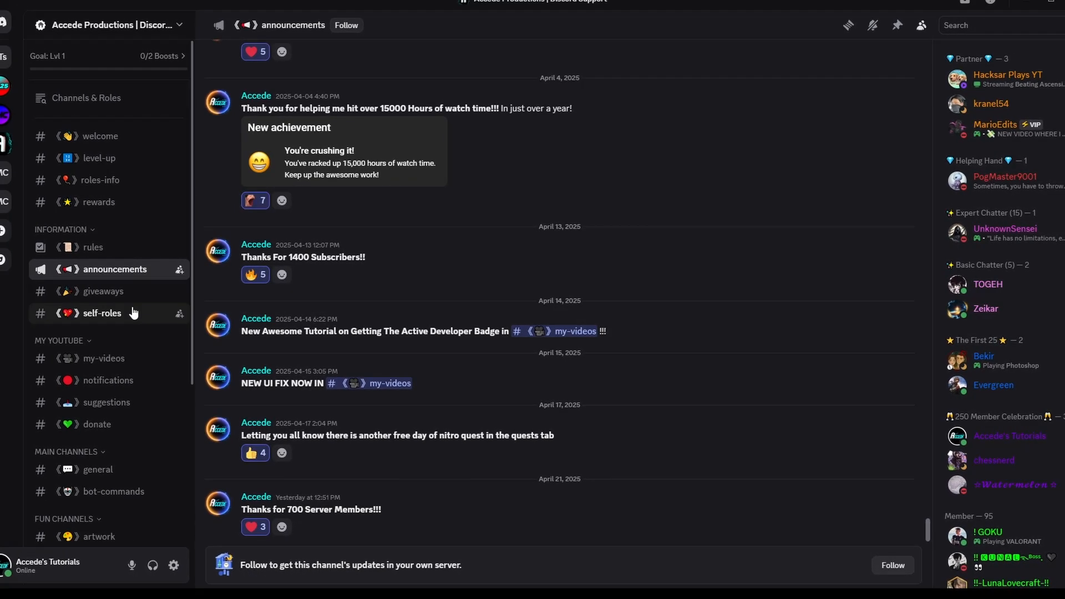
Switch from announcements to the giveaways channel to see past giveaway results and claims.
left_click(103, 290)
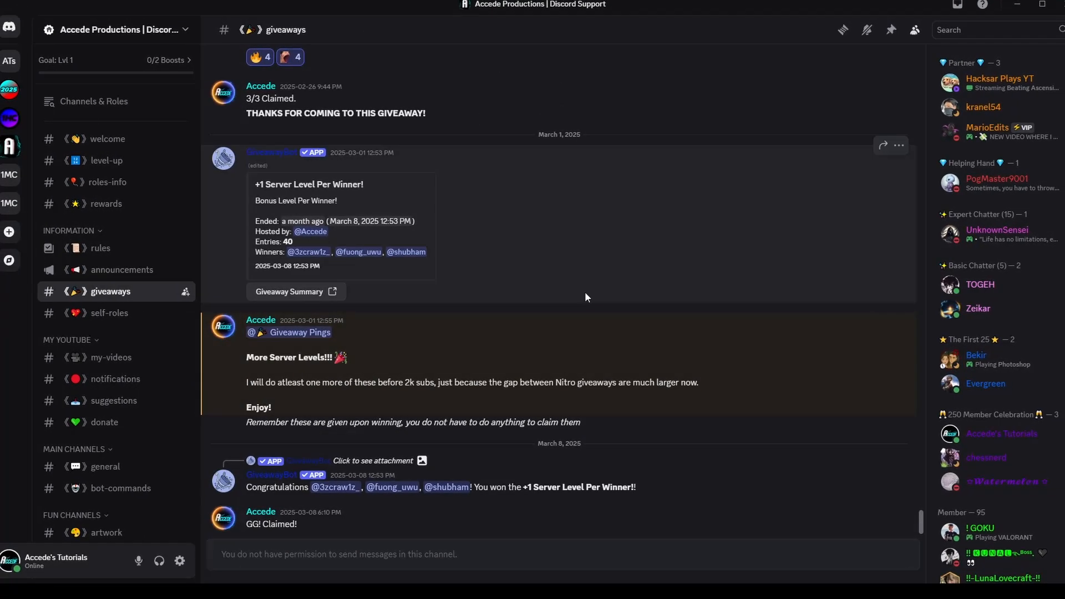